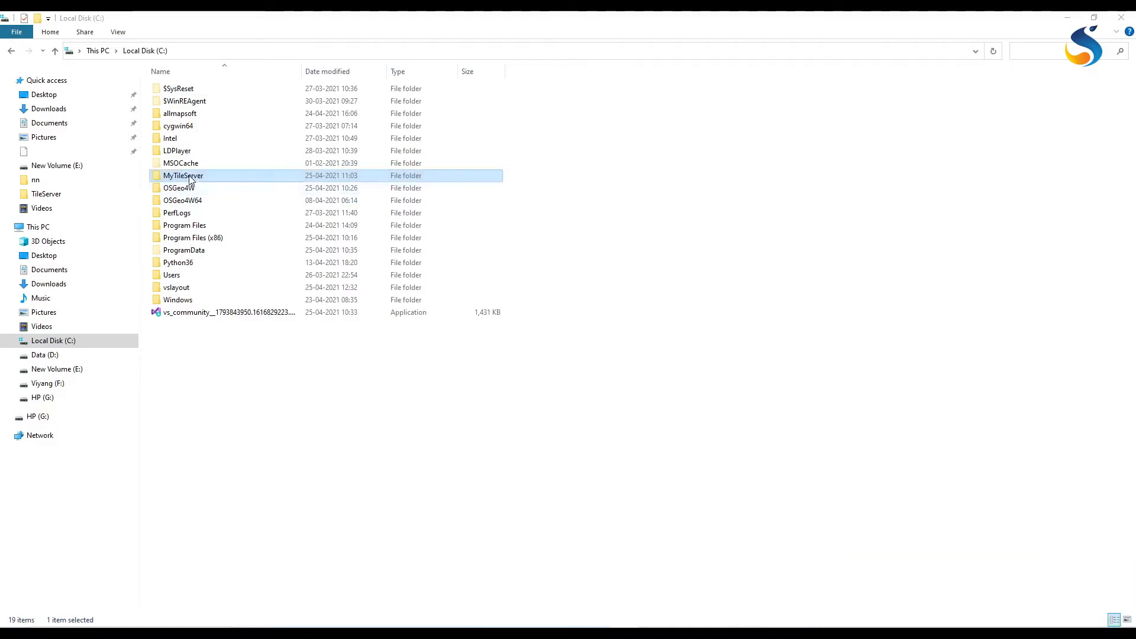
pyautogui.moveTo(204, 180)
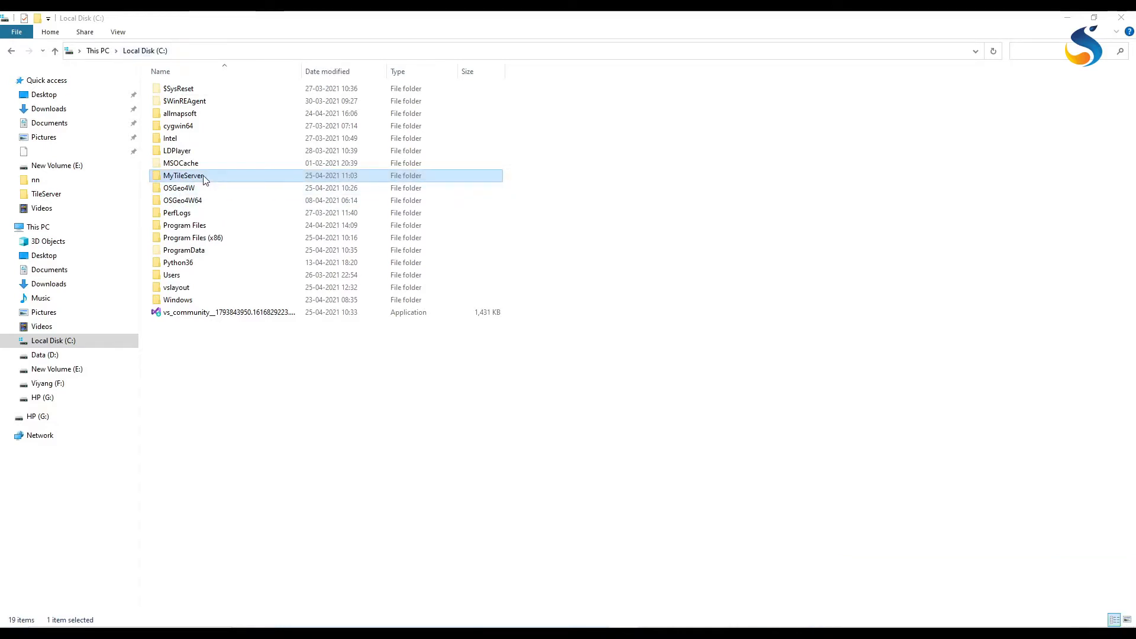
# - Browse File Explorer to C:\MyTileServer\apache\bin and look over its files
pyautogui.doubleClick(183, 175)
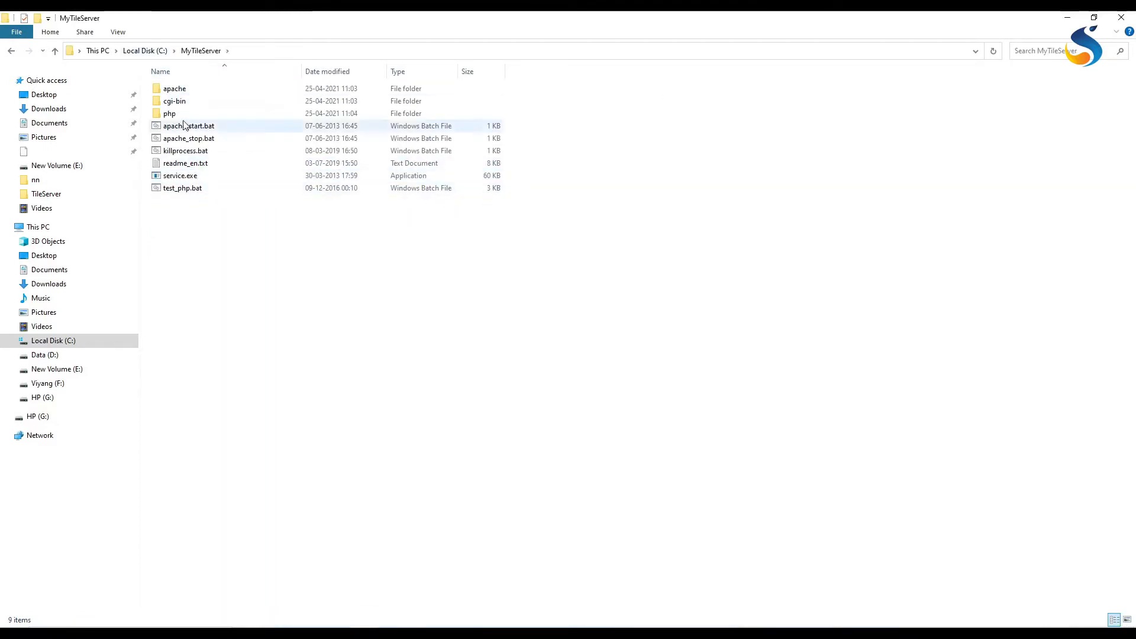
pyautogui.doubleClick(174, 87)
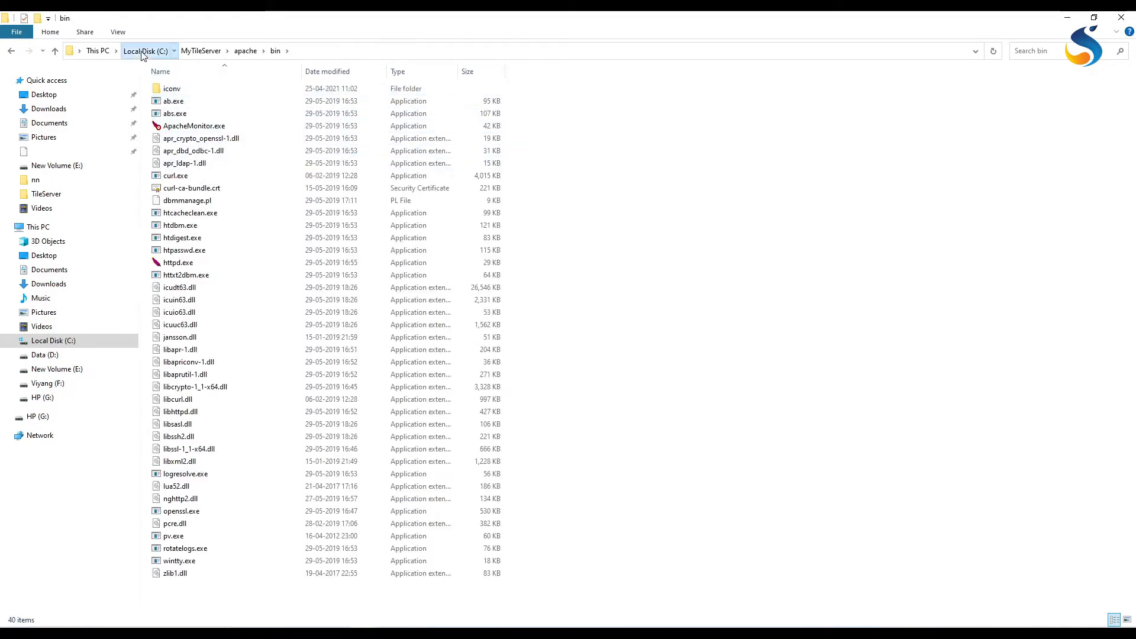
pyautogui.click(145, 51)
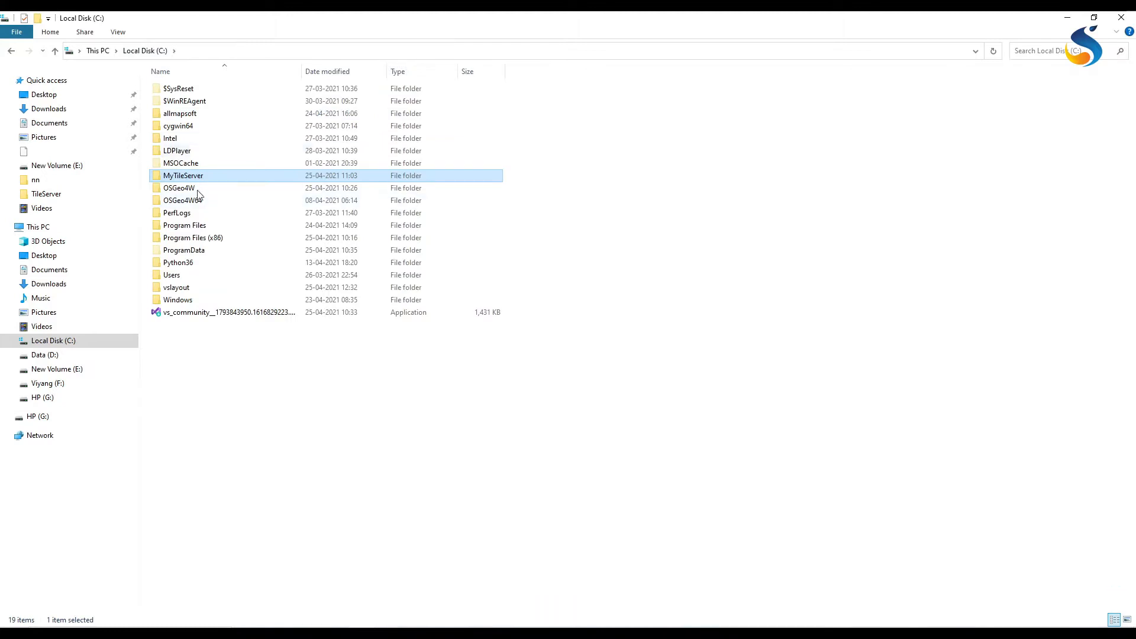
pyautogui.moveTo(220, 238)
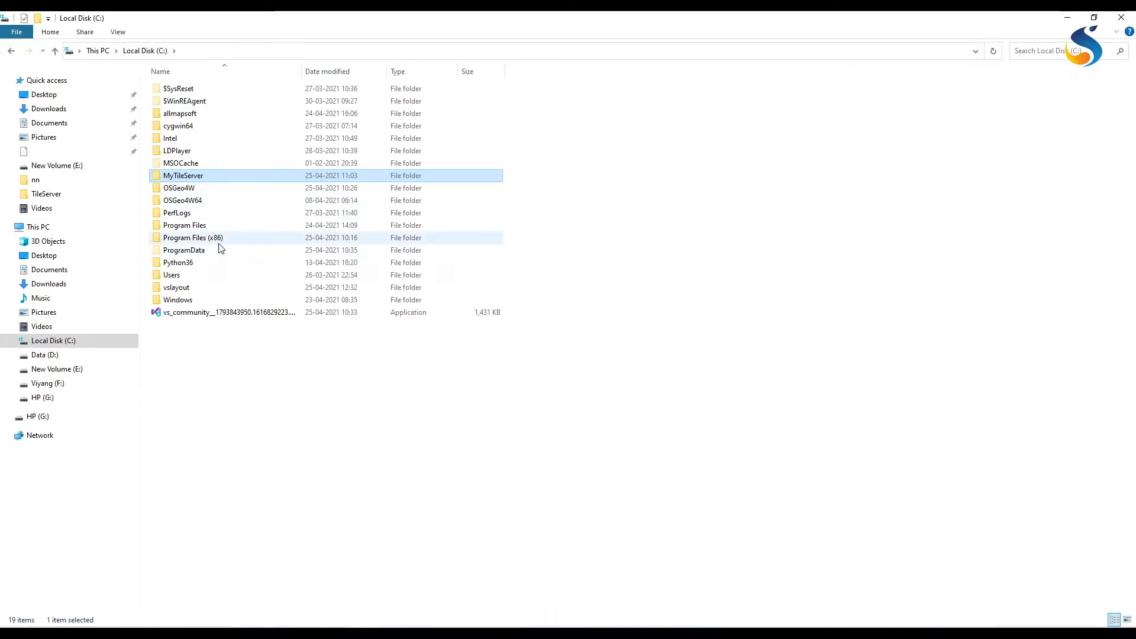
pyautogui.moveTo(227, 384)
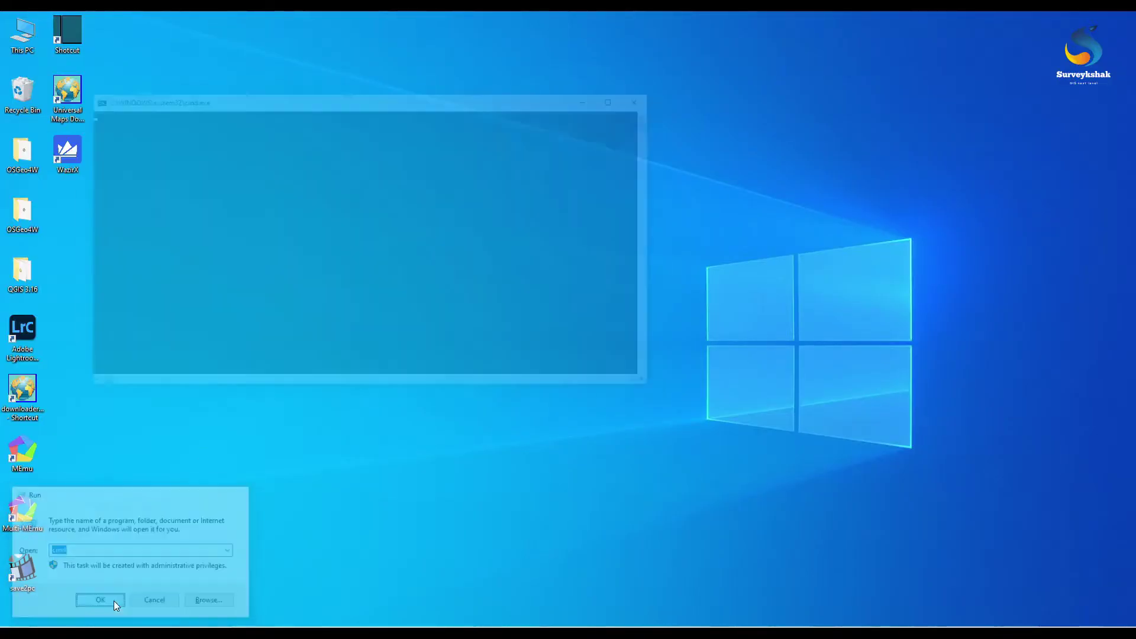
pyautogui.click(100, 600)
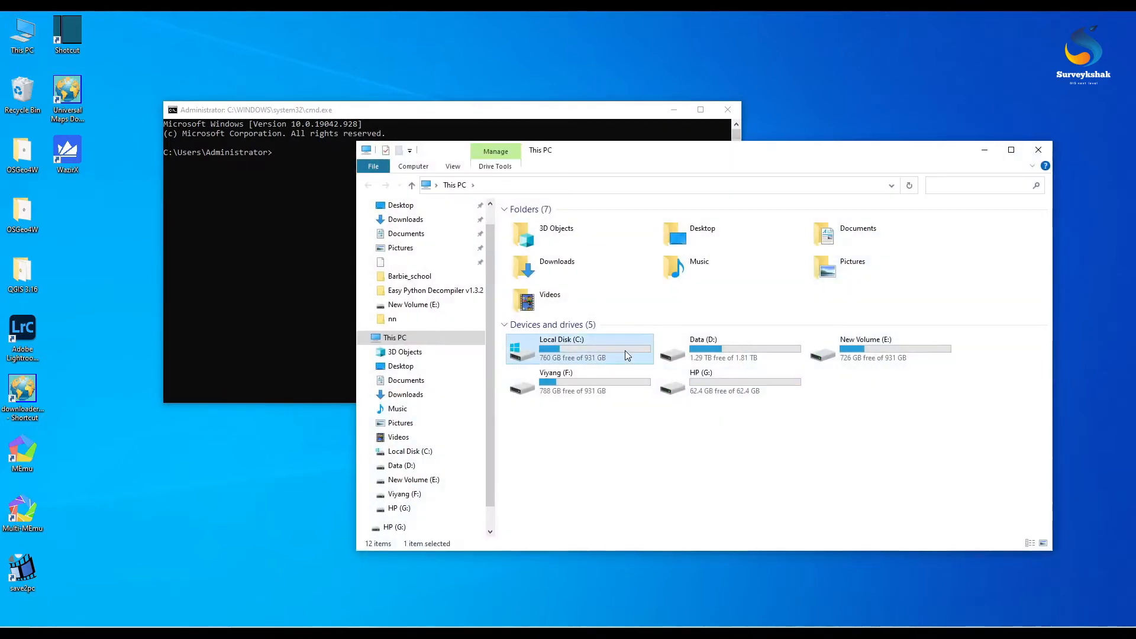
pyautogui.doubleClick(578, 348)
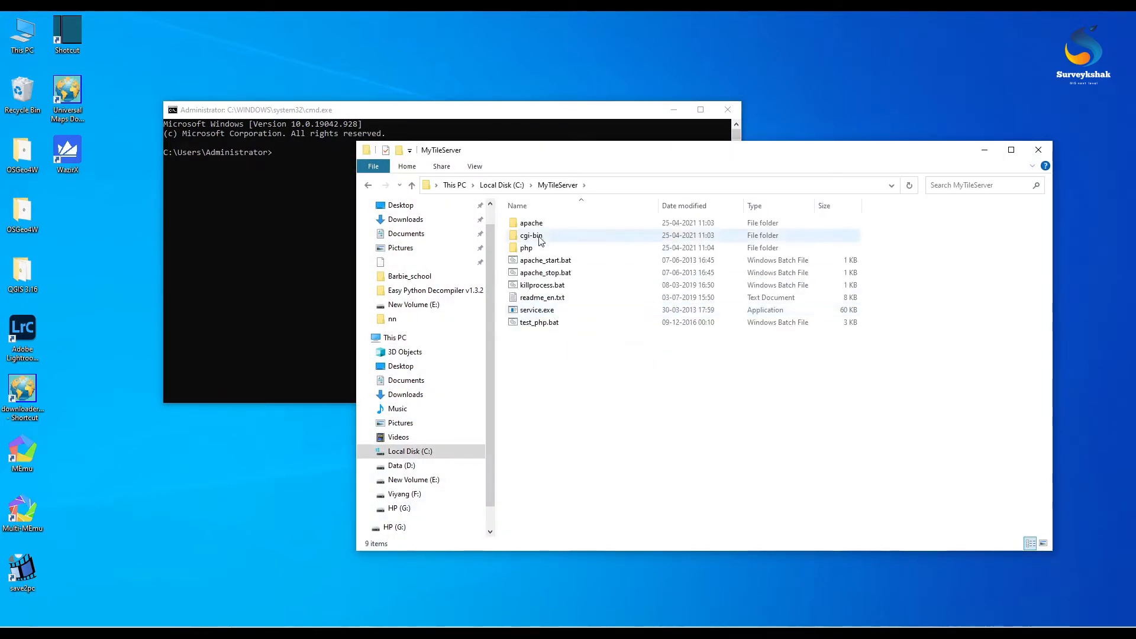
pyautogui.doubleClick(531, 222)
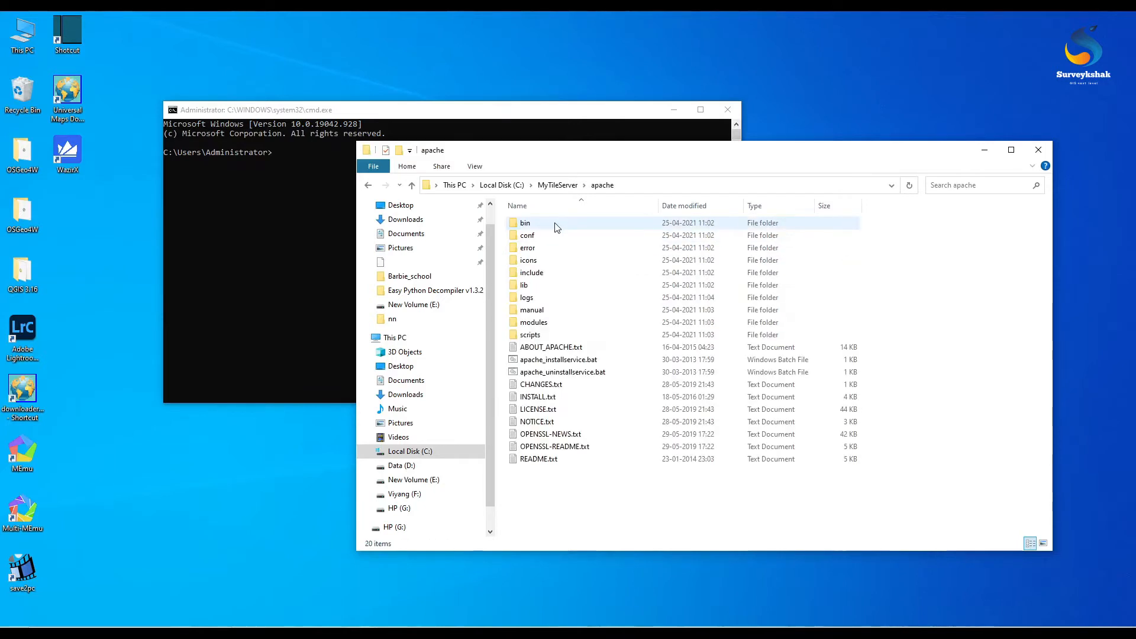
pyautogui.doubleClick(525, 222)
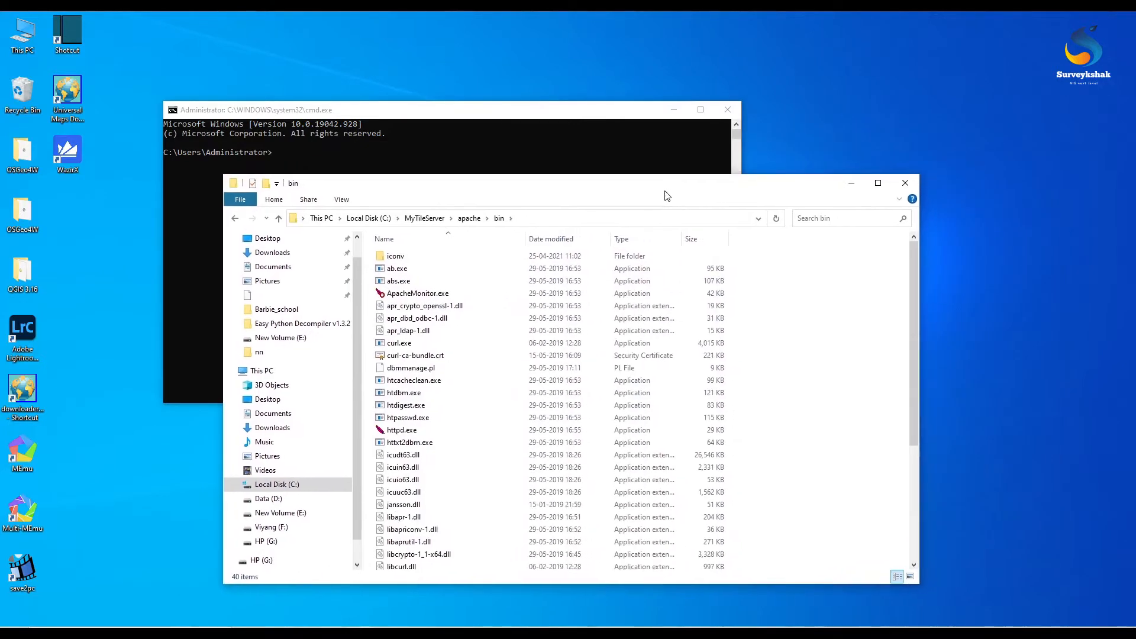
pyautogui.scroll(-3)
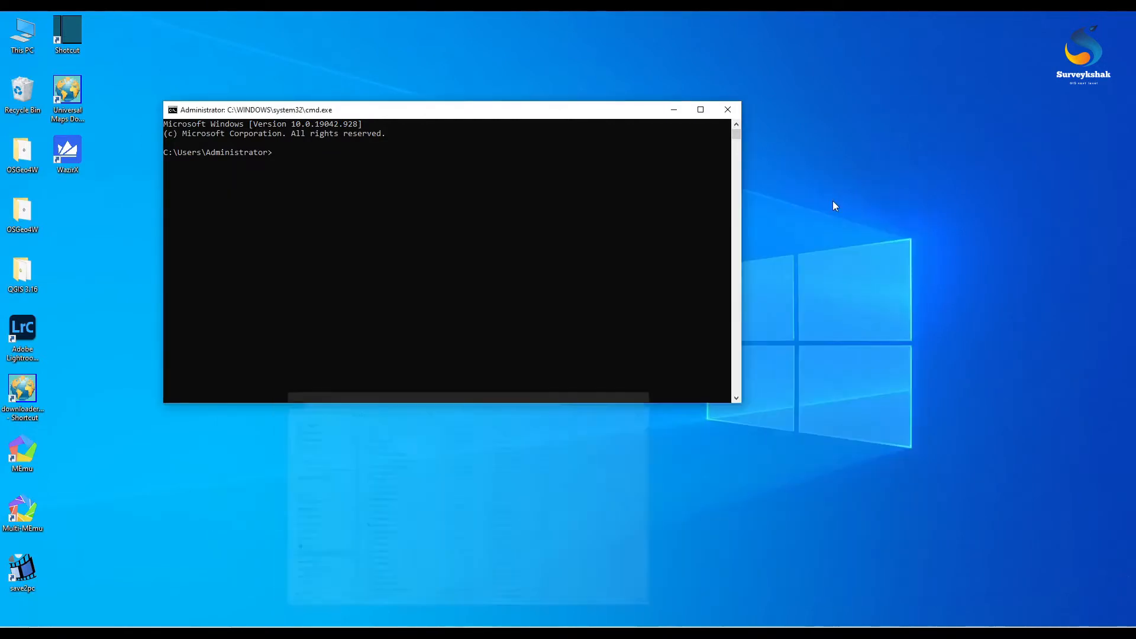
# - Change the Command Prompt directory to MyTileServer\apache\bin
pyautogui.write('cd')
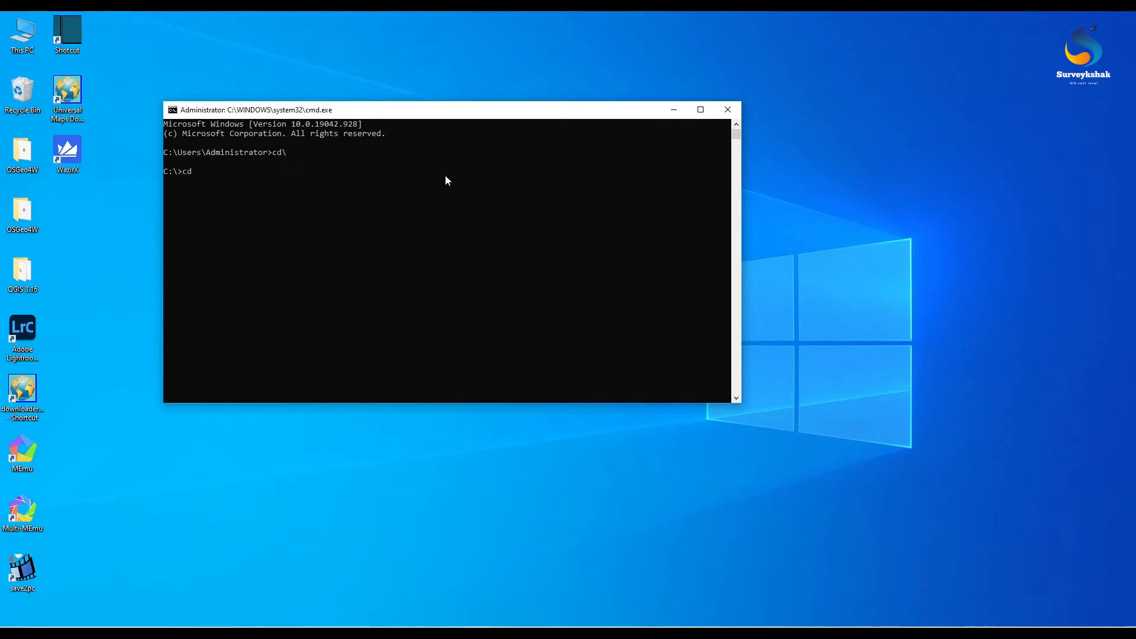
pyautogui.write('MyTileServer')
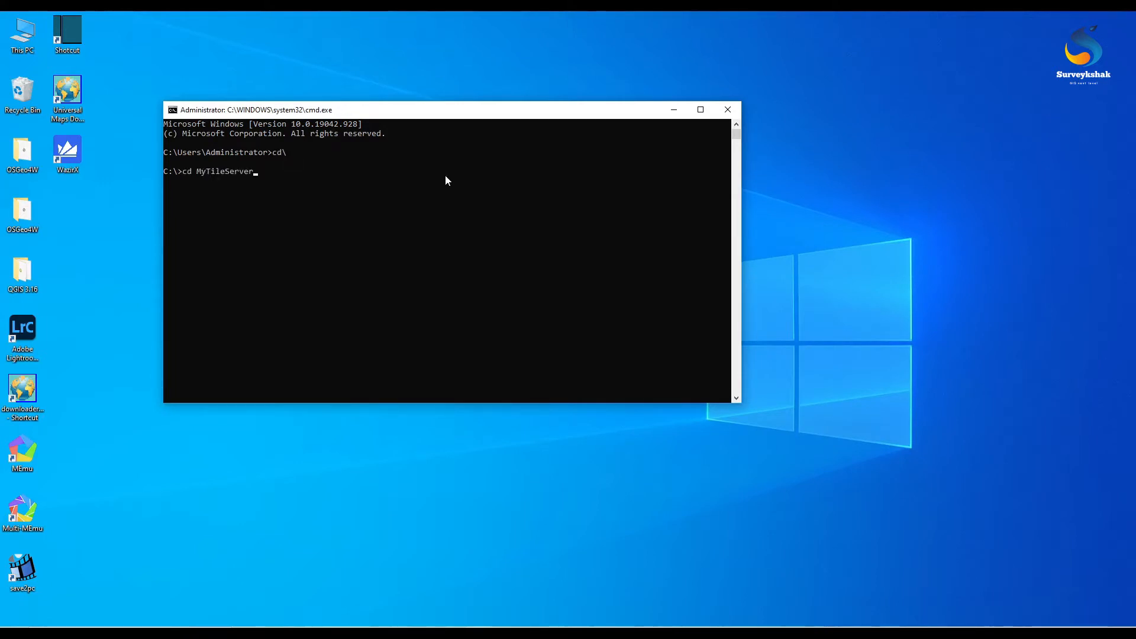
pyautogui.write('\\a')
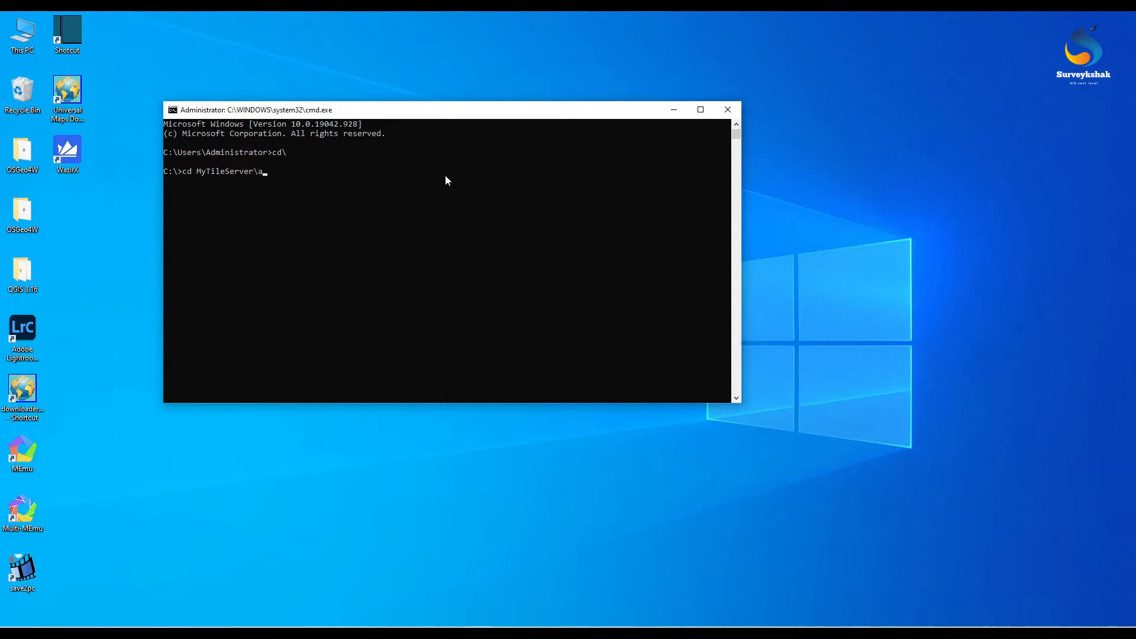
pyautogui.write('pache\\bin')
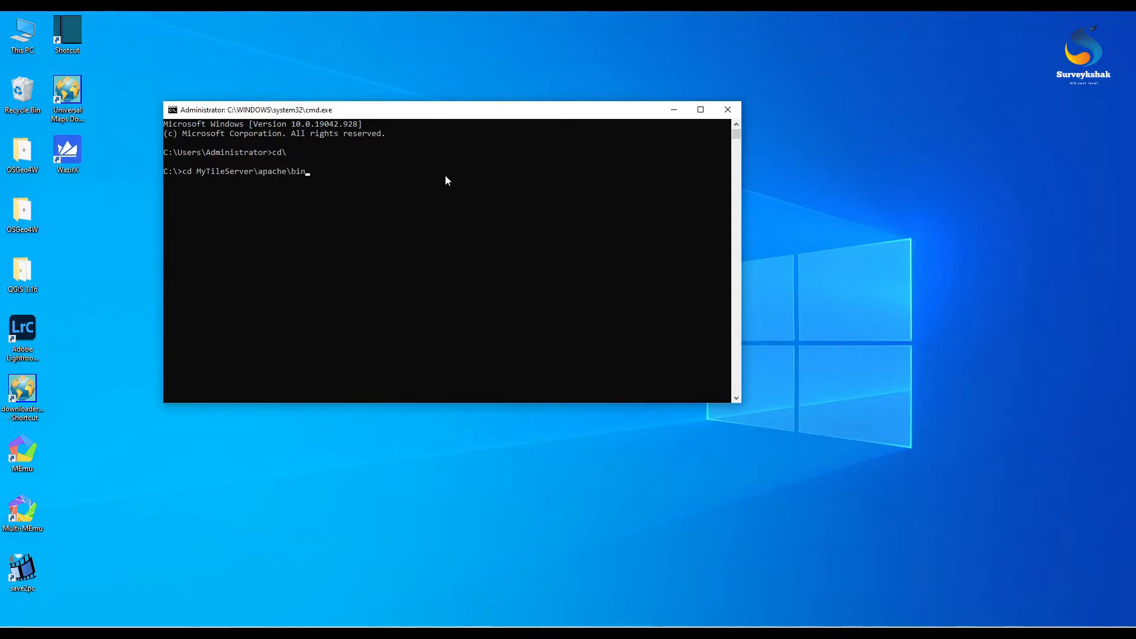
pyautogui.press('Return')
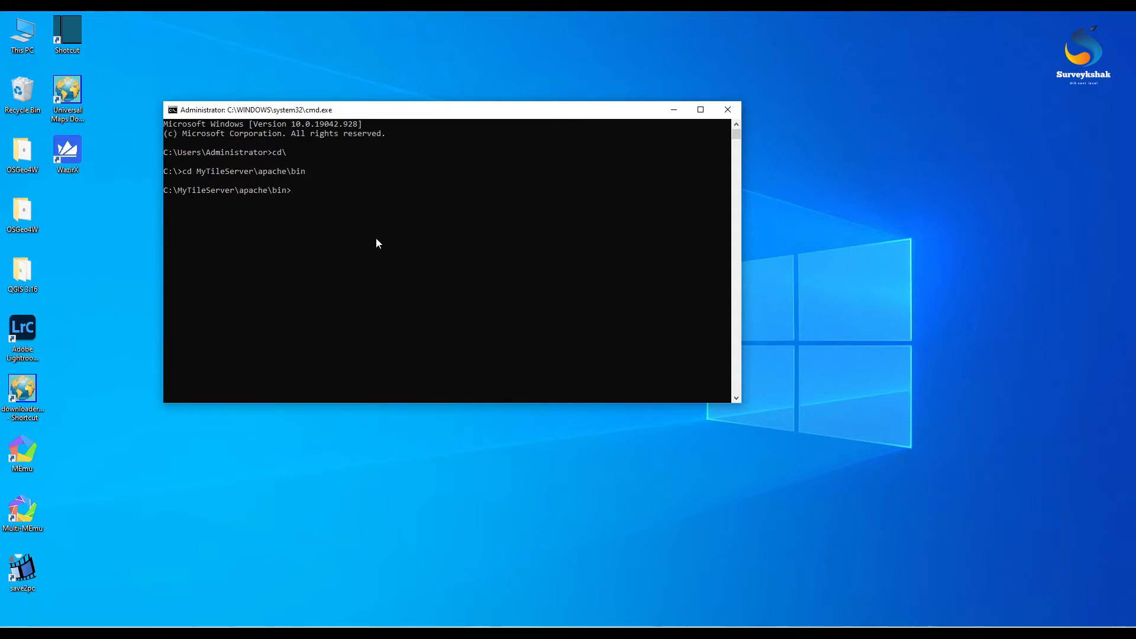
# - Install httpd as the 'Apache HTTP Server' service and allow it through the firewall
pyautogui.write('httpd.exe -k install -n "Apache HTTP Server"')
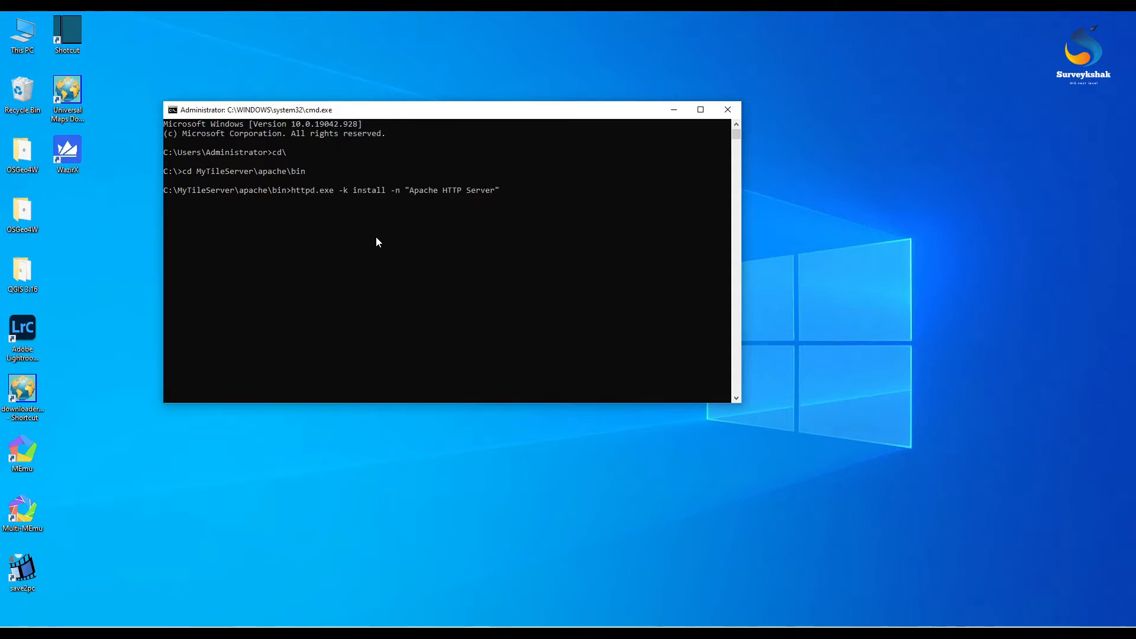
pyautogui.press('Return')
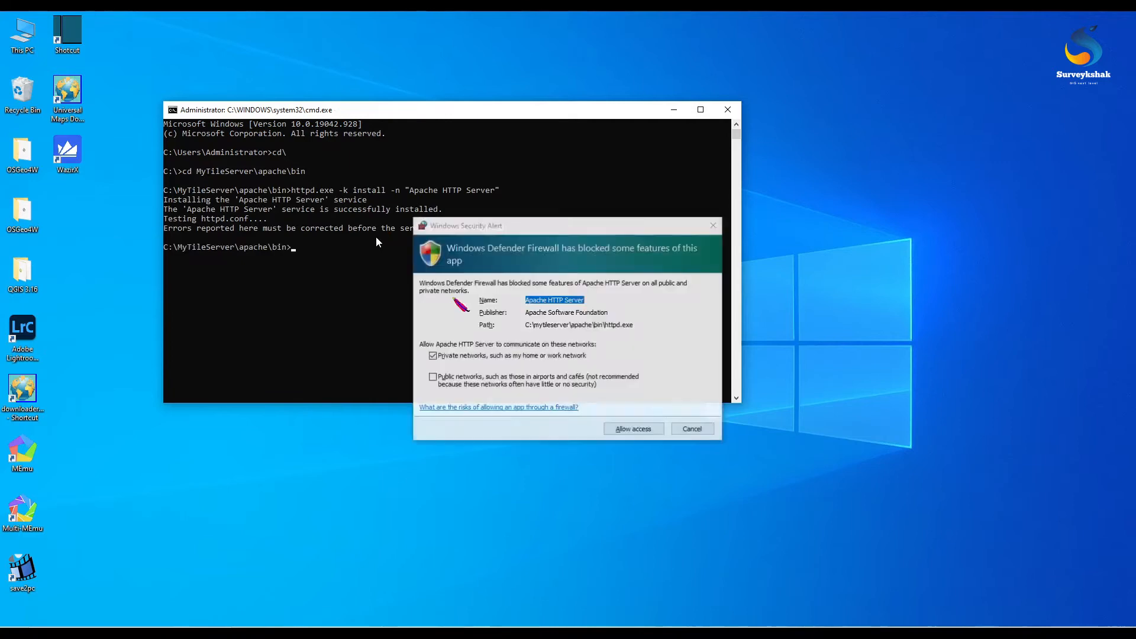
pyautogui.moveTo(625, 468)
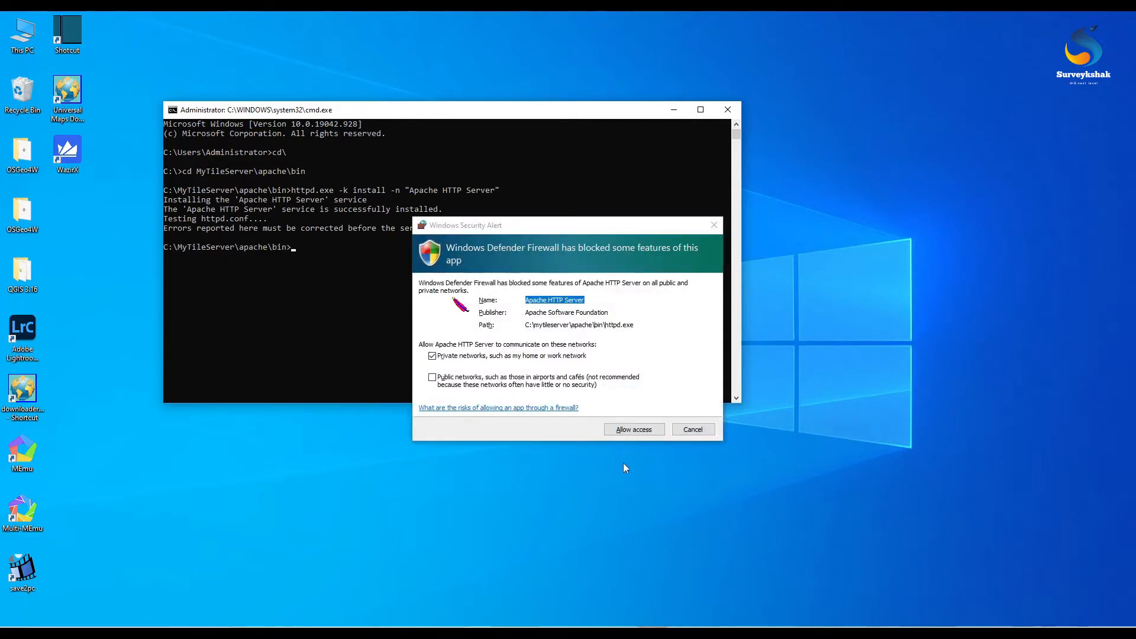
pyautogui.moveTo(627, 419)
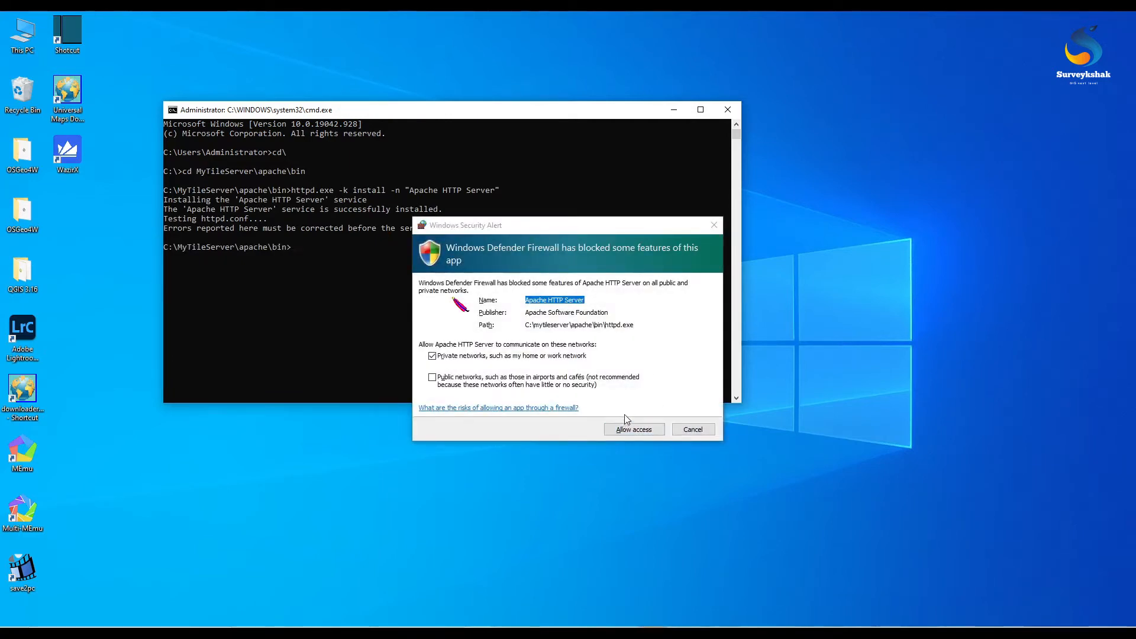
pyautogui.moveTo(632, 428)
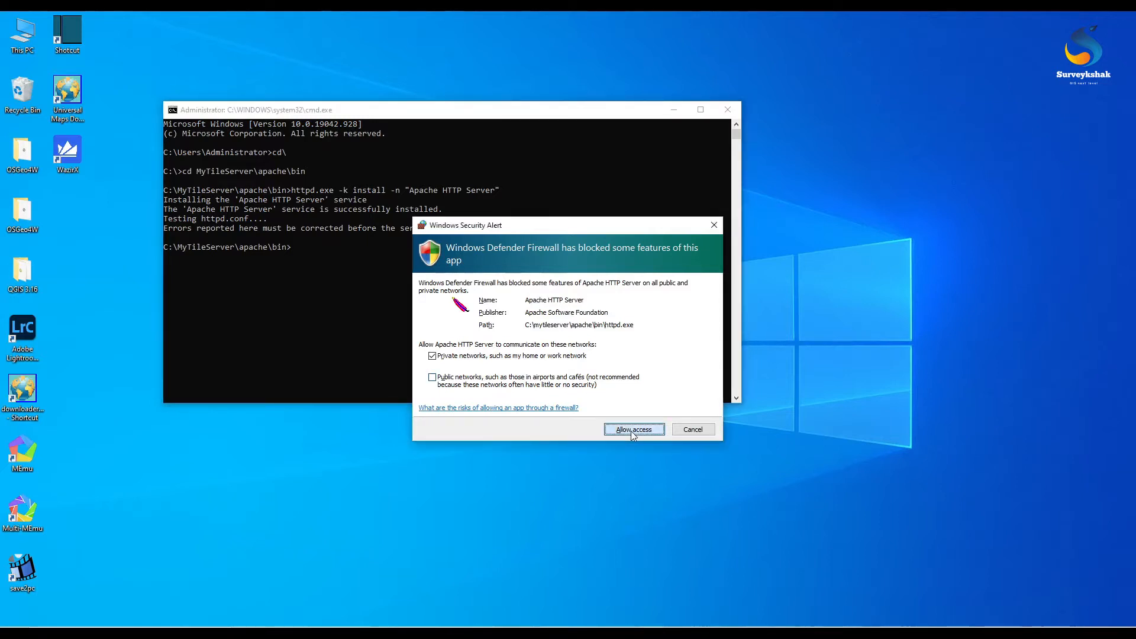
pyautogui.click(633, 429)
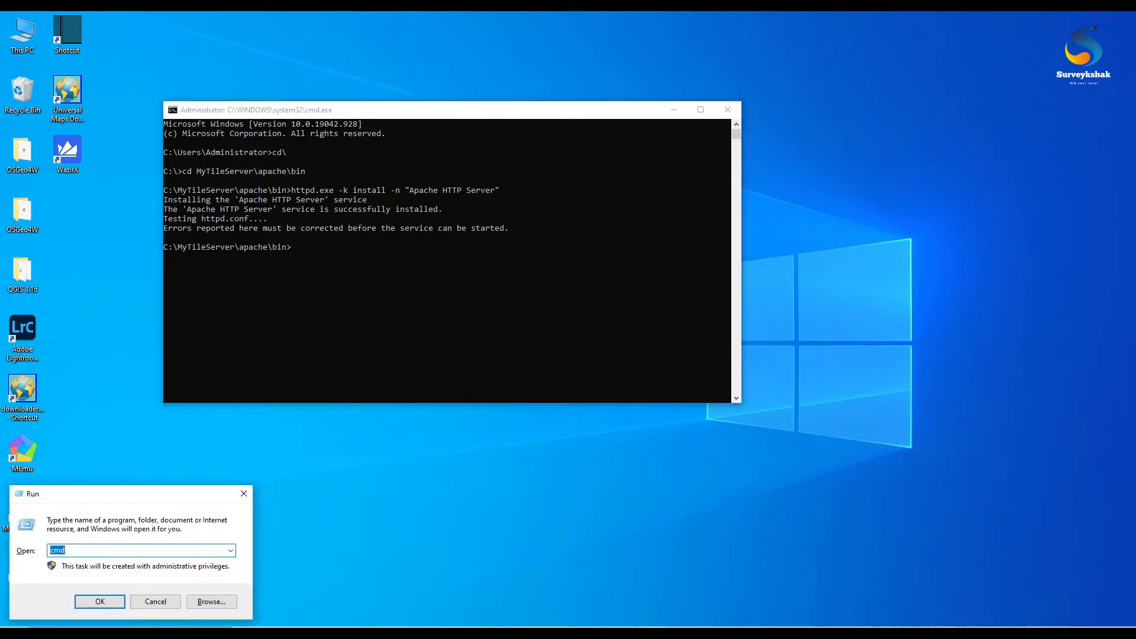
# - Launch the Services console via services.msc
pyautogui.write('services')
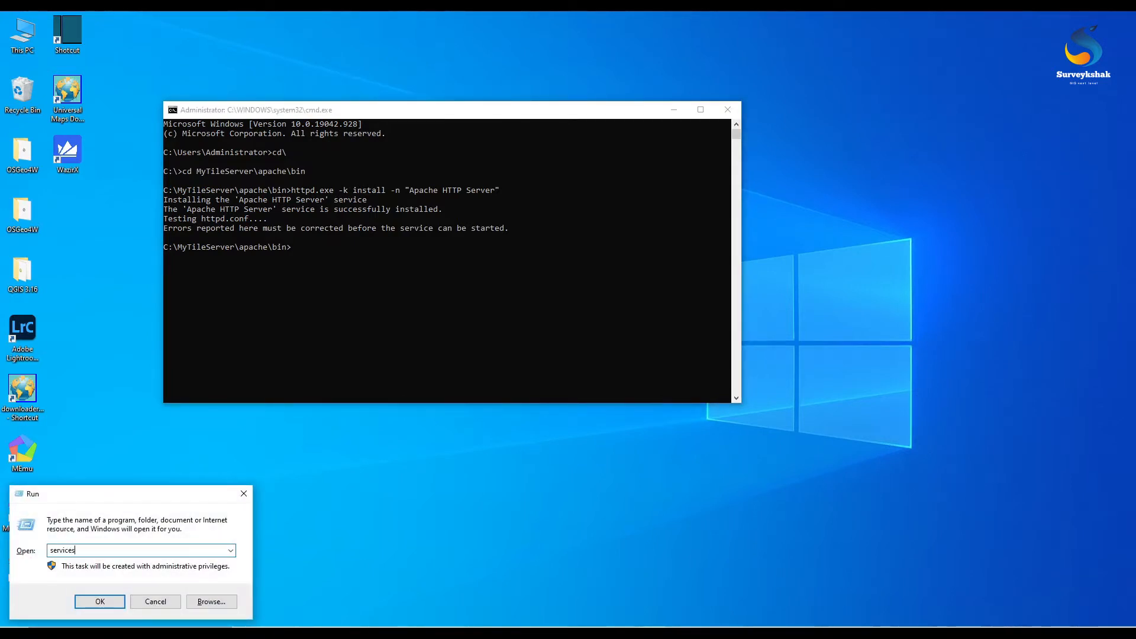
pyautogui.write('.msc')
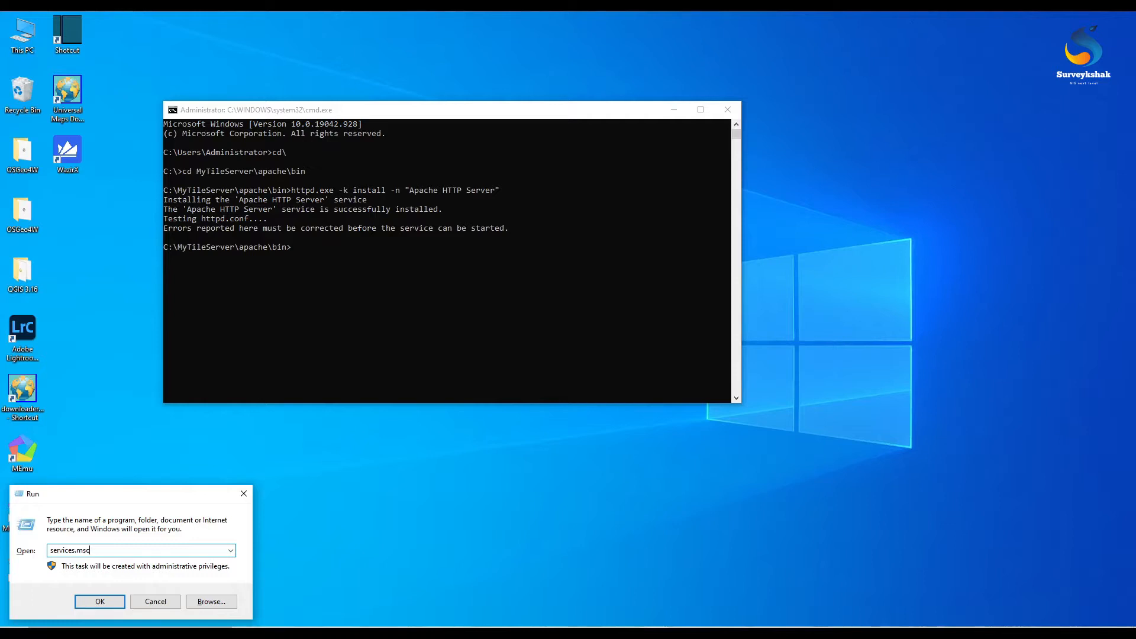
pyautogui.click(99, 601)
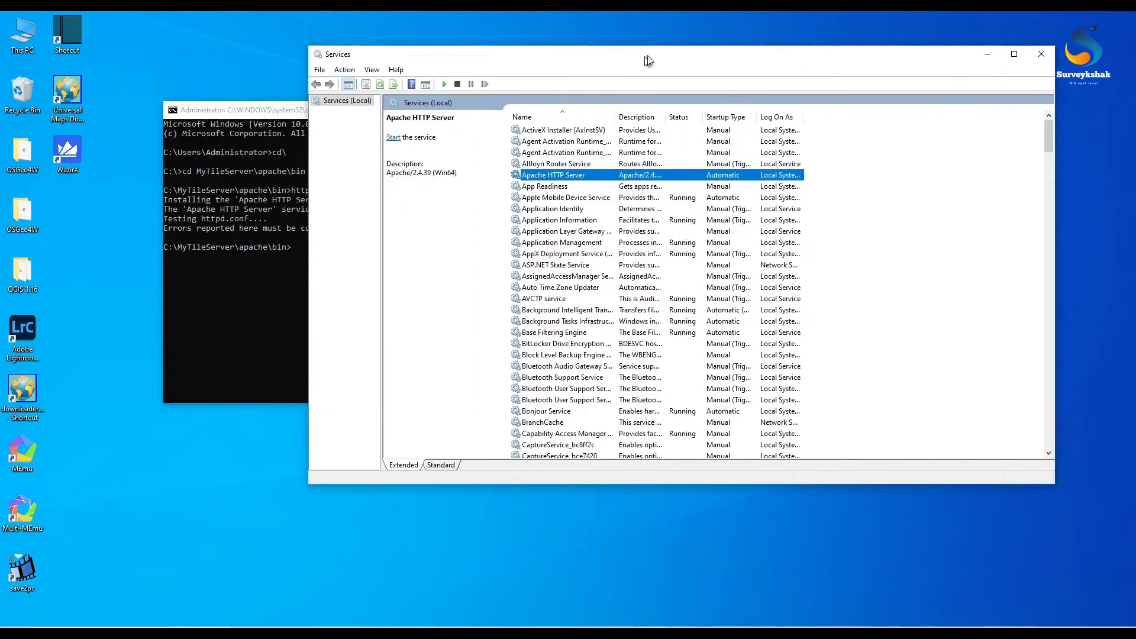
# - Start the Apache HTTP Server service with Automatic startup and close its properties
pyautogui.doubleClick(552, 174)
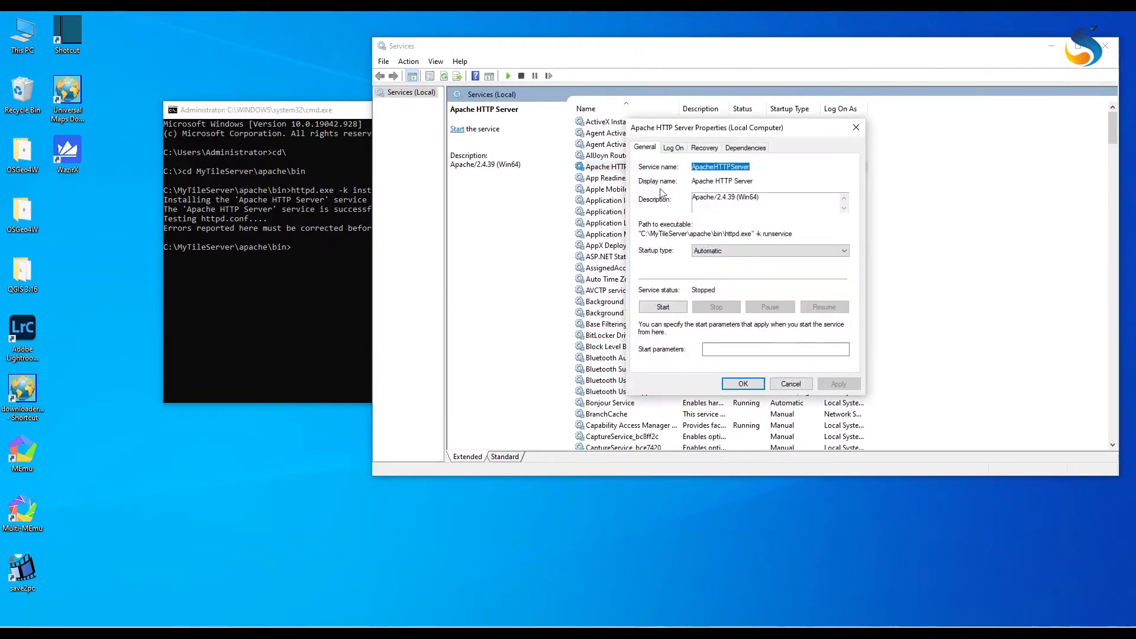
pyautogui.click(661, 306)
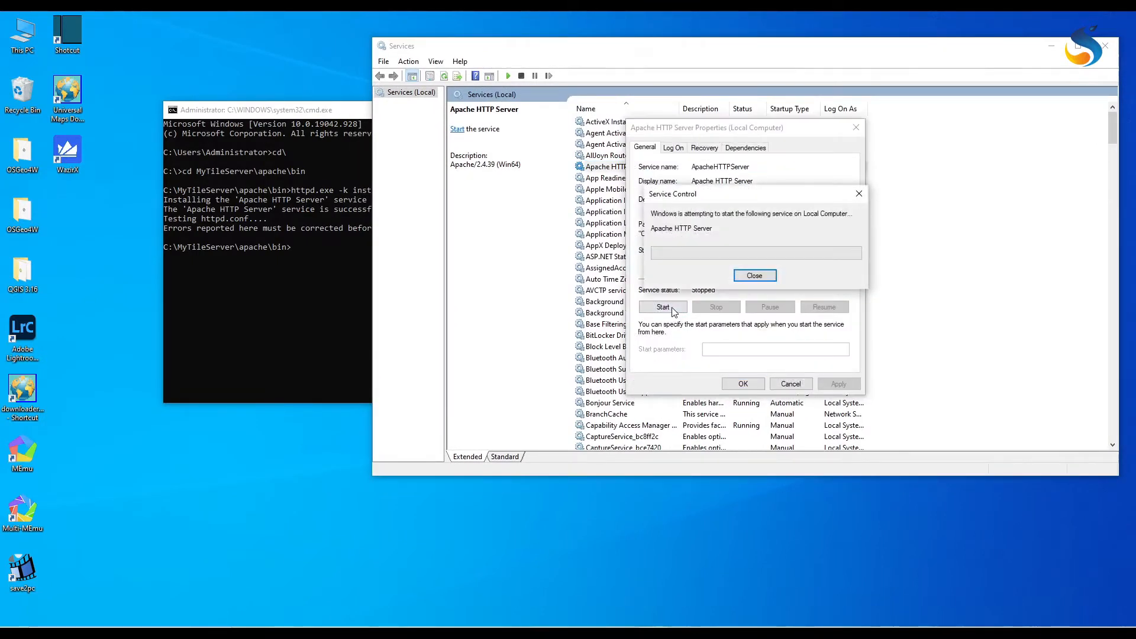
pyautogui.click(753, 275)
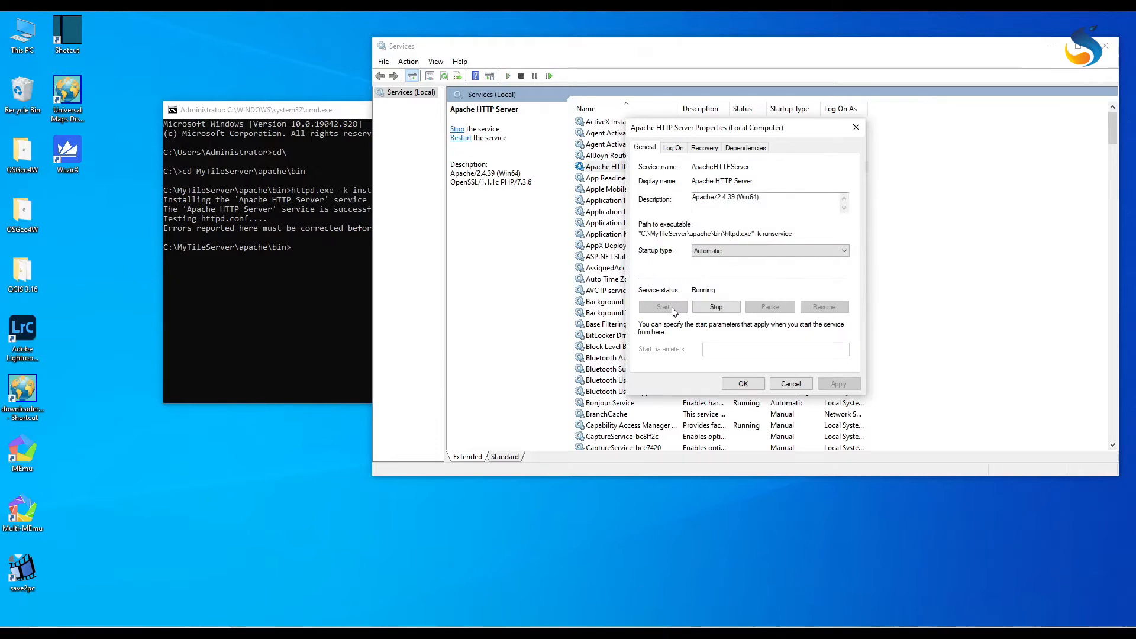
pyautogui.moveTo(742, 383)
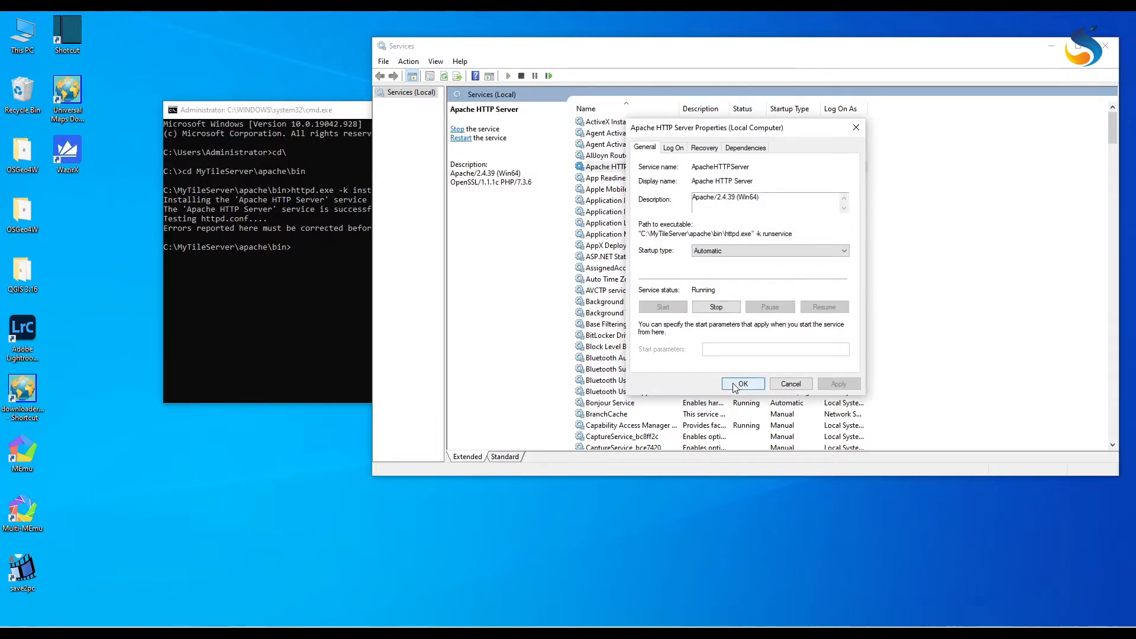
pyautogui.click(742, 383)
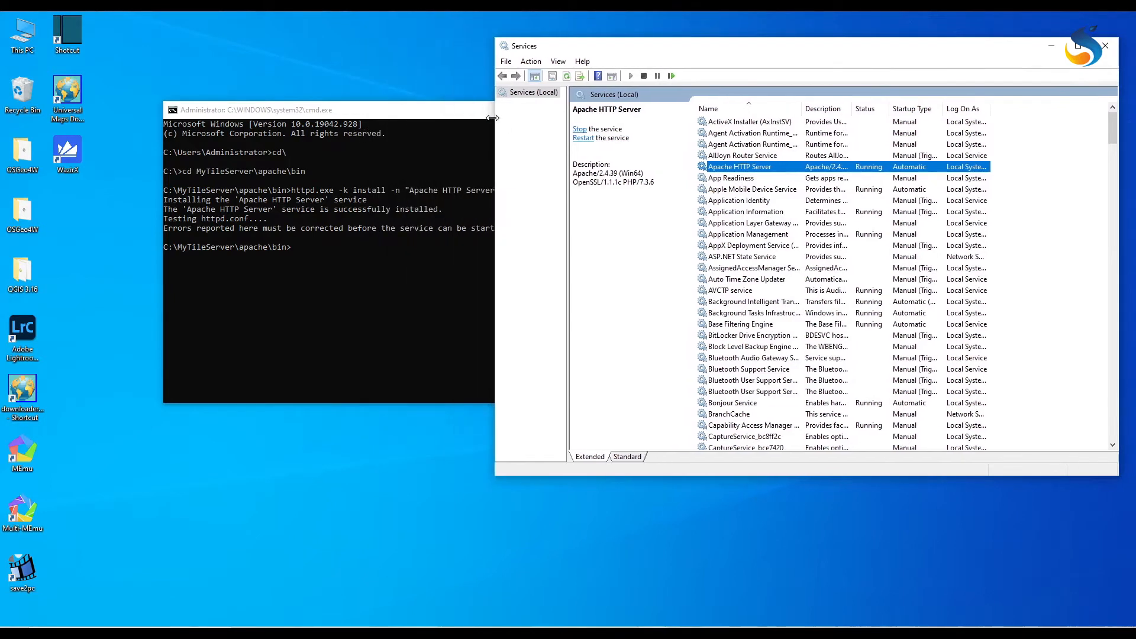
pyautogui.moveTo(926, 63)
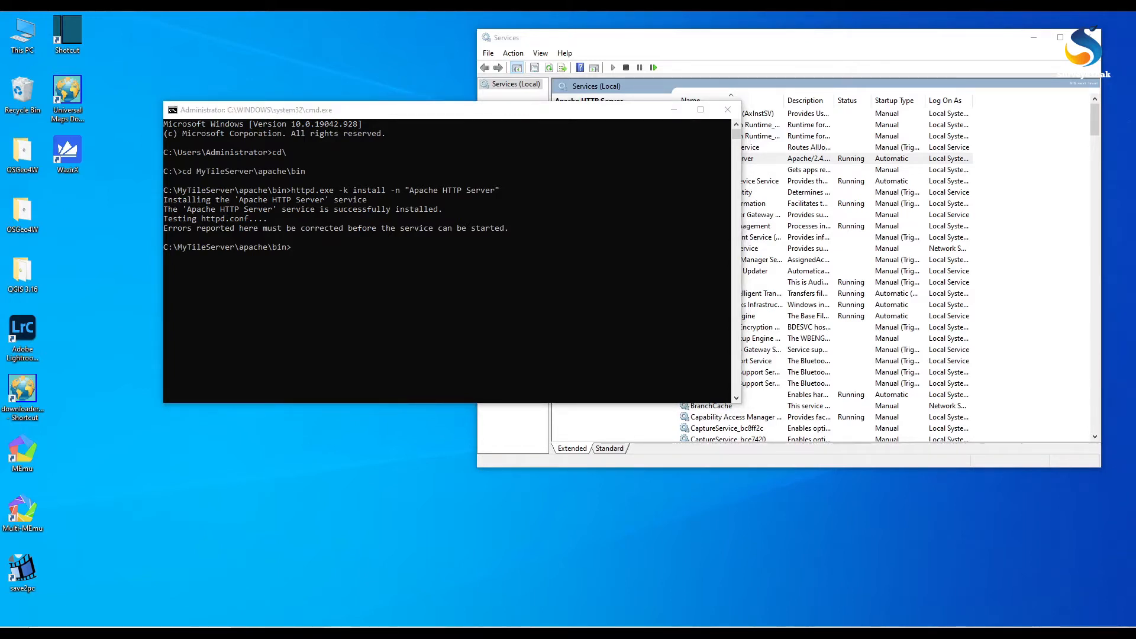
pyautogui.moveTo(132, 569)
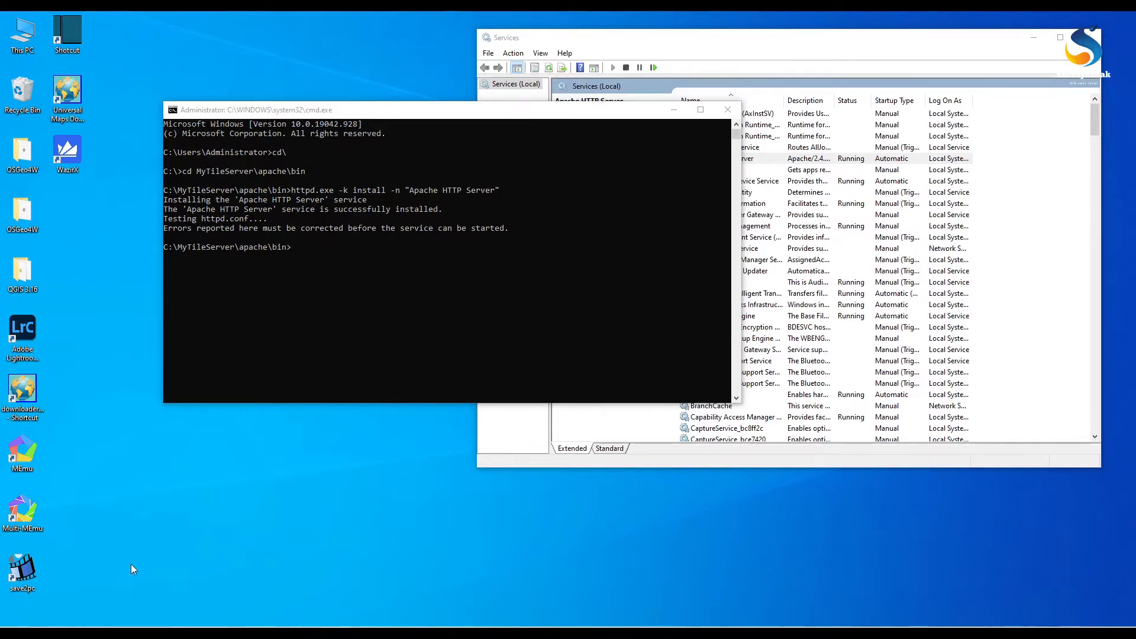
pyautogui.moveTo(112, 494)
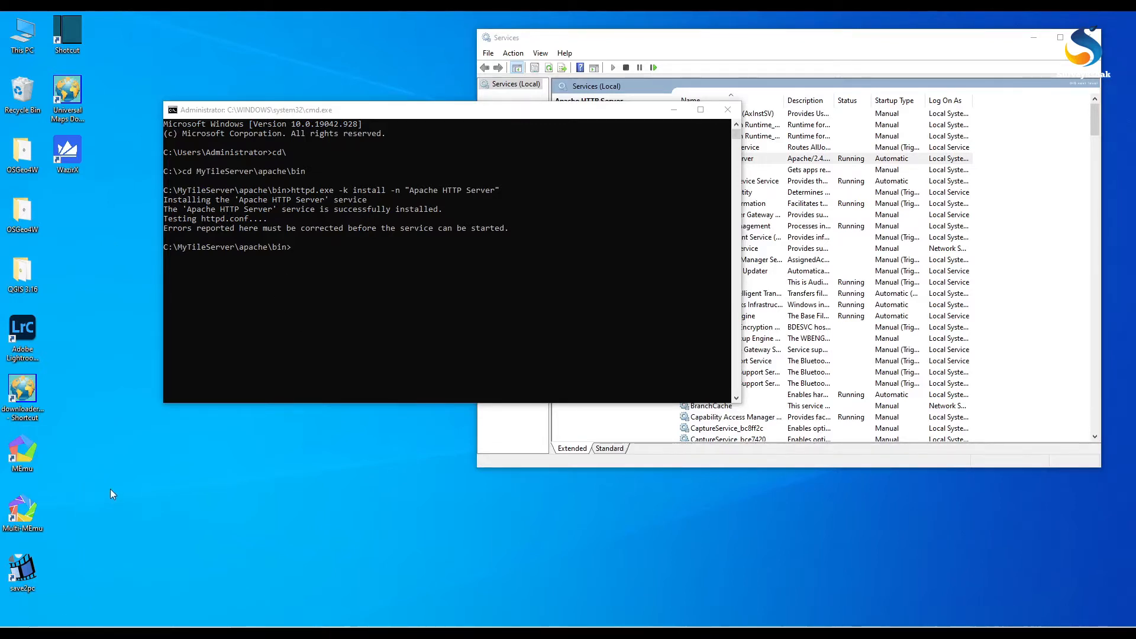
pyautogui.moveTo(96, 597)
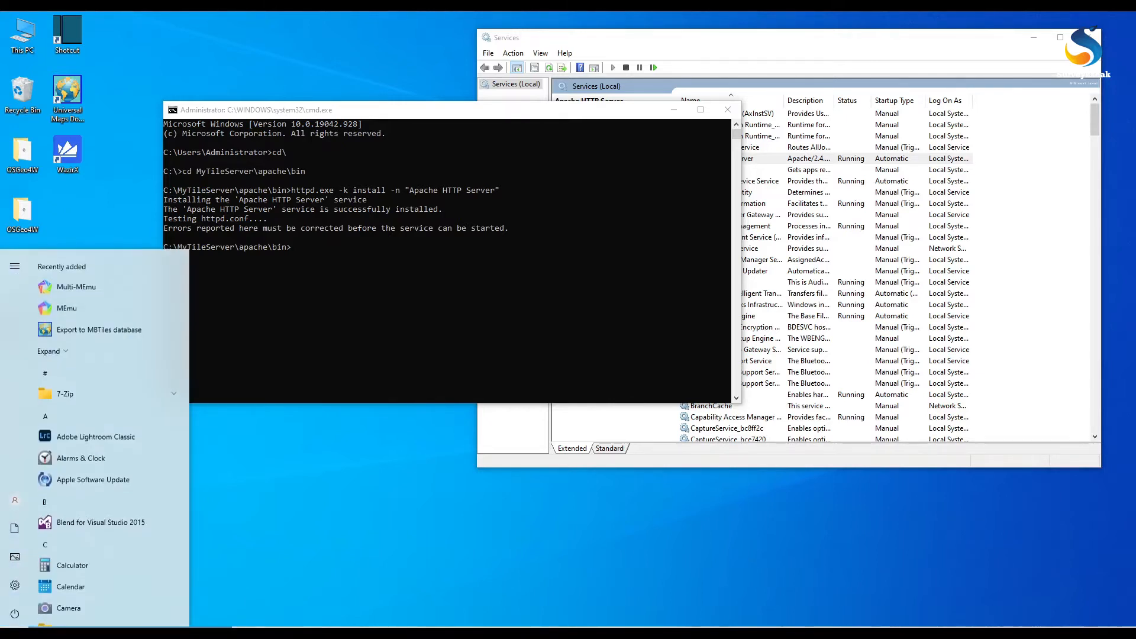
# - Open Windows Defender Firewall with Advanced Security on Inbound Rules and launch New Rule
pyautogui.write('fire')
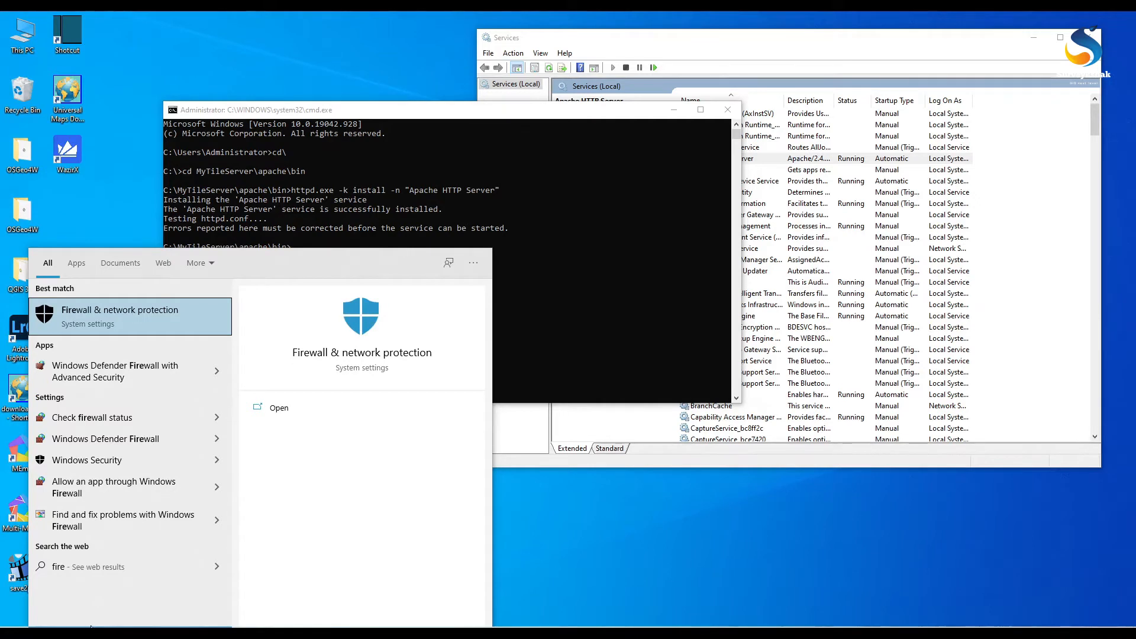
pyautogui.moveTo(109, 487)
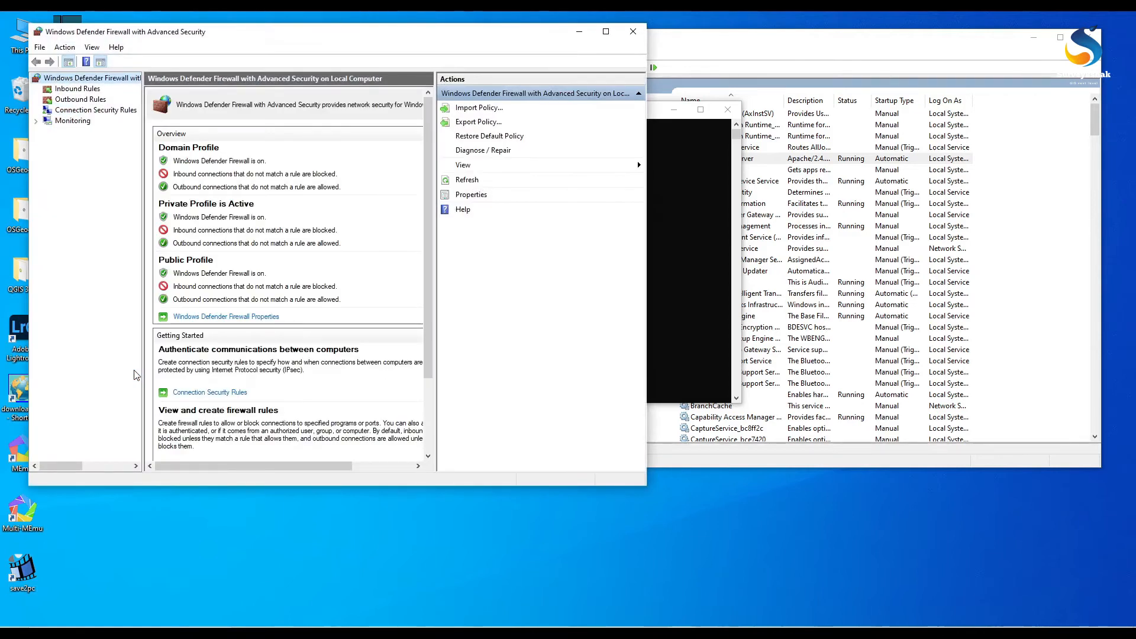
pyautogui.moveTo(490, 183)
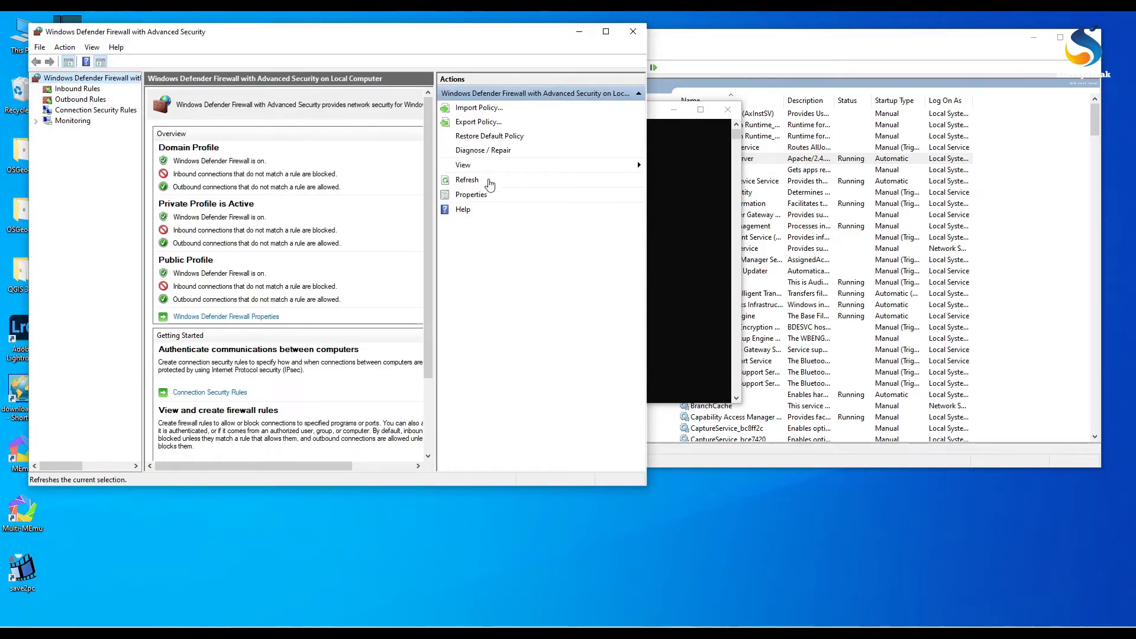
pyautogui.moveTo(93, 145)
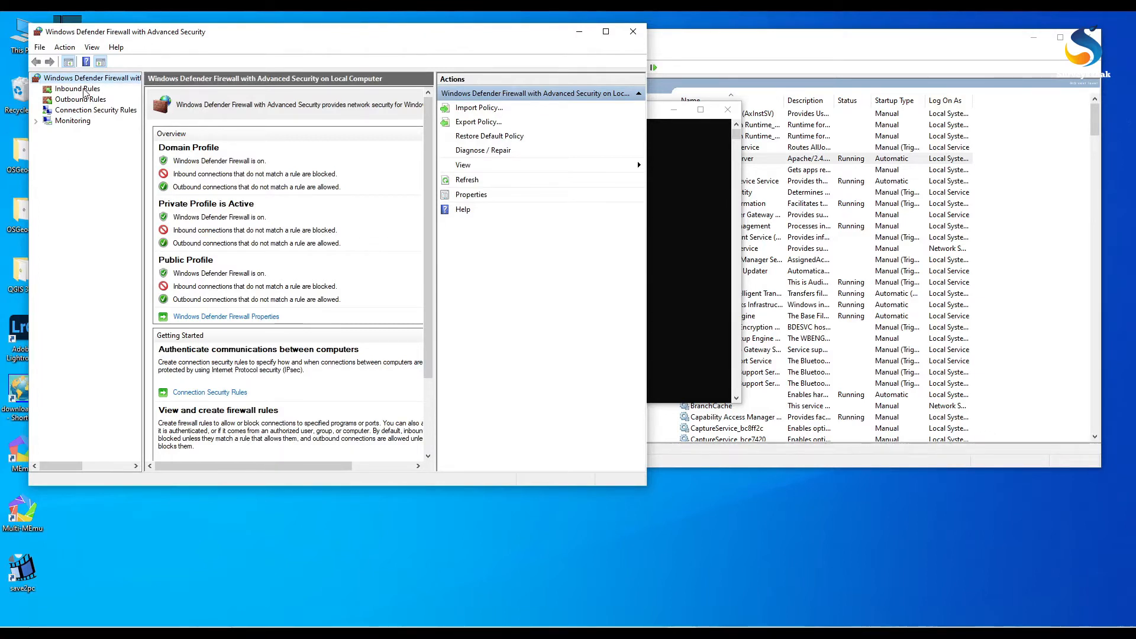
pyautogui.click(77, 88)
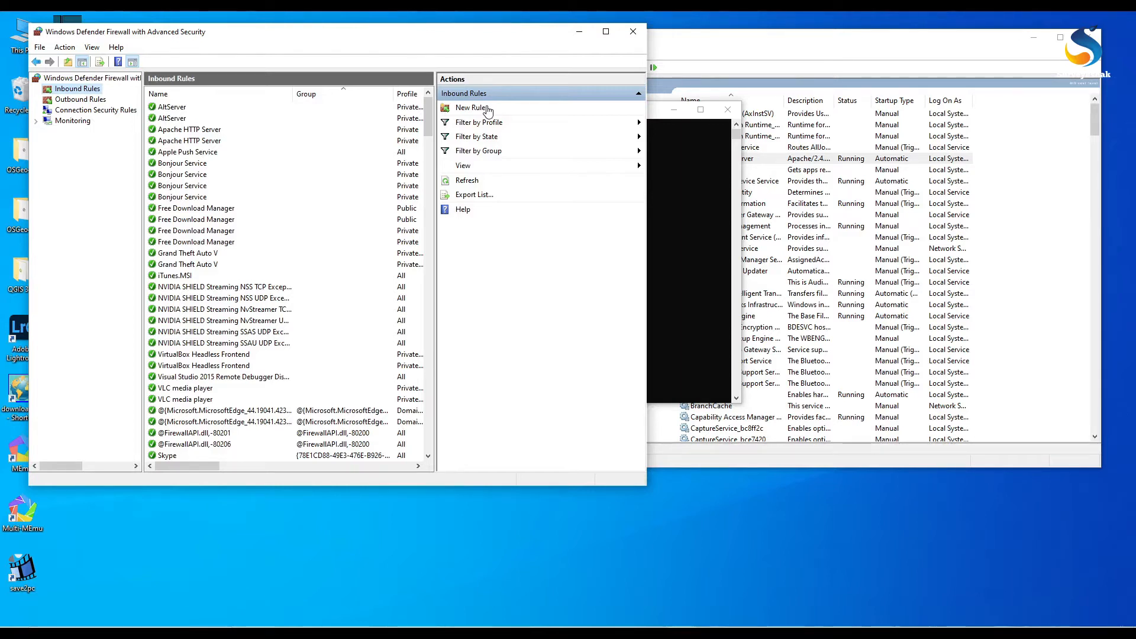
pyautogui.click(471, 107)
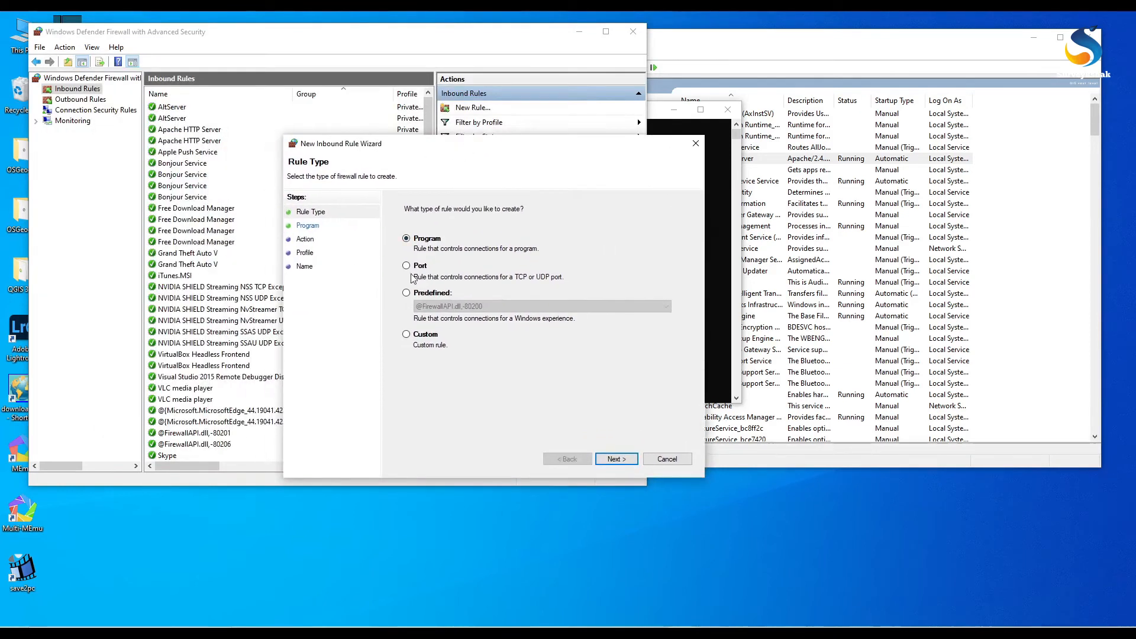
# - Make the rule a Port rule for TCP 80, 443 and 8080 that allows the connection
pyautogui.click(407, 265)
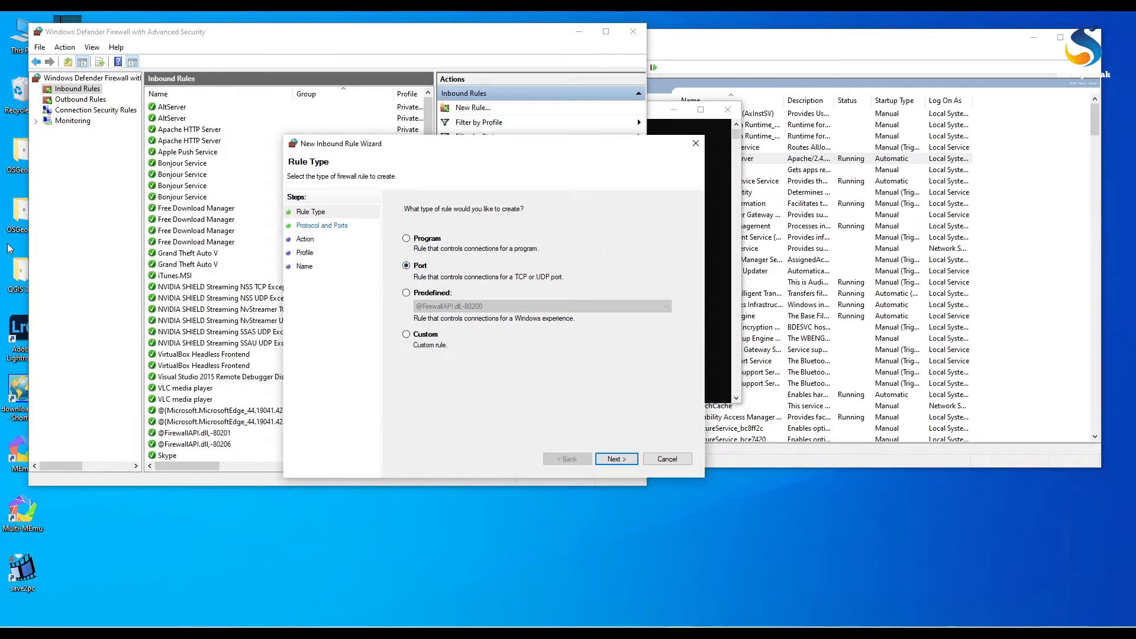
pyautogui.click(615, 459)
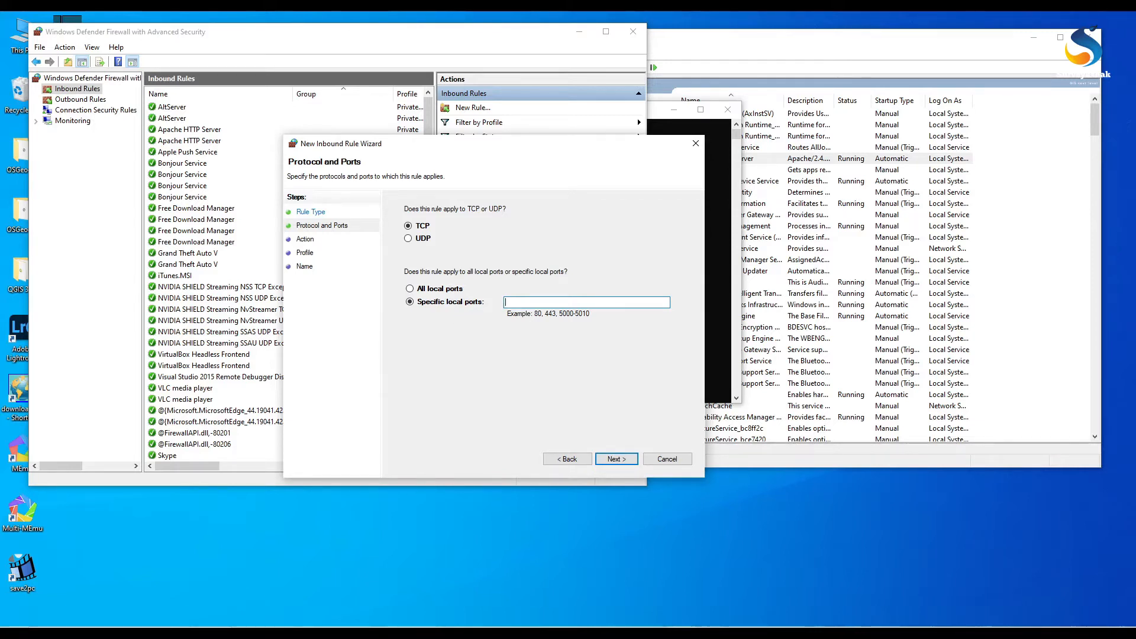
pyautogui.write('80')
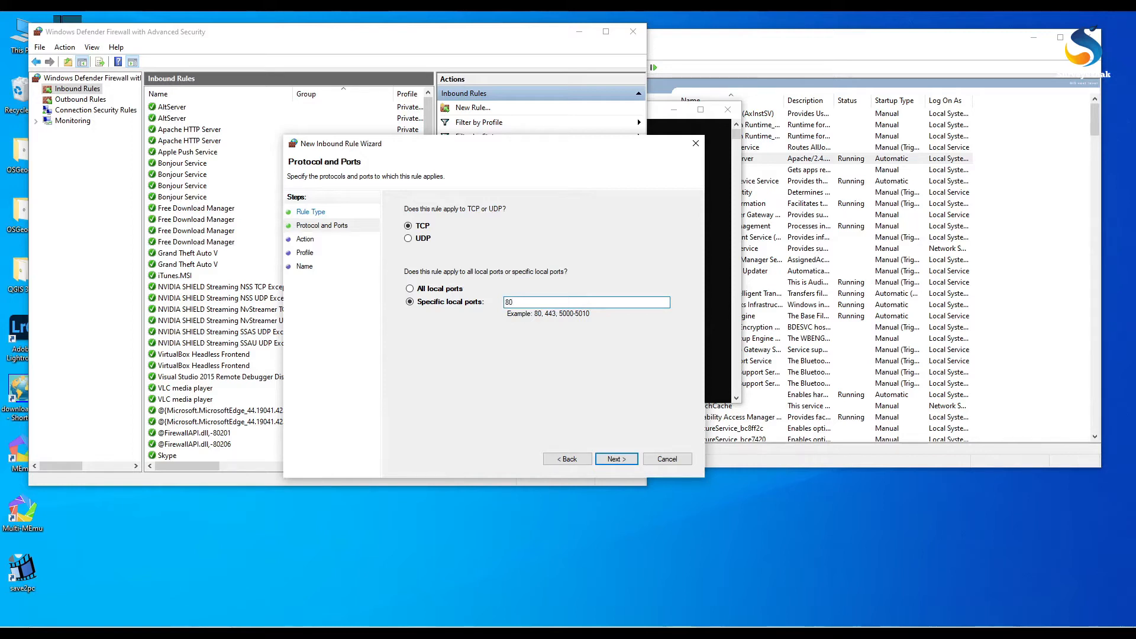
pyautogui.write(',')
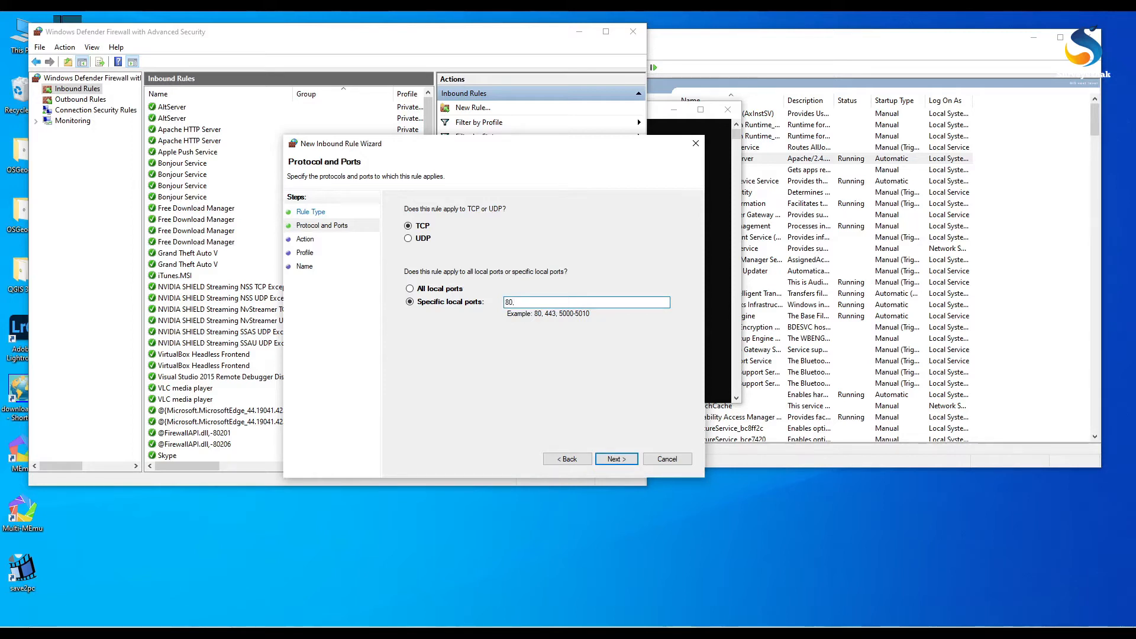
pyautogui.write(',443')
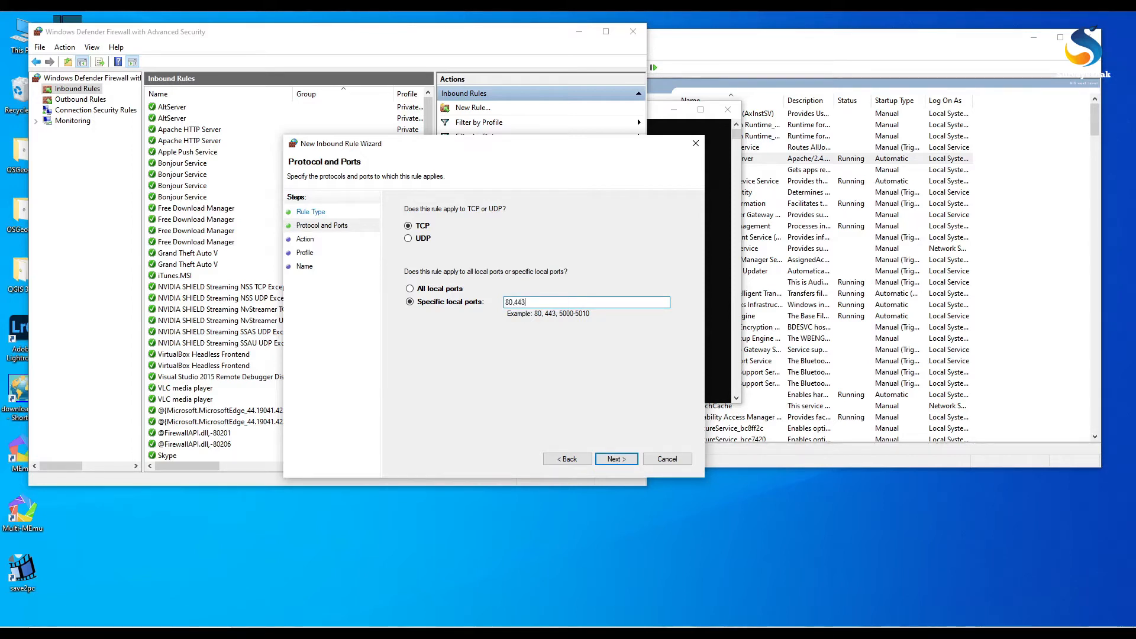
pyautogui.write(',8080')
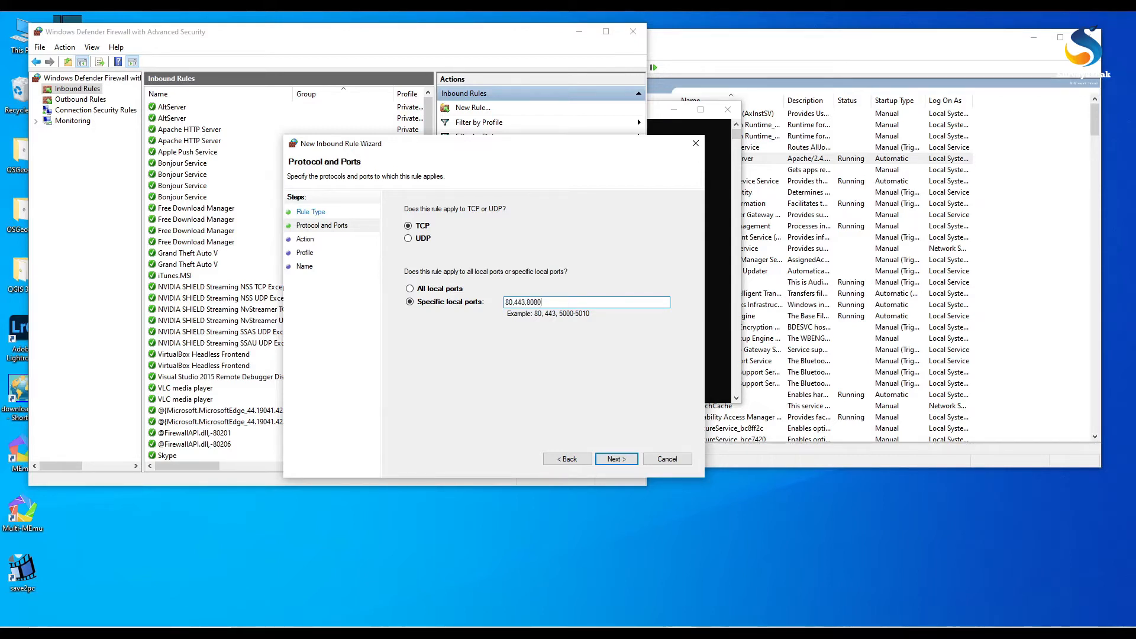
pyautogui.click(614, 459)
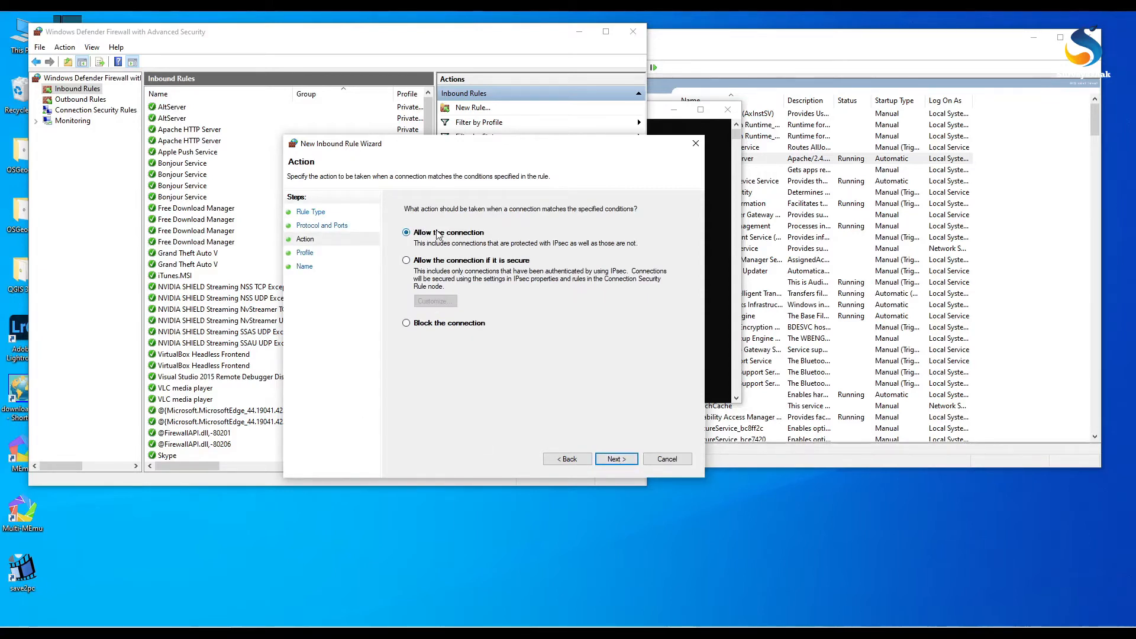
pyautogui.click(616, 458)
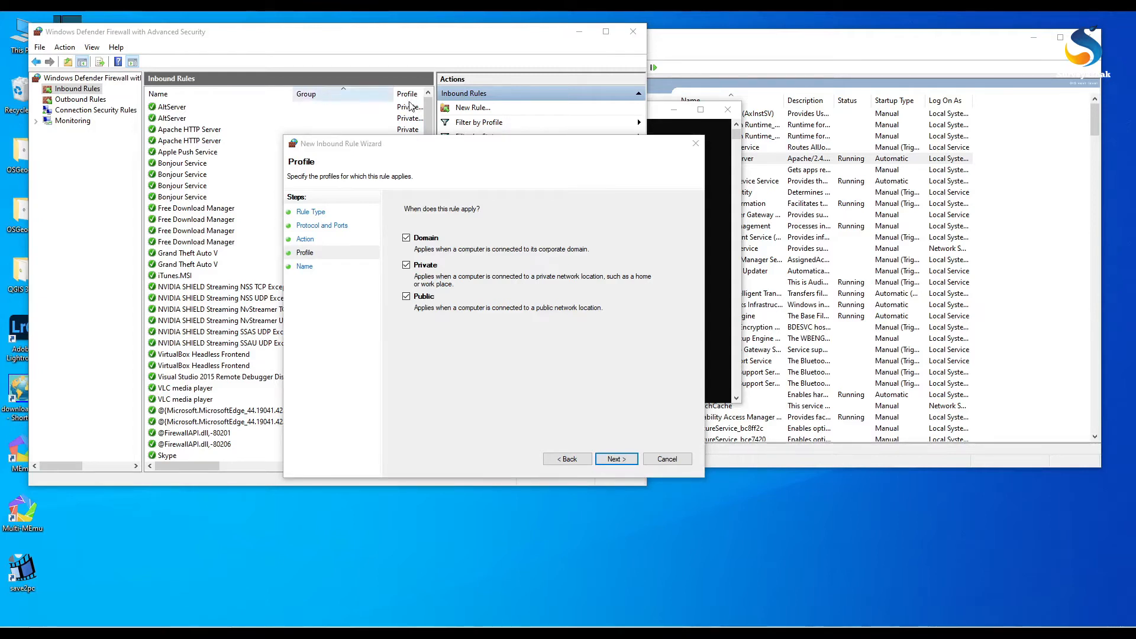
# - Keep all profiles, name the rule AllowIncomingApacheTraffic, and finish the wizard
pyautogui.click(614, 459)
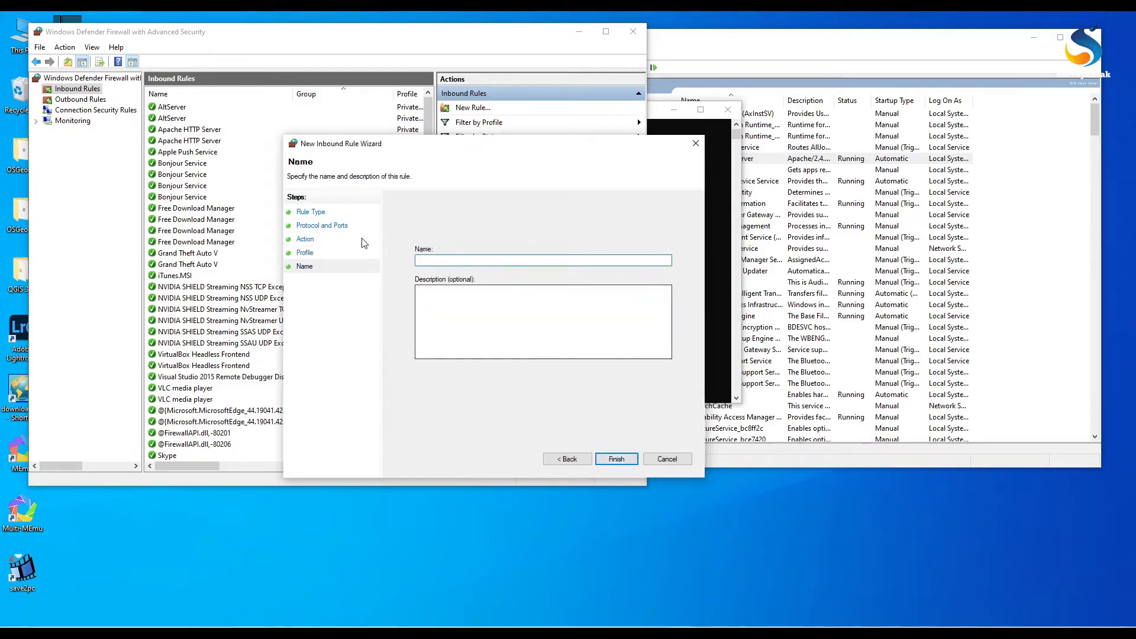
pyautogui.moveTo(347, 291)
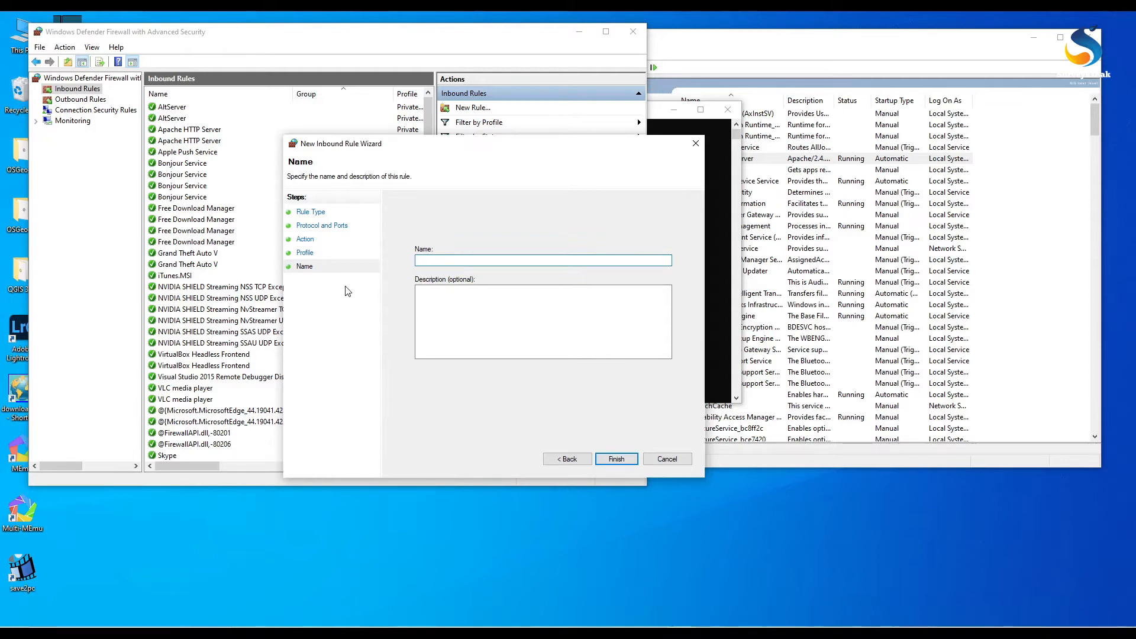
pyautogui.write('A')
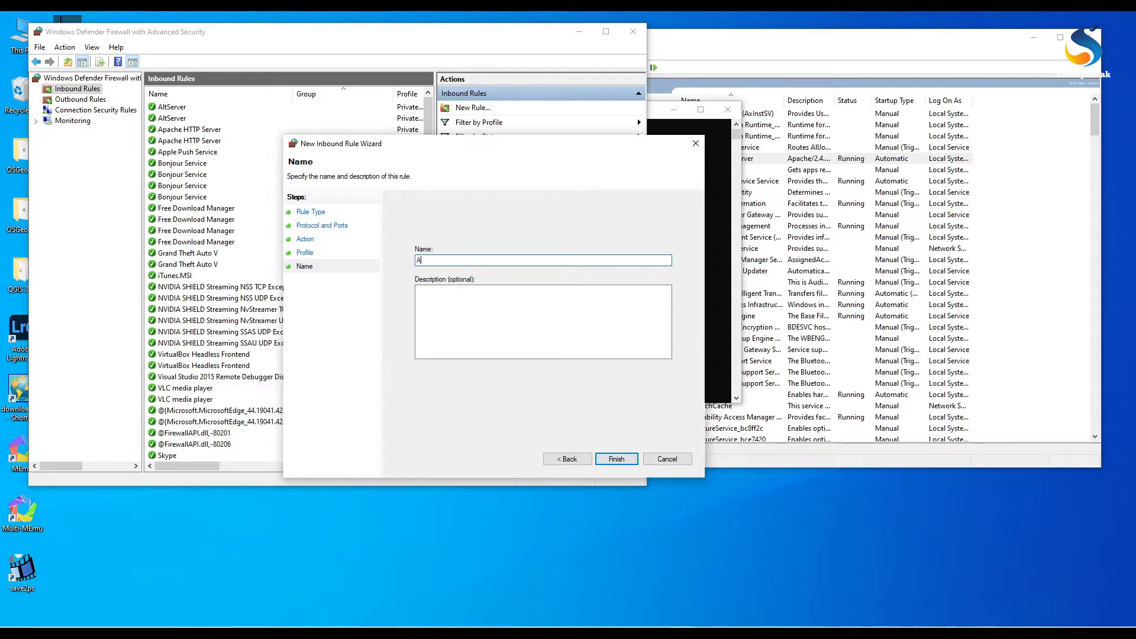
pyautogui.write('llowIn')
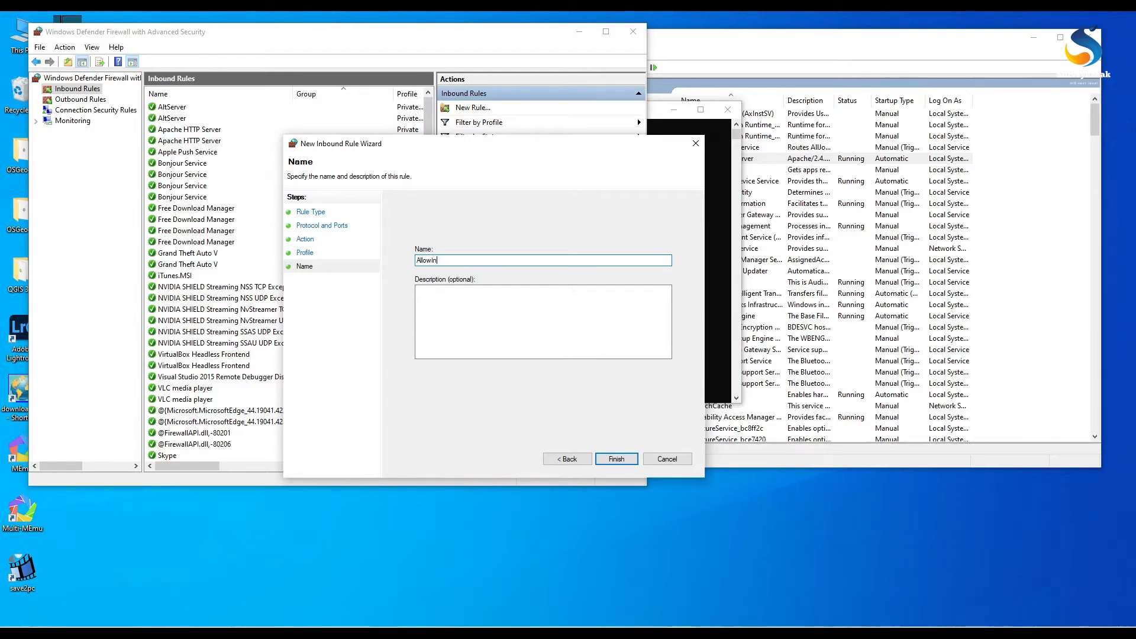
pyautogui.write('coming A')
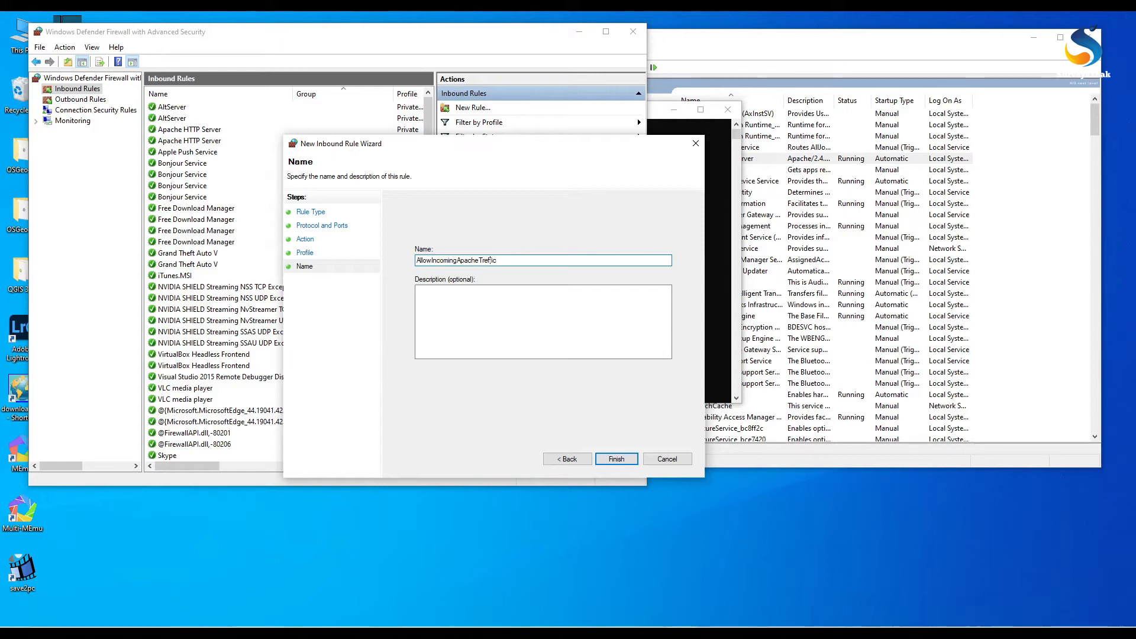
pyautogui.moveTo(322, 283)
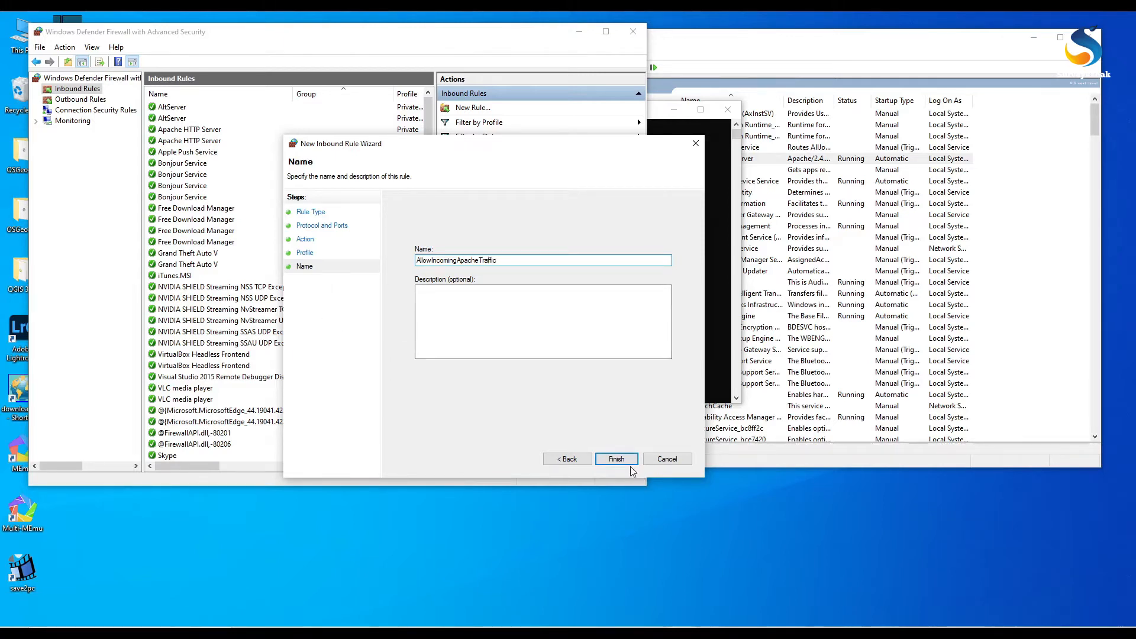
pyautogui.click(615, 458)
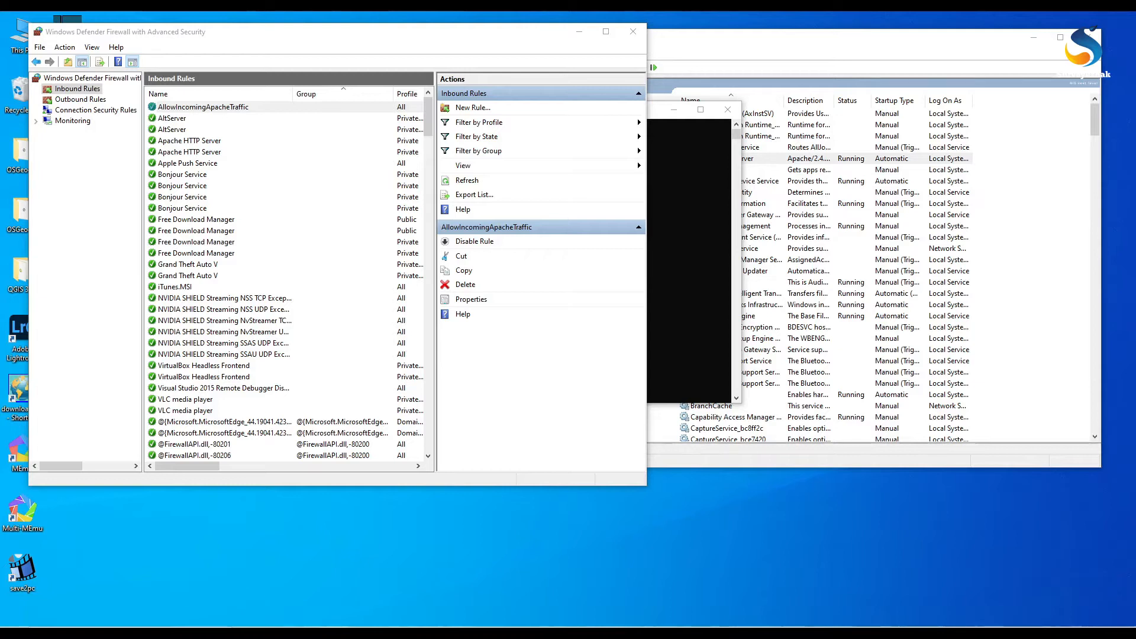
pyautogui.moveTo(16, 213)
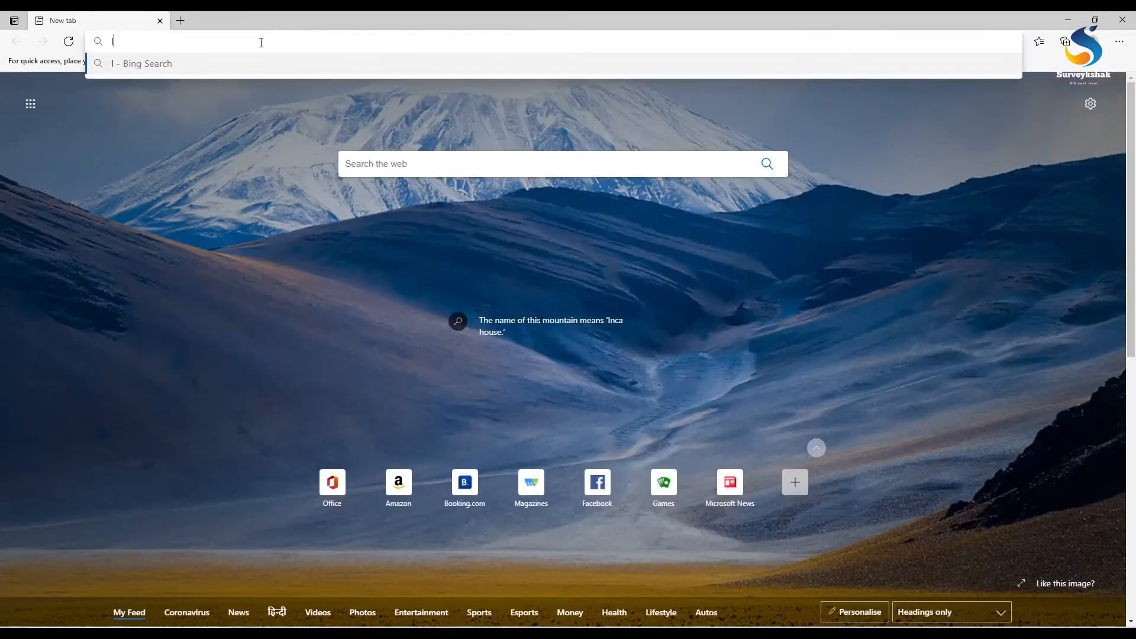
# - Load localhost in Edge to see Apache's Index of / listing the gsm folder
pyautogui.write('localhost')
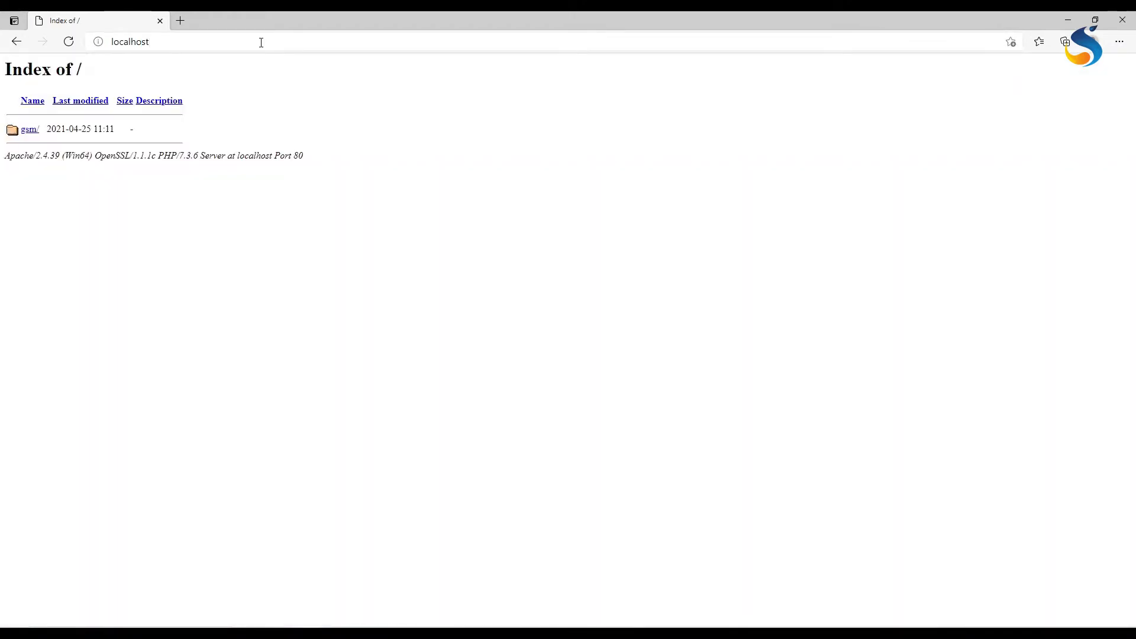
pyautogui.moveTo(28, 129)
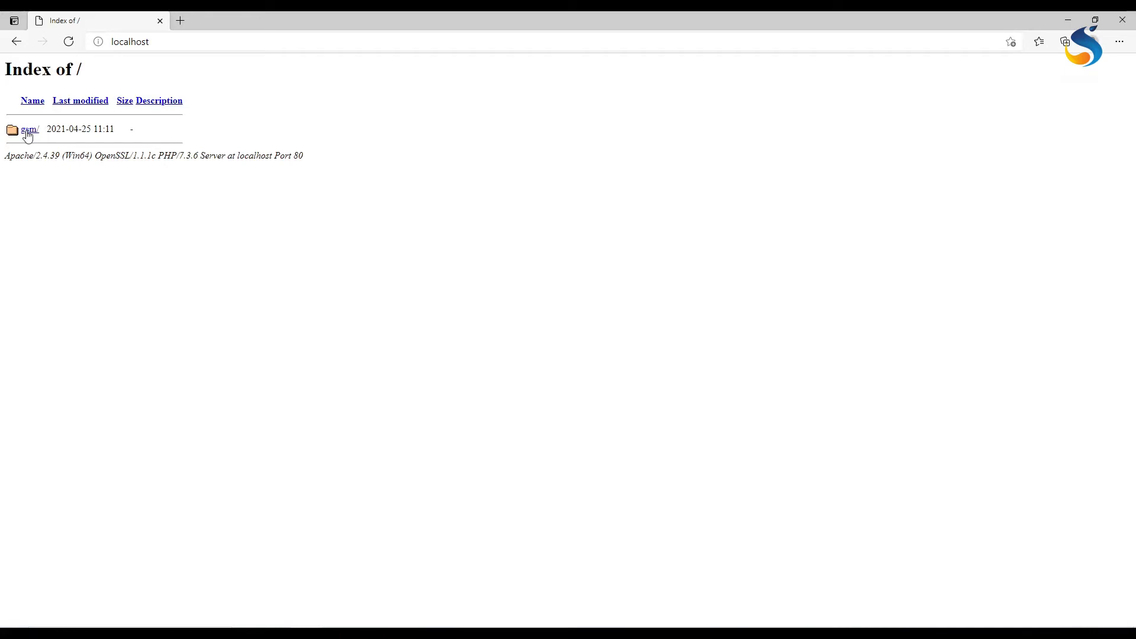
pyautogui.moveTo(549, 78)
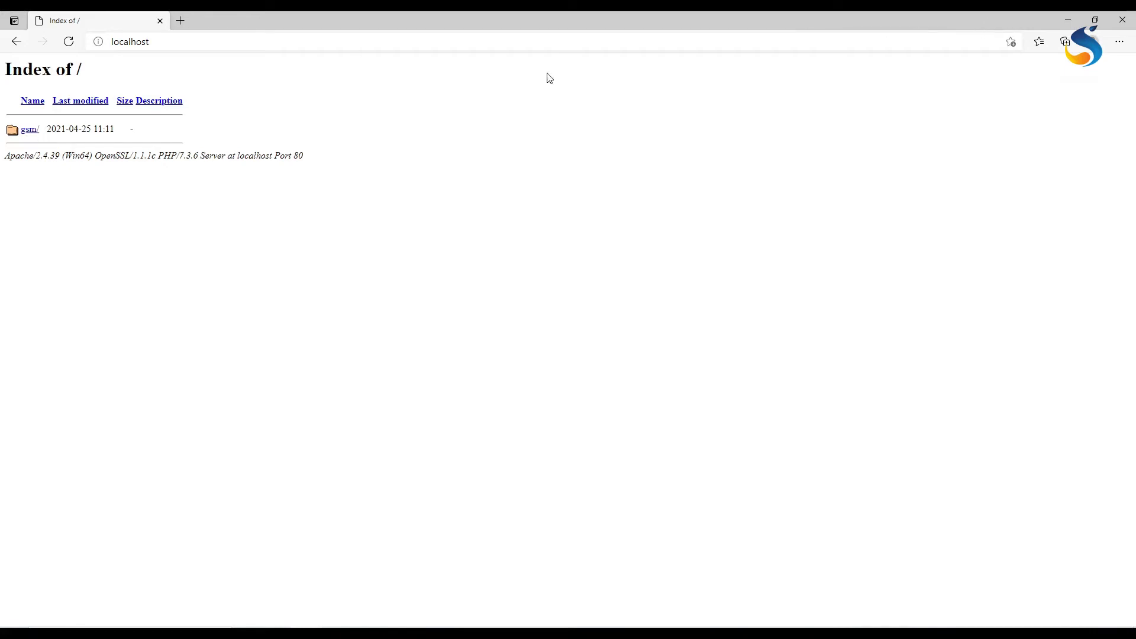
pyautogui.moveTo(998, 16)
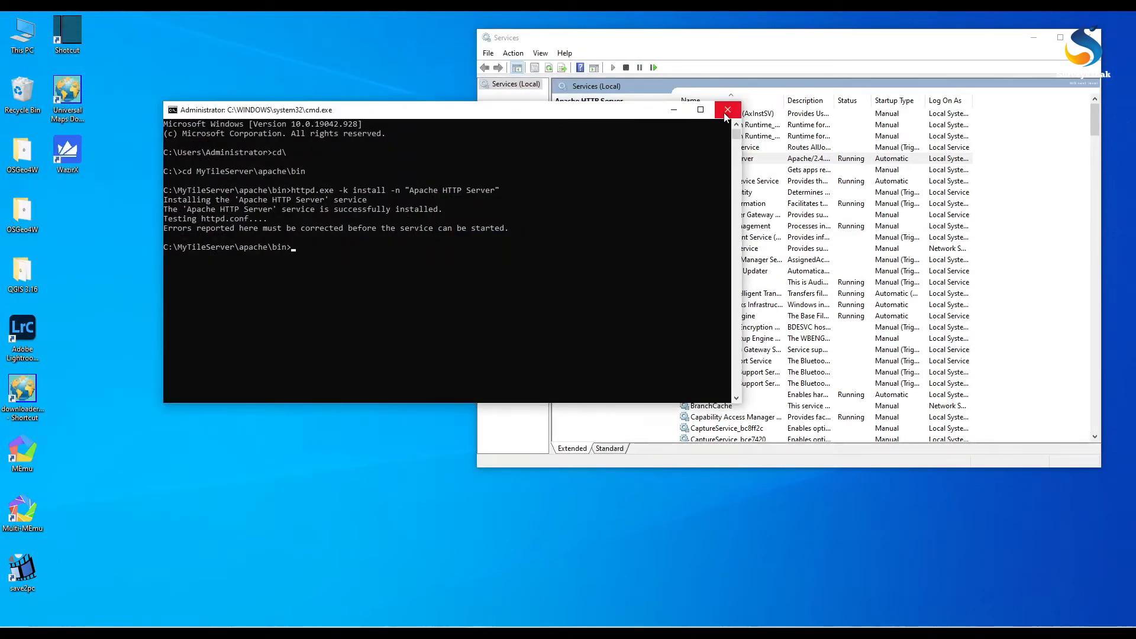
# - Close the command prompt, check Apache HTTP Server is Running, and switch to QGIS
pyautogui.click(727, 109)
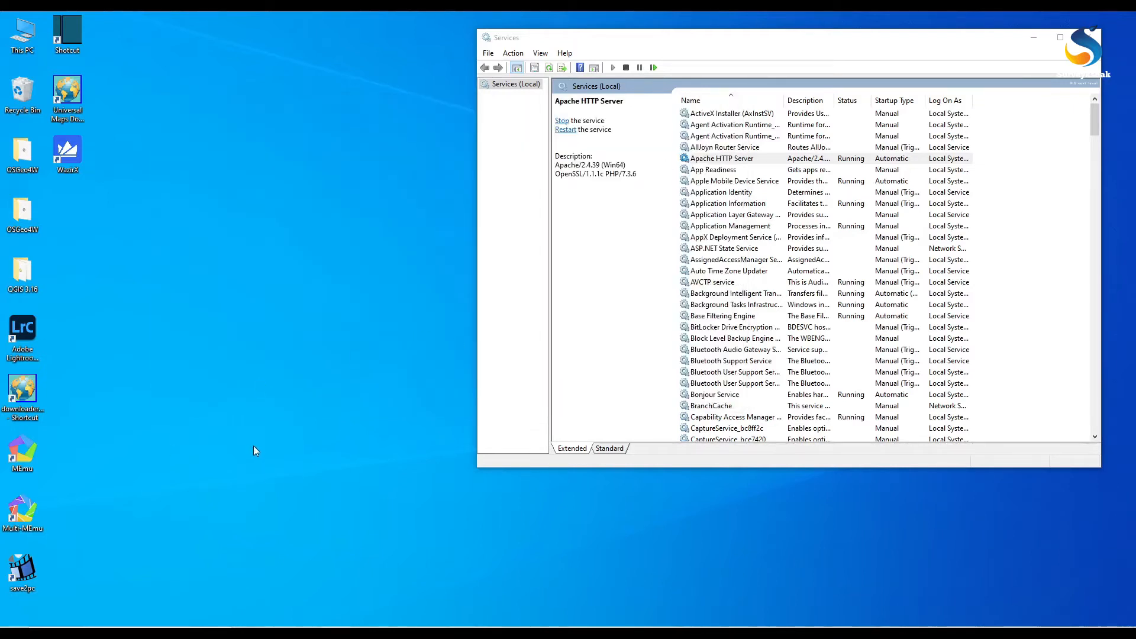
pyautogui.moveTo(4, 565)
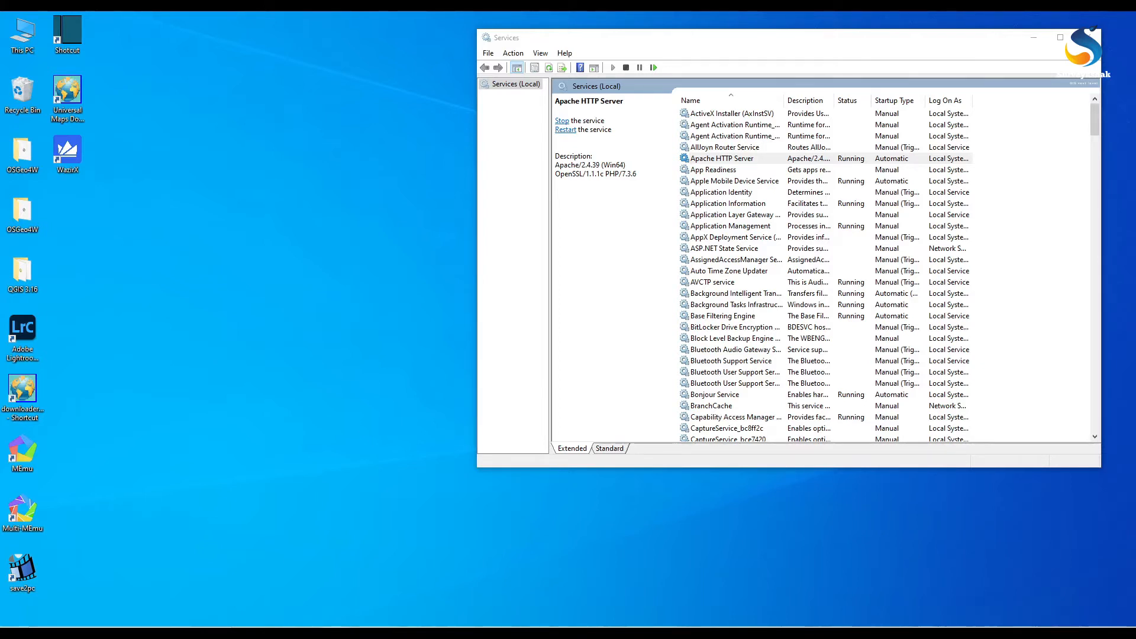
pyautogui.click(732, 158)
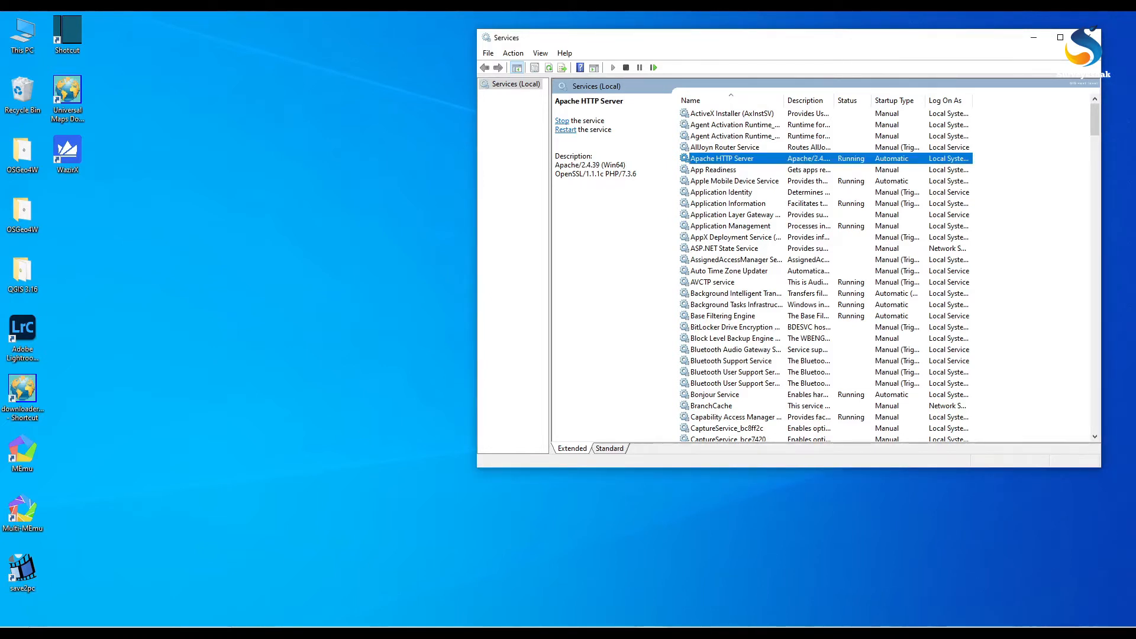
pyautogui.click(1059, 36)
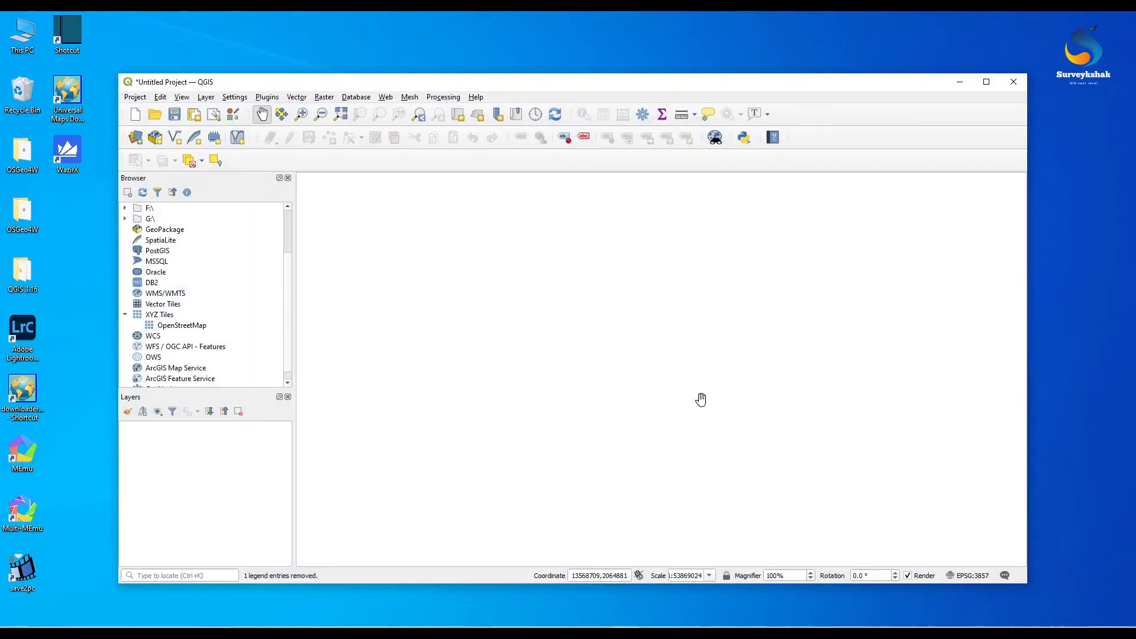
pyautogui.click(985, 81)
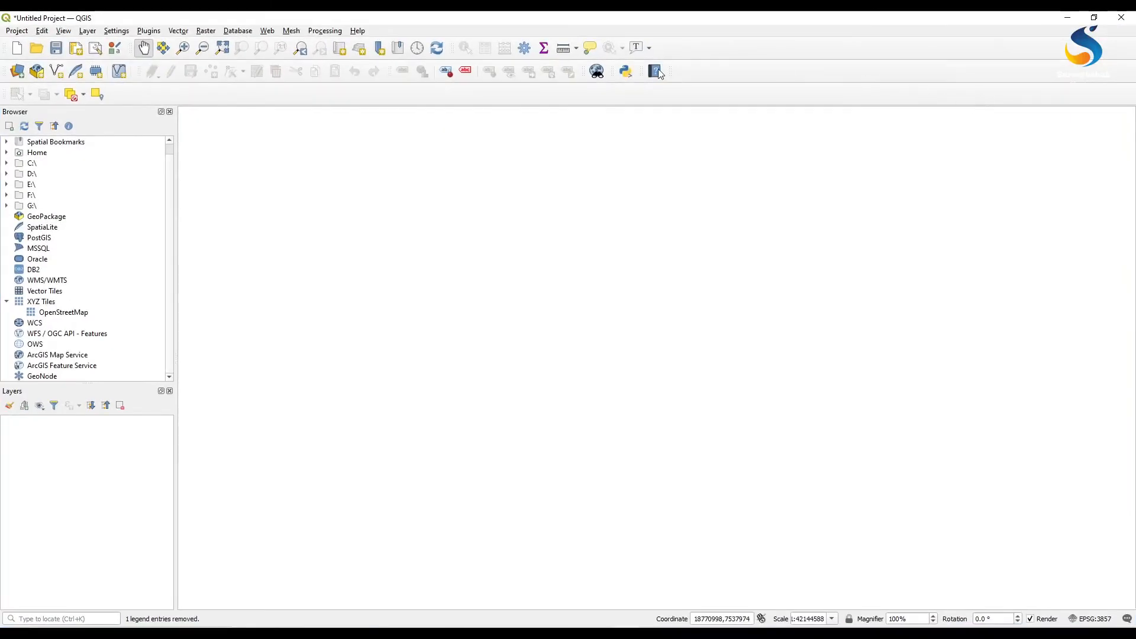
pyautogui.click(41, 301)
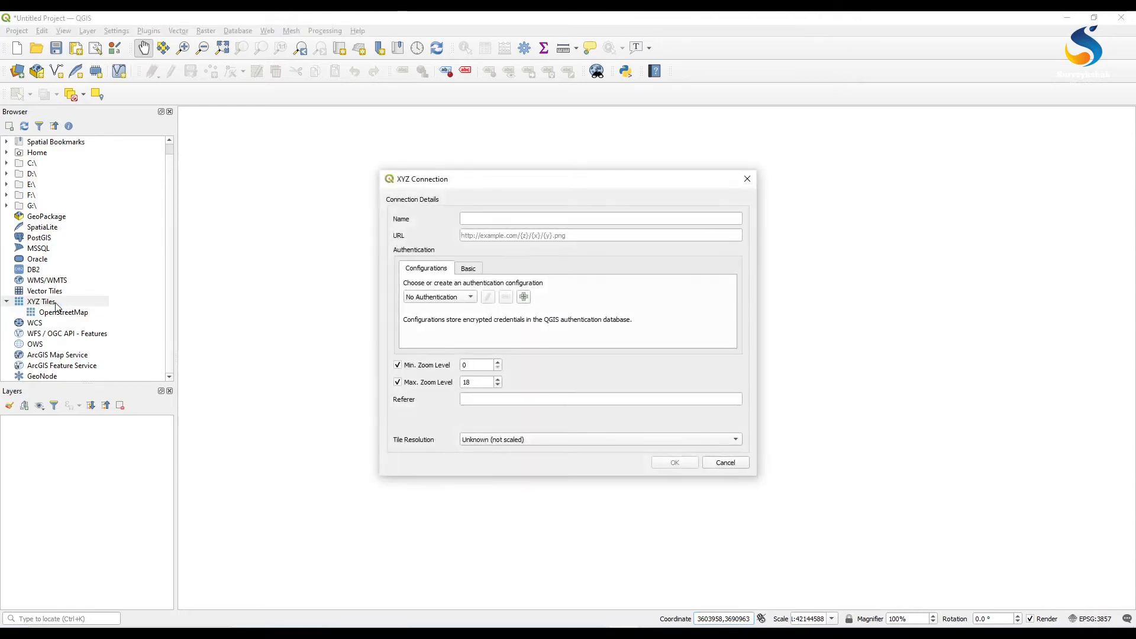
pyautogui.click(599, 219)
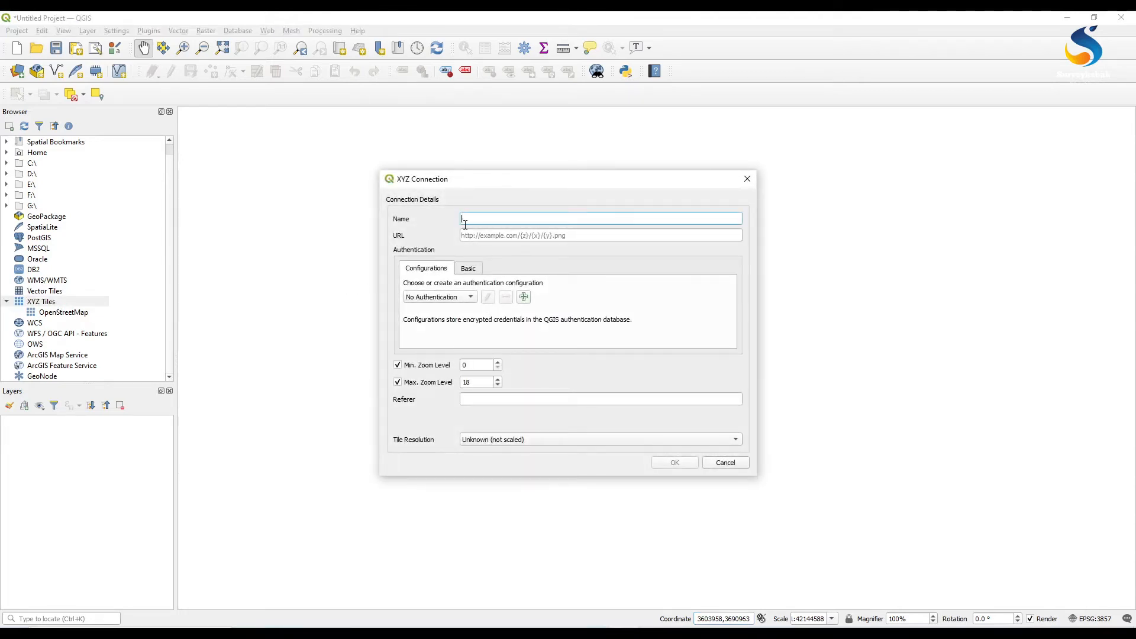
pyautogui.write('myt')
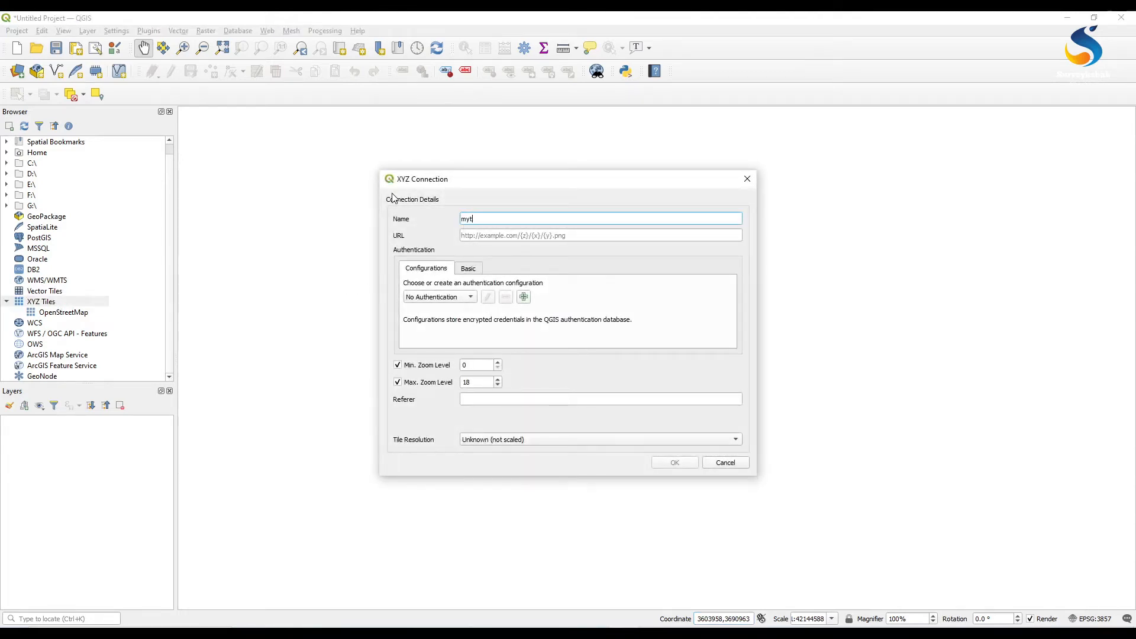
pyautogui.write('les')
pyautogui.click(601, 235)
pyautogui.write('http')
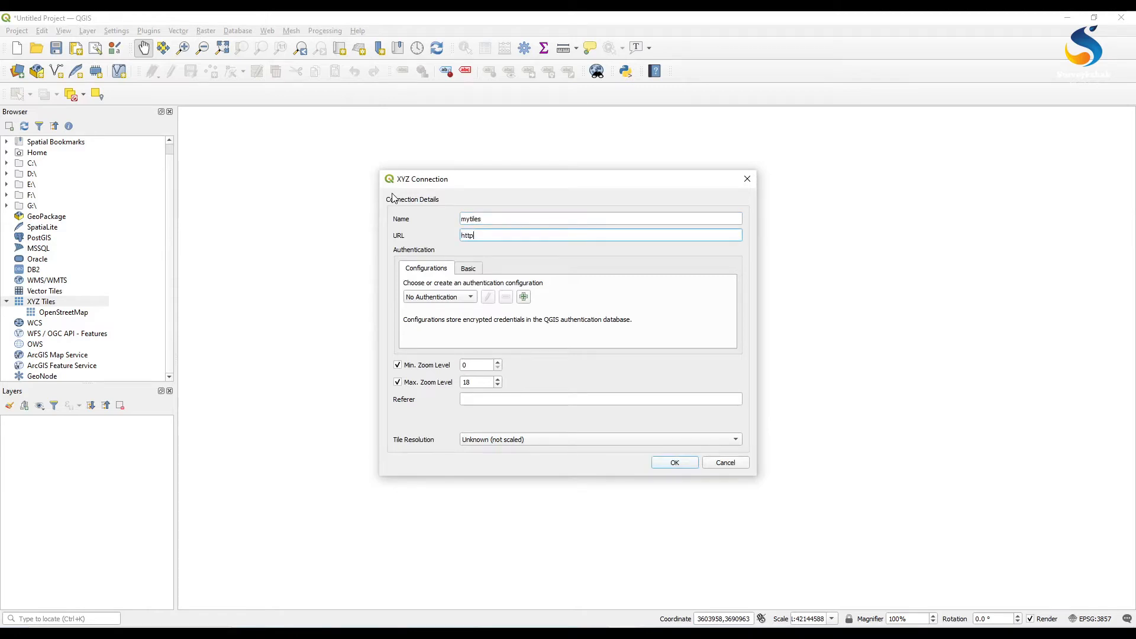
pyautogui.write(':')
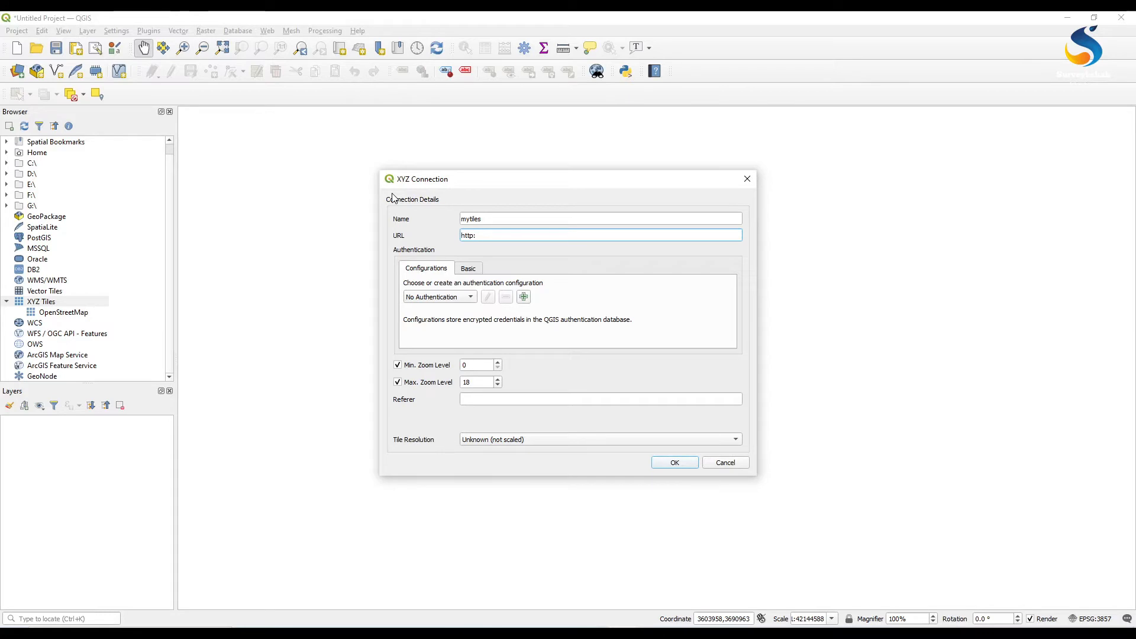
pyautogui.write('//')
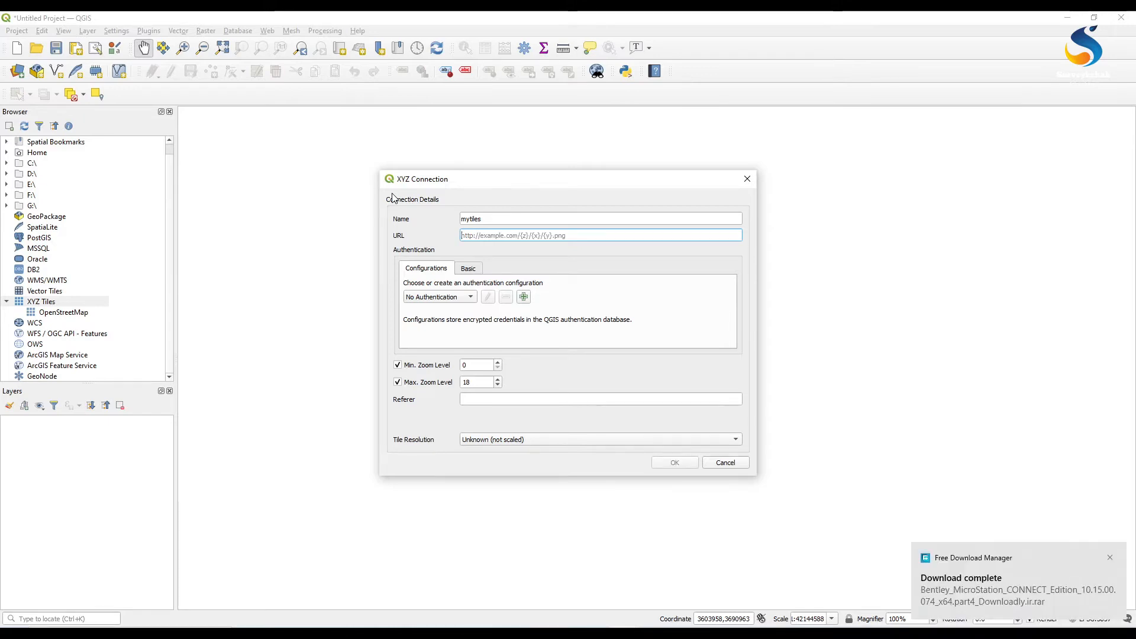
pyautogui.write('http://localhost/gsm/{x}/{y}.png')
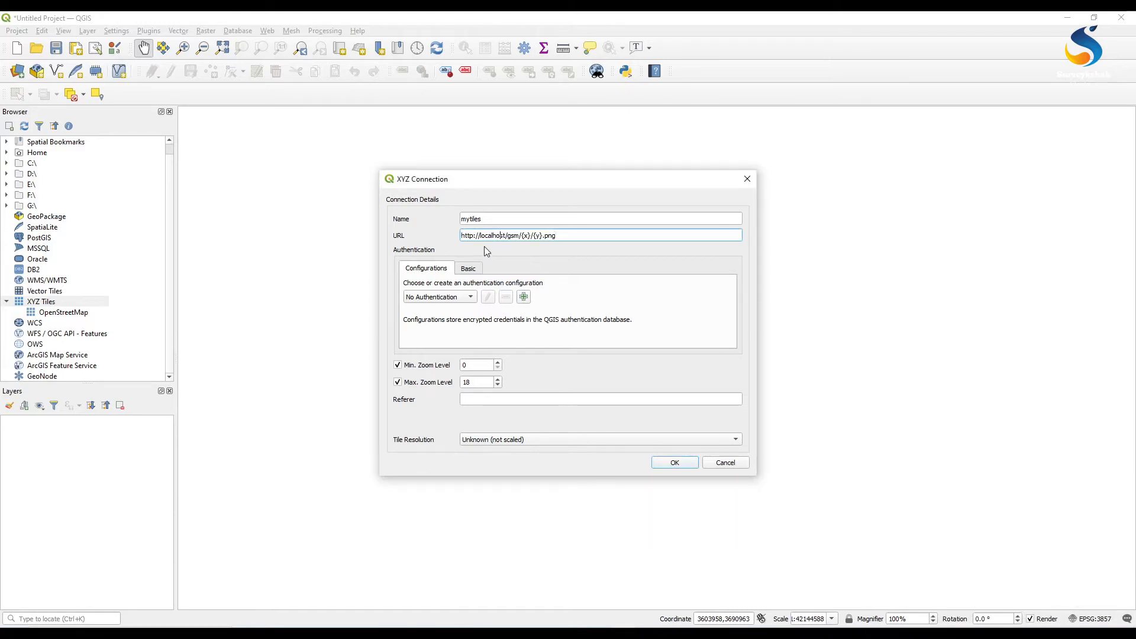
pyautogui.doubleClick(489, 235)
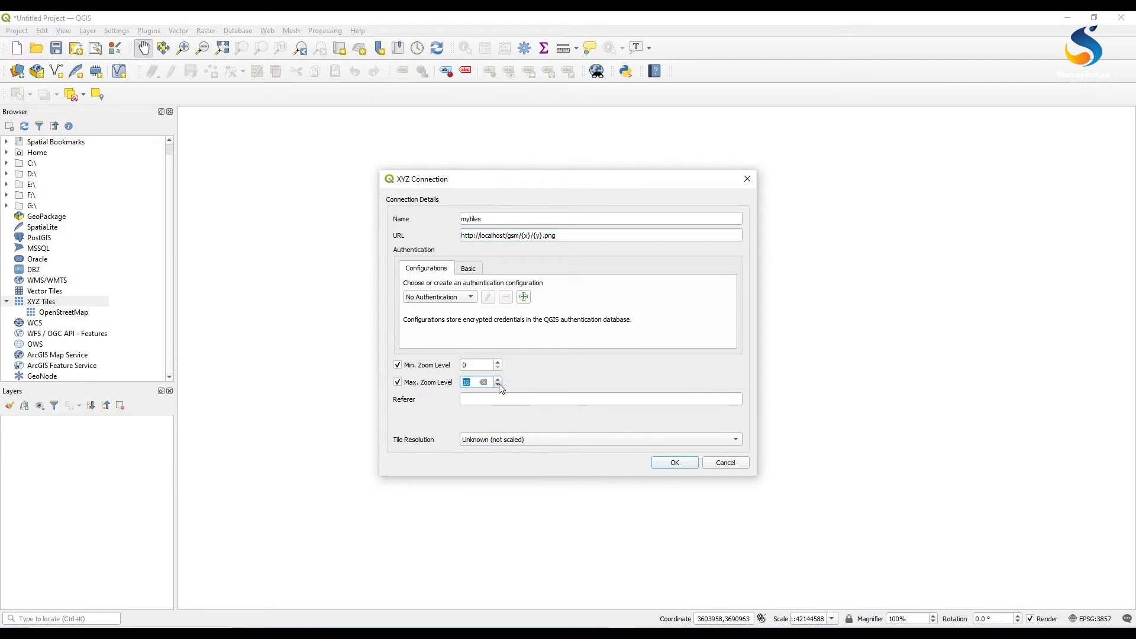
pyautogui.click(497, 385)
pyautogui.write('7')
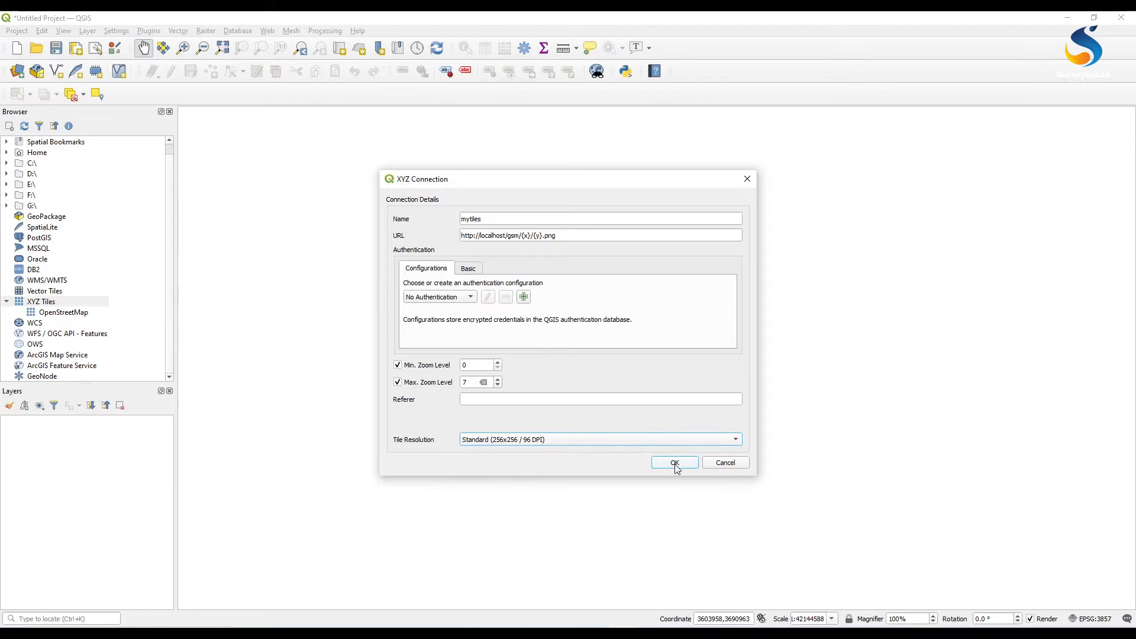
pyautogui.click(674, 462)
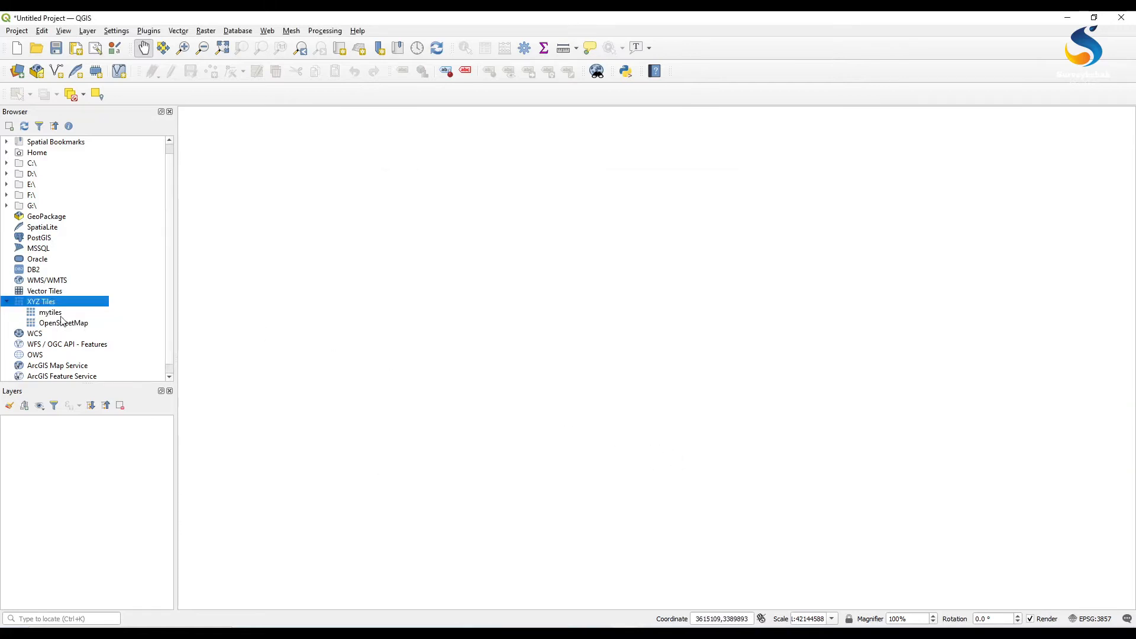
# - Add the mytiles layer to the map, then reopen its connection settings to inspect the URL
pyautogui.doubleClick(49, 312)
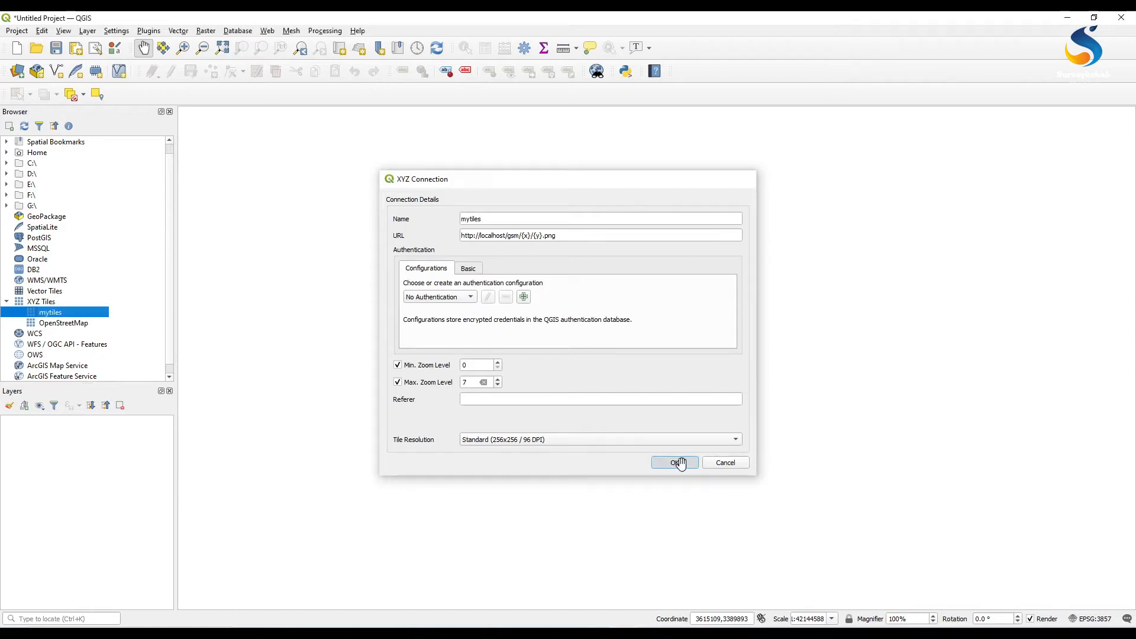
pyautogui.click(674, 462)
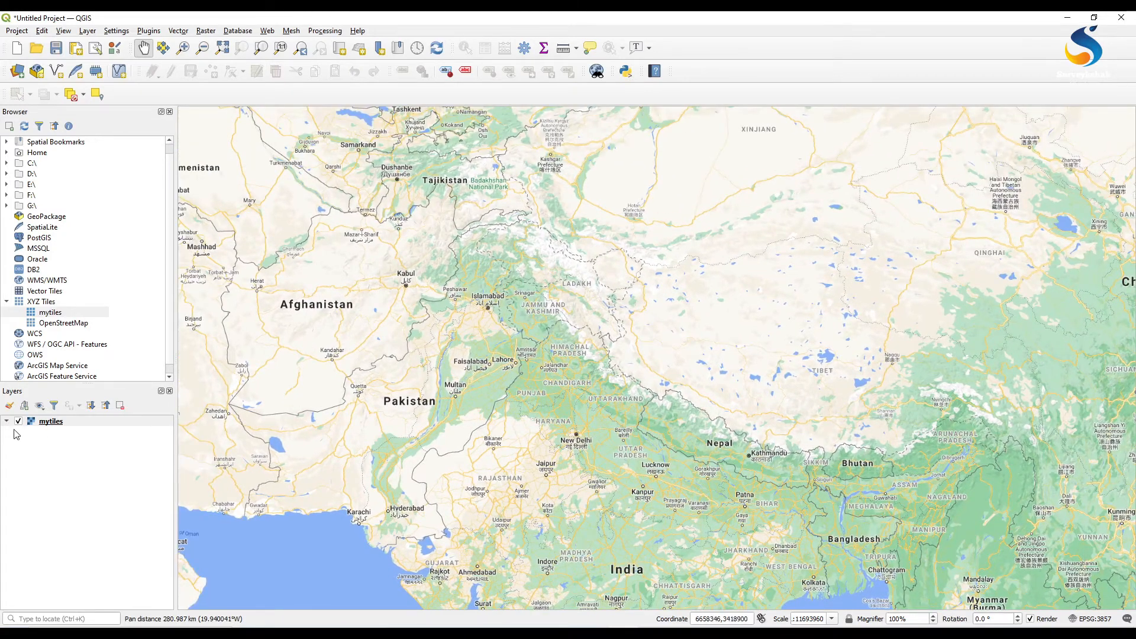
pyautogui.rightClick(50, 312)
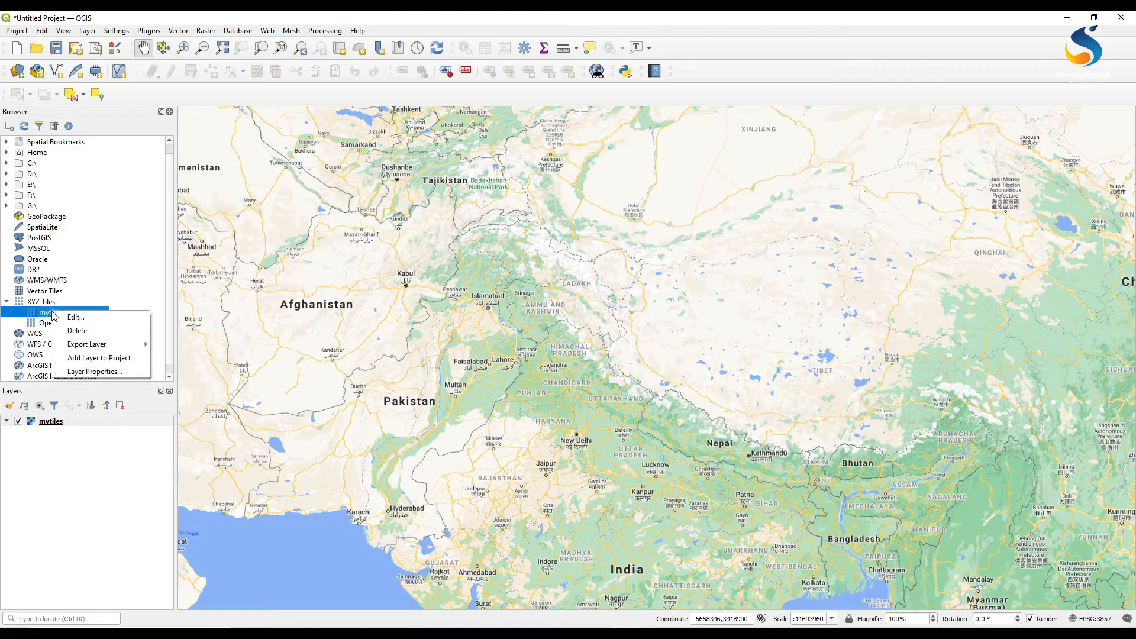
pyautogui.click(75, 317)
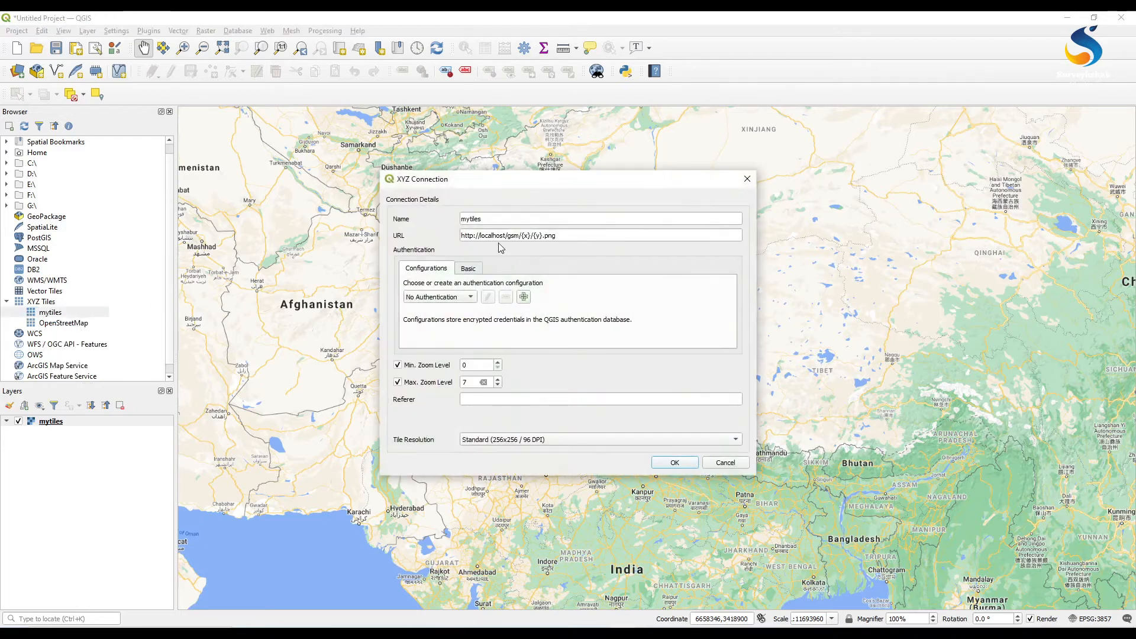
pyautogui.doubleClick(489, 235)
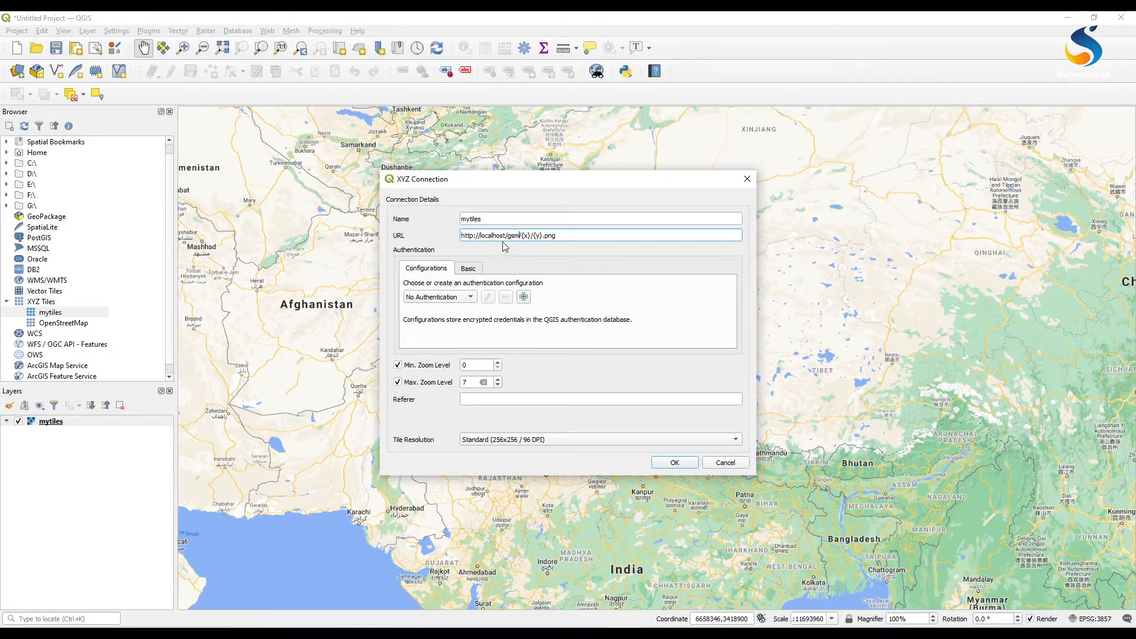
pyautogui.moveTo(593, 413)
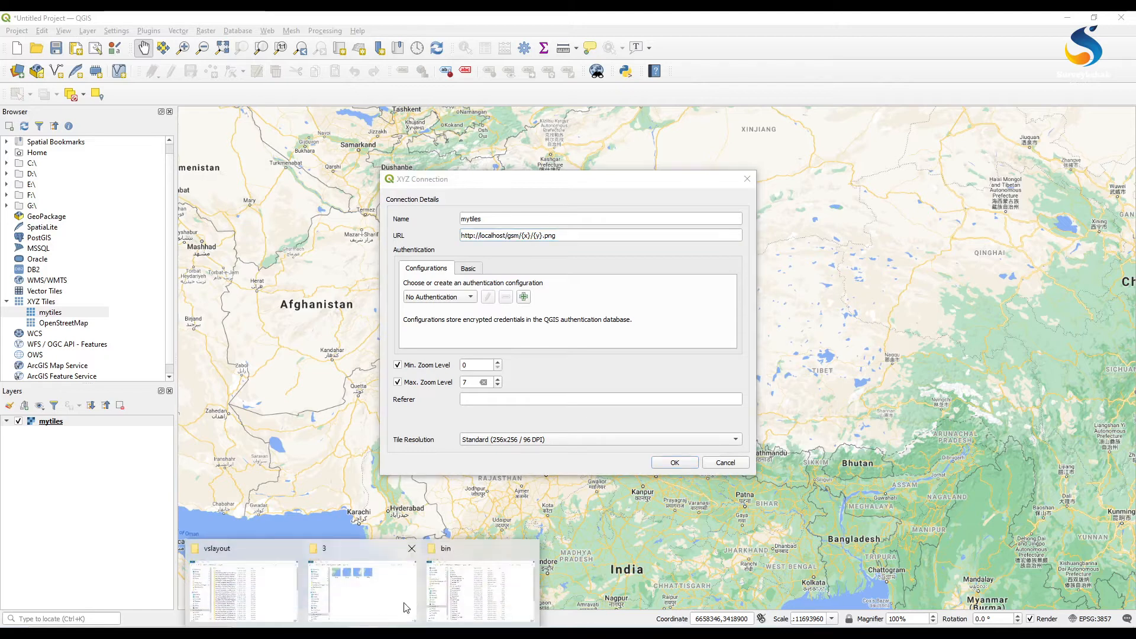
# - Open Apache's conf\extra\httpd-vhosts.conf in Notepad++ and select the opentiles.com ServerName
pyautogui.click(478, 579)
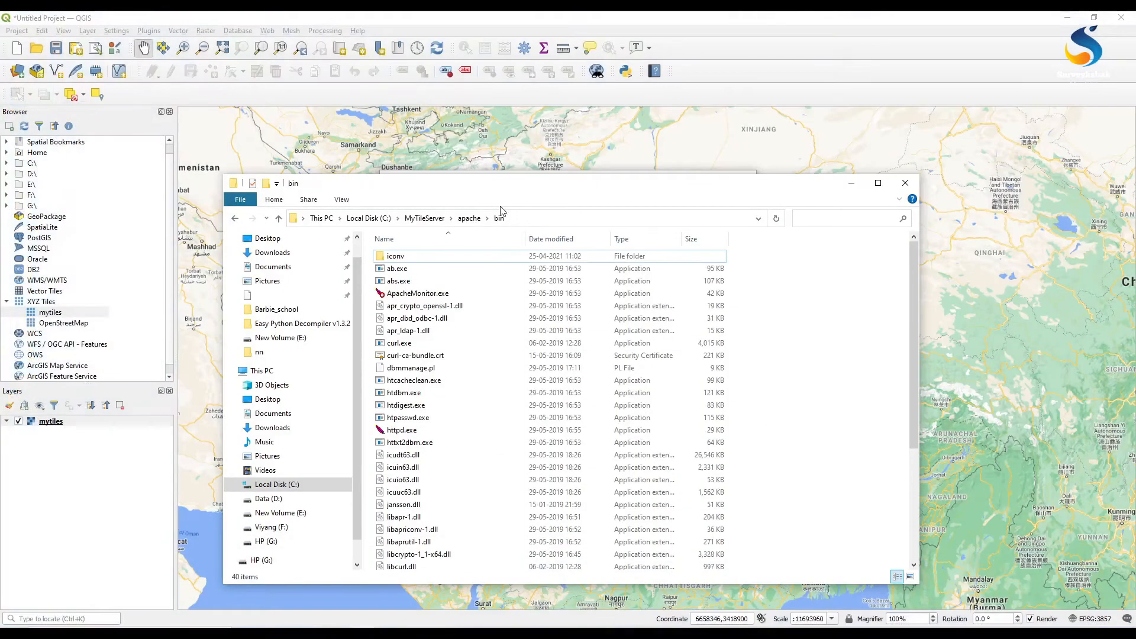
pyautogui.click(468, 219)
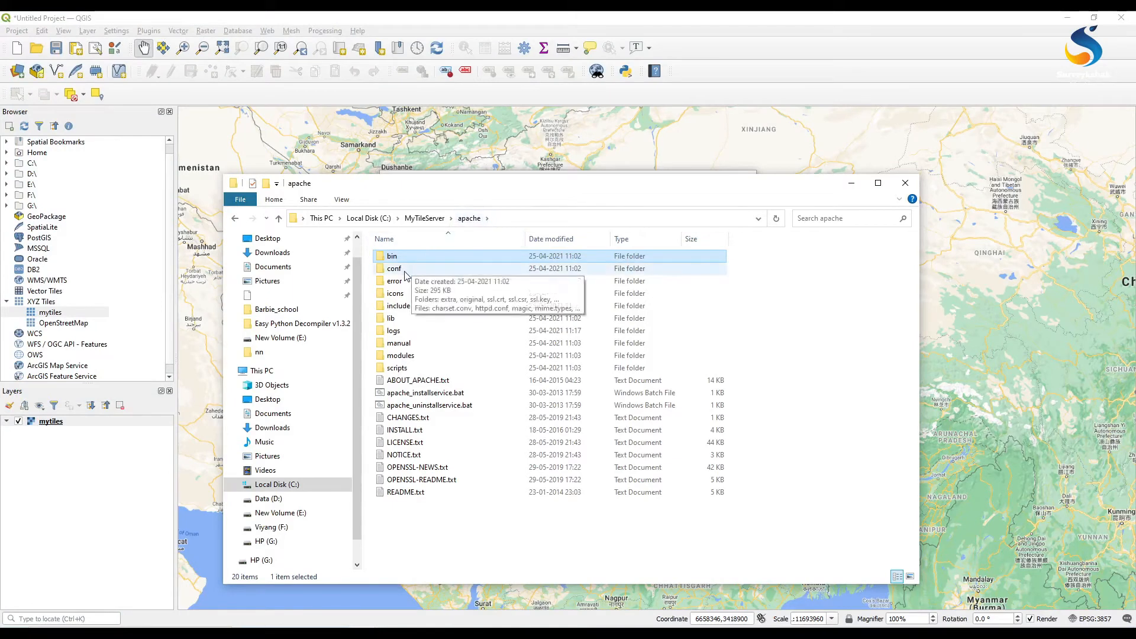
pyautogui.doubleClick(393, 268)
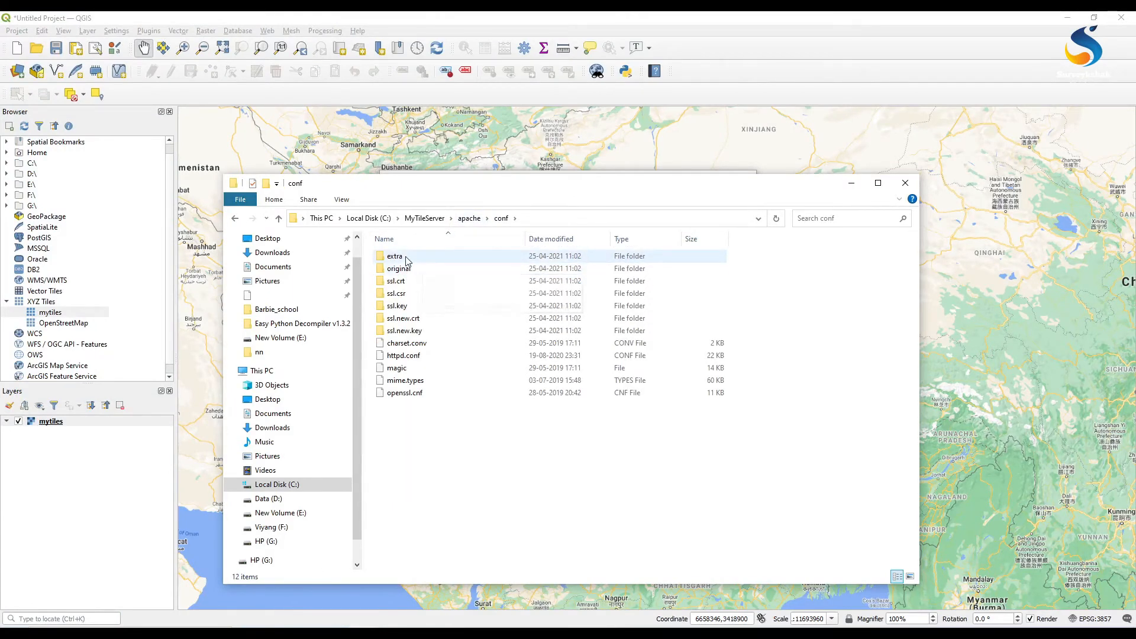
pyautogui.doubleClick(394, 256)
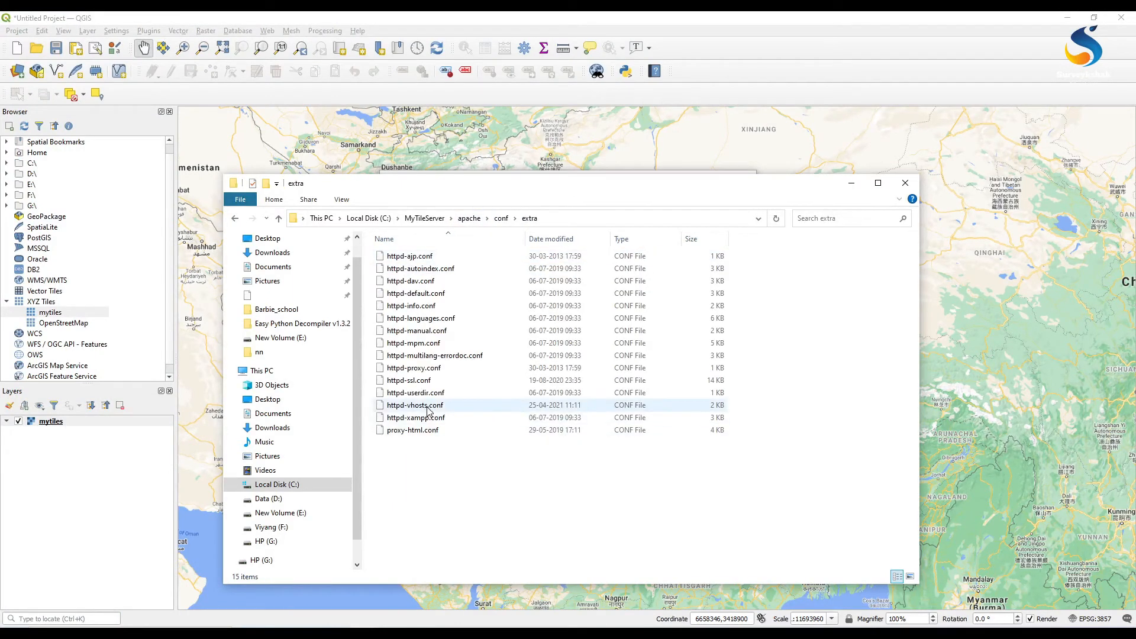
pyautogui.rightClick(414, 405)
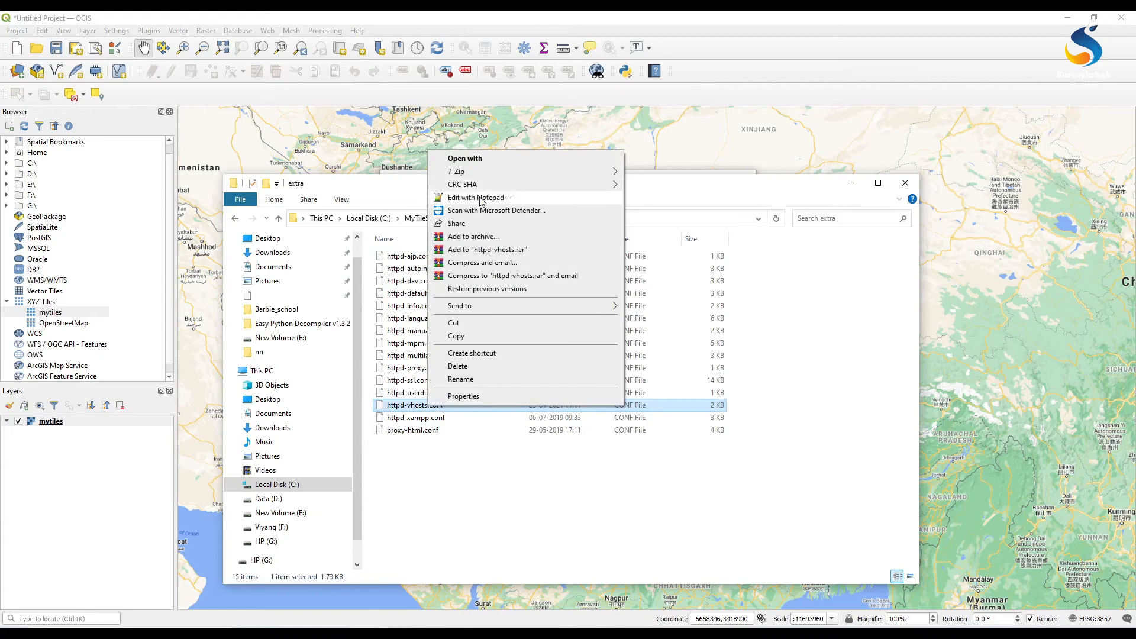
pyautogui.click(479, 197)
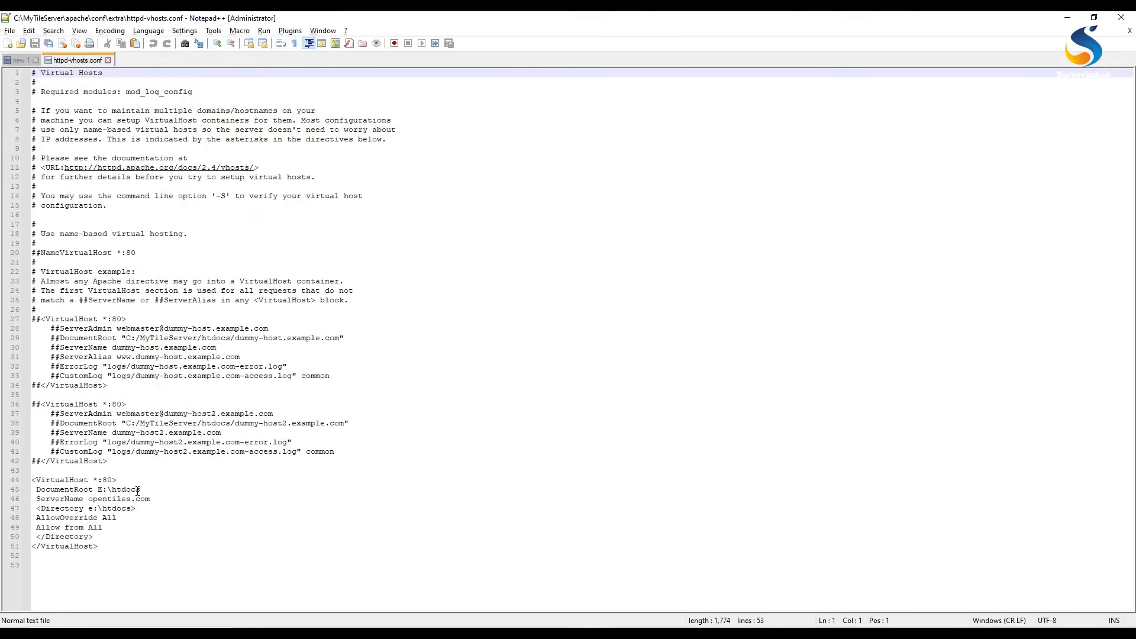
pyautogui.click(90, 498)
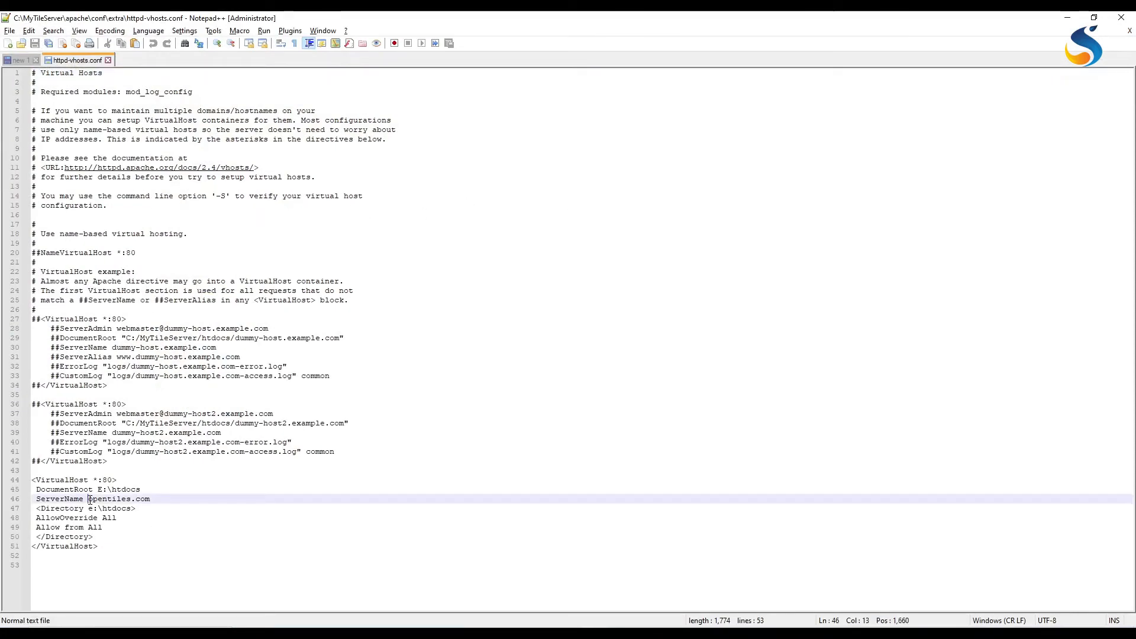
pyautogui.doubleClick(116, 498)
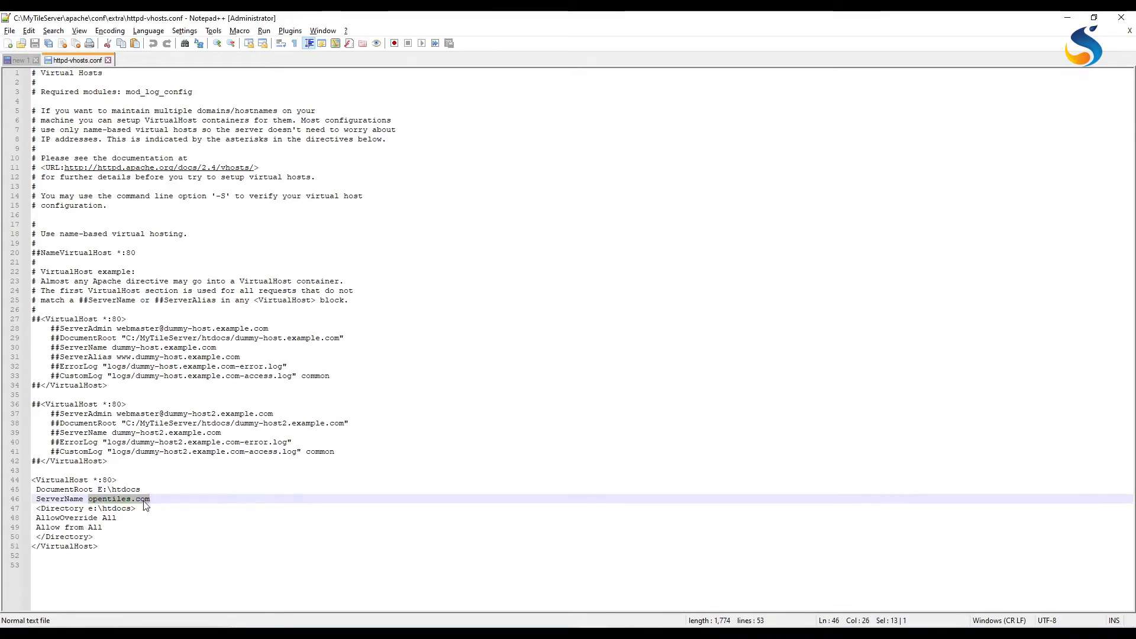
pyautogui.moveTo(112, 477)
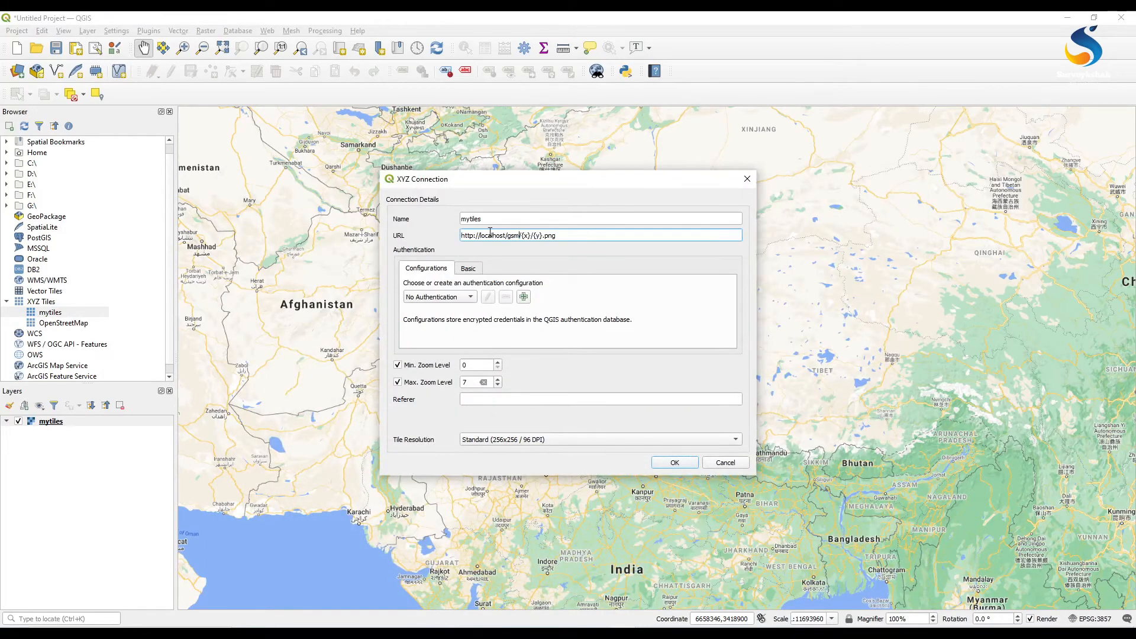
pyautogui.moveTo(738, 467)
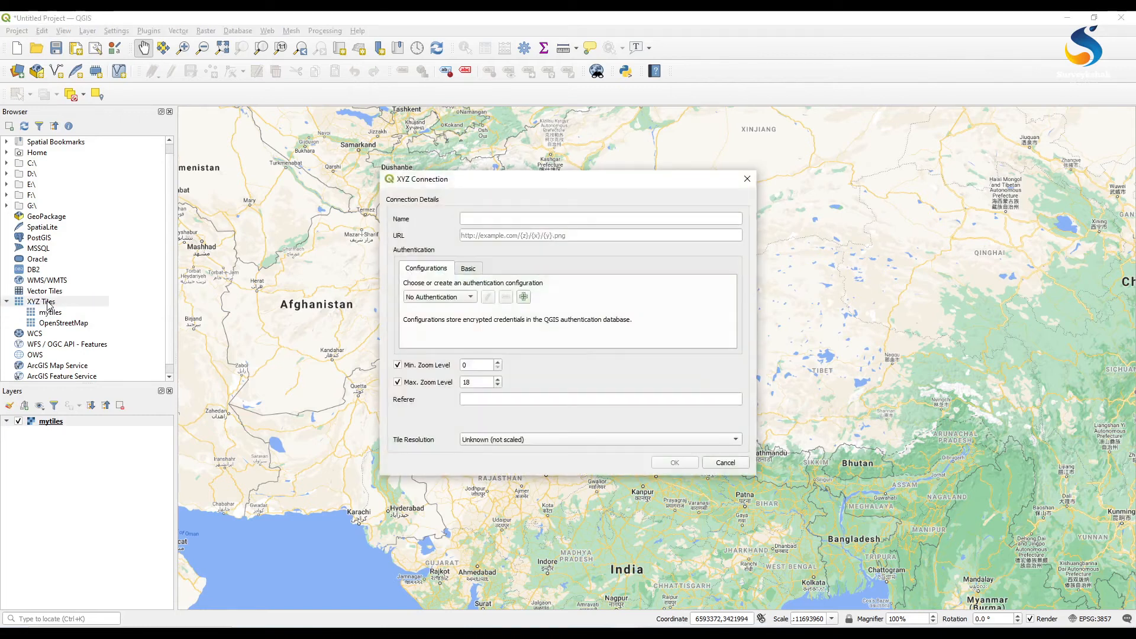
pyautogui.click(598, 219)
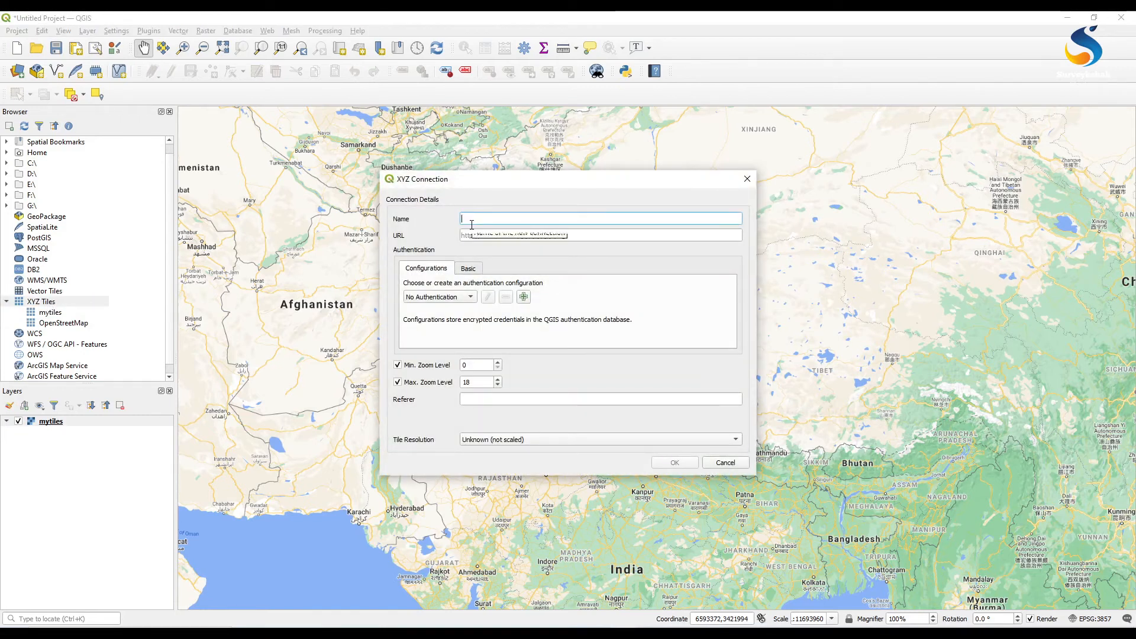
pyautogui.write('mytiles')
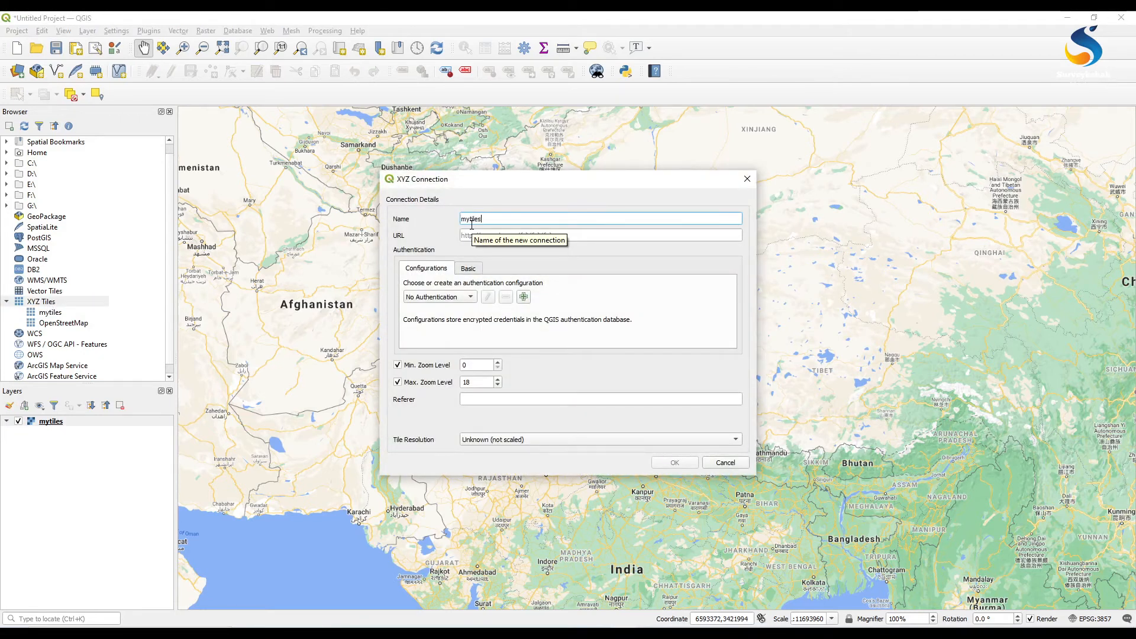
pyautogui.write('domail')
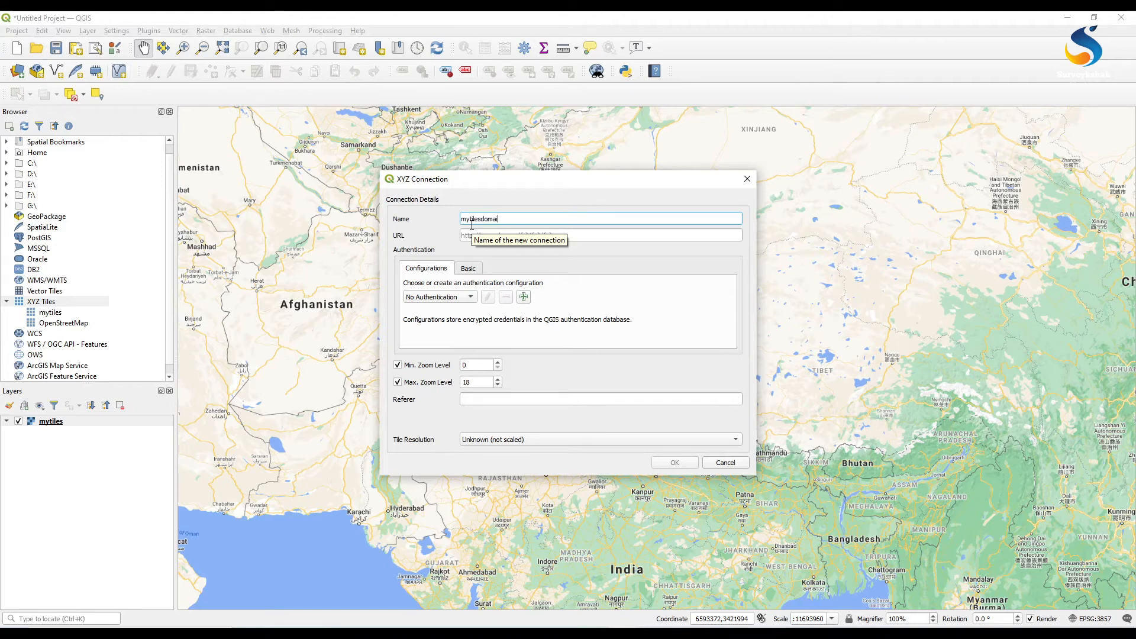
pyautogui.write('http://localhost/gsm/{x}/{y}.png')
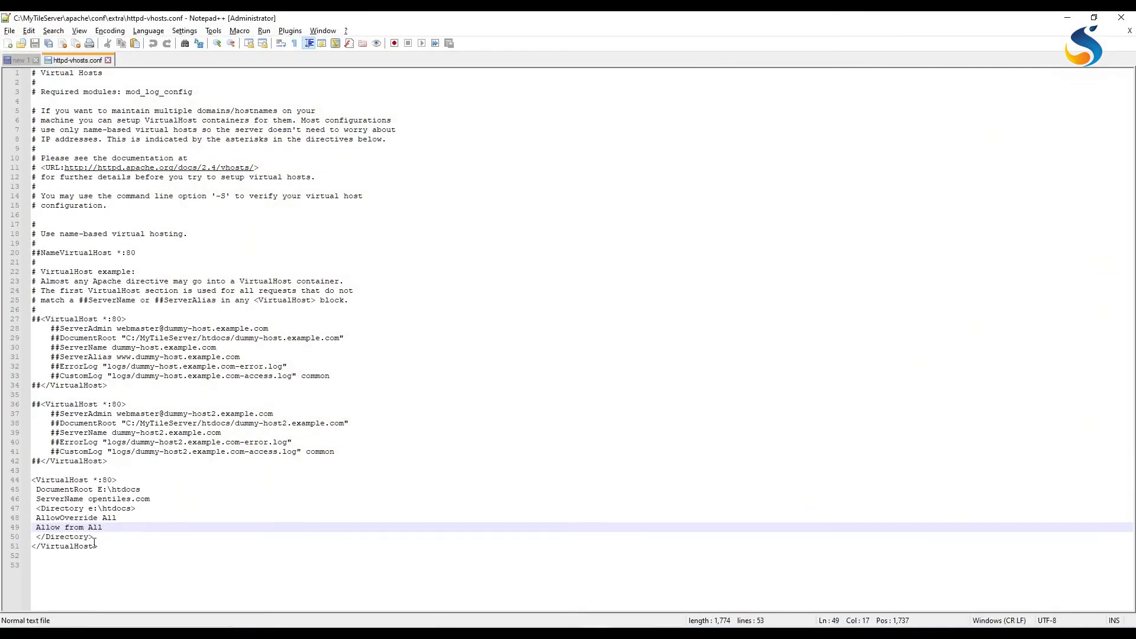
pyautogui.doubleClick(104, 499)
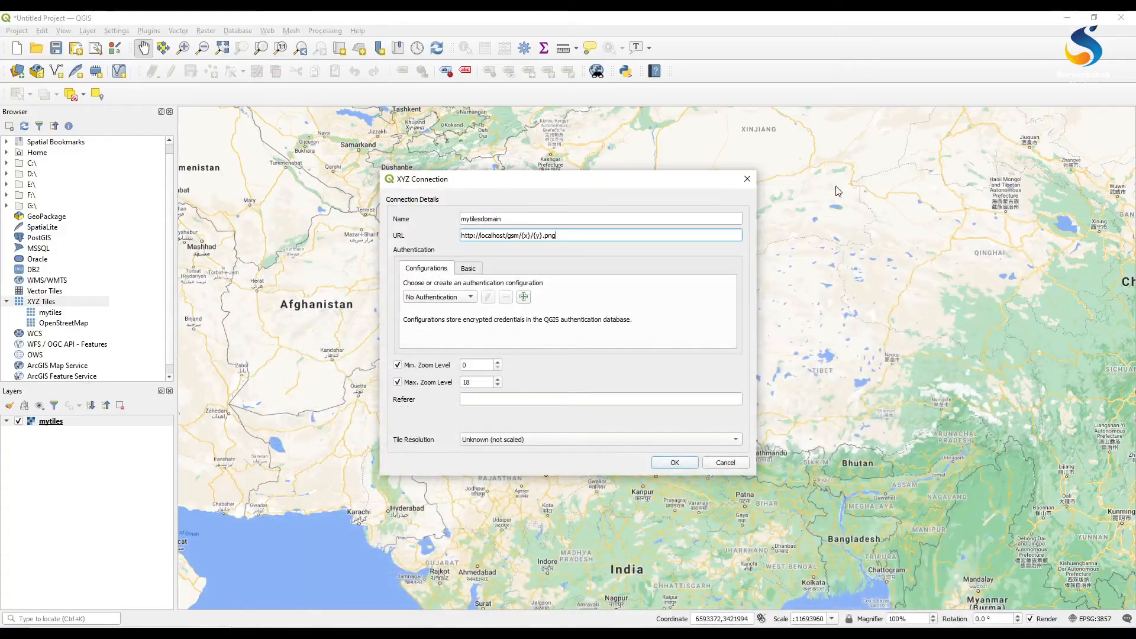
pyautogui.doubleClick(488, 235)
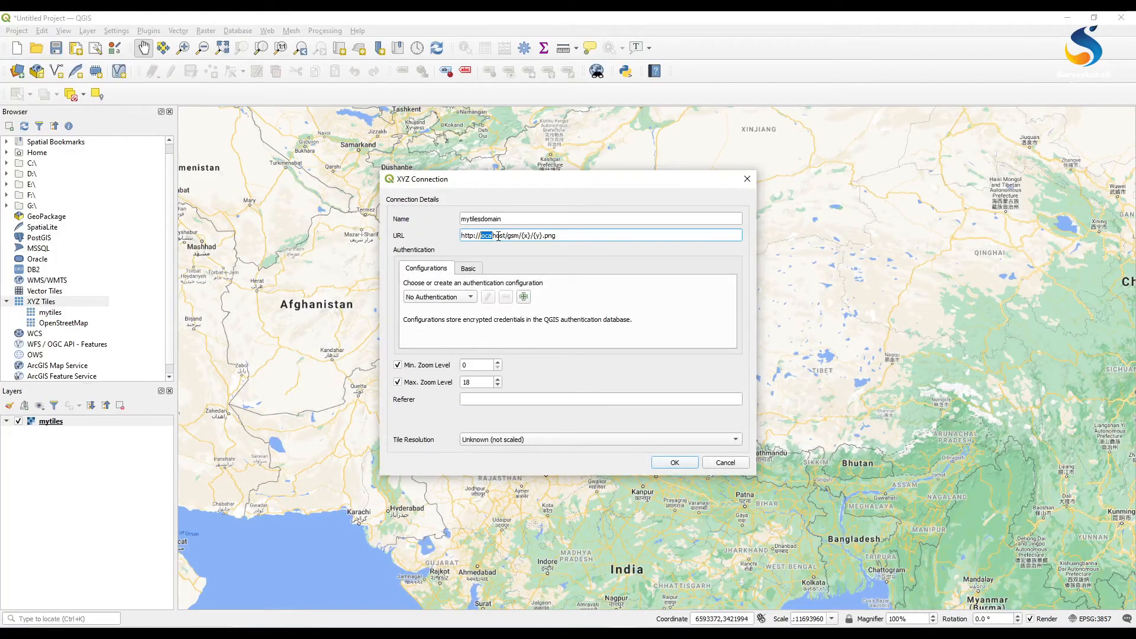
pyautogui.write('http://opentiles.com/gsm/{x}/{y}.png')
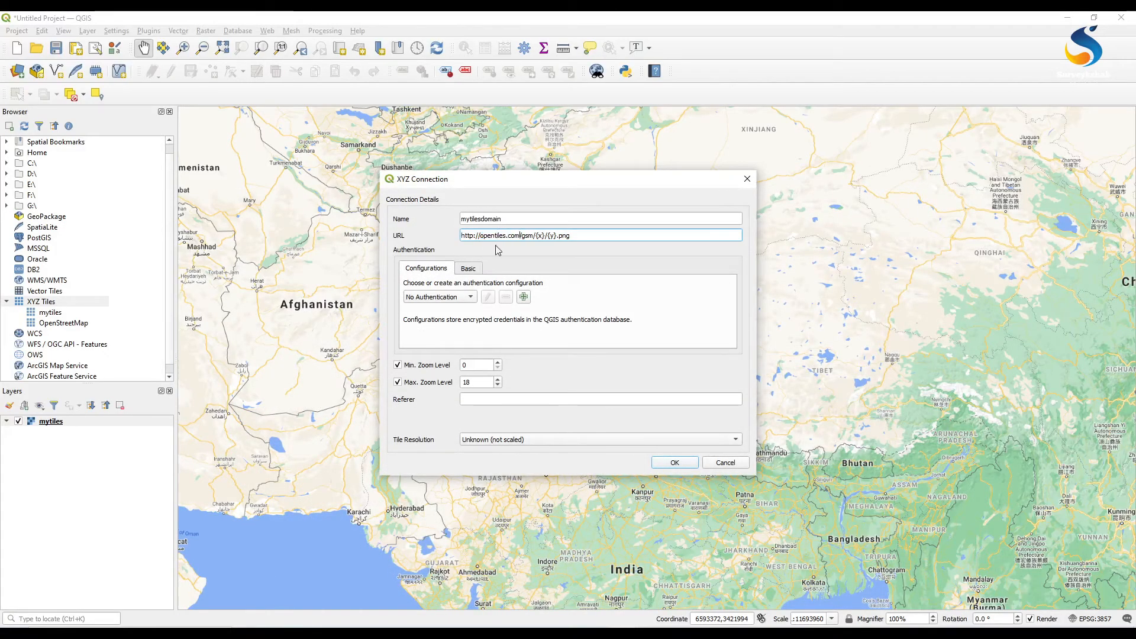
pyautogui.click(734, 439)
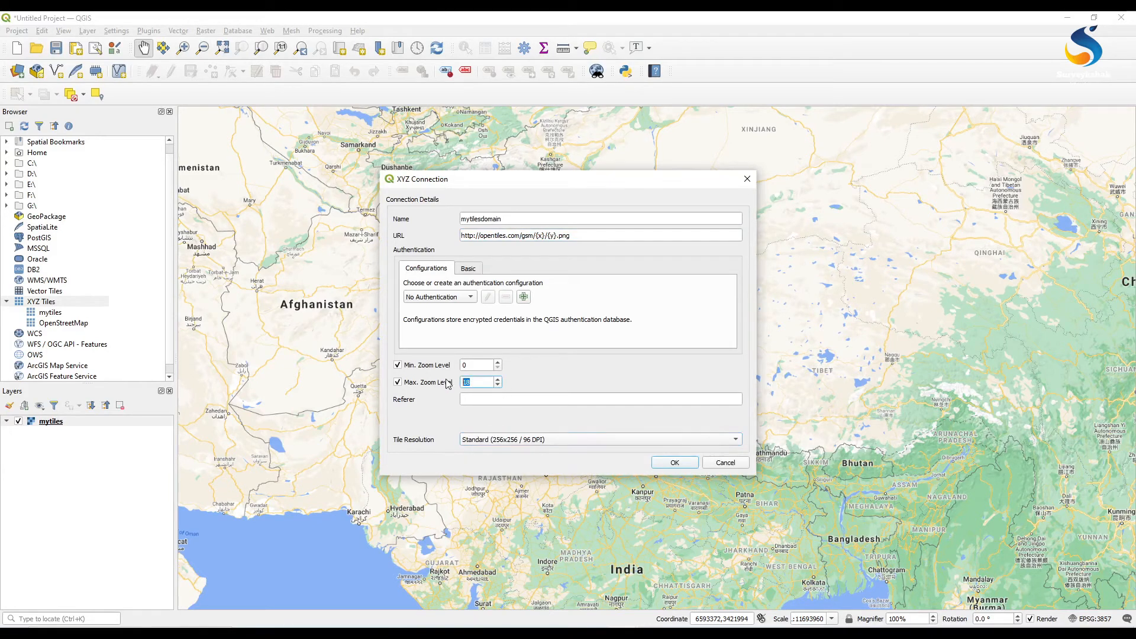
pyautogui.click(673, 463)
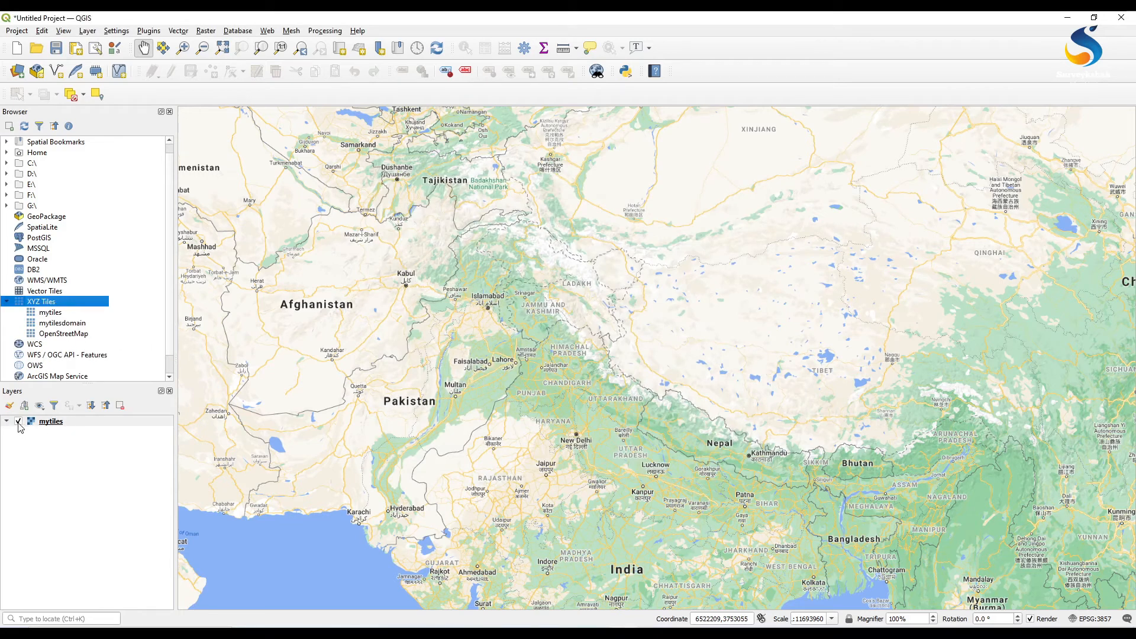
# - Add the mytilesdomain XYZ layer to the map, toggle its visibility, and minimize QGIS
pyautogui.doubleClick(61, 322)
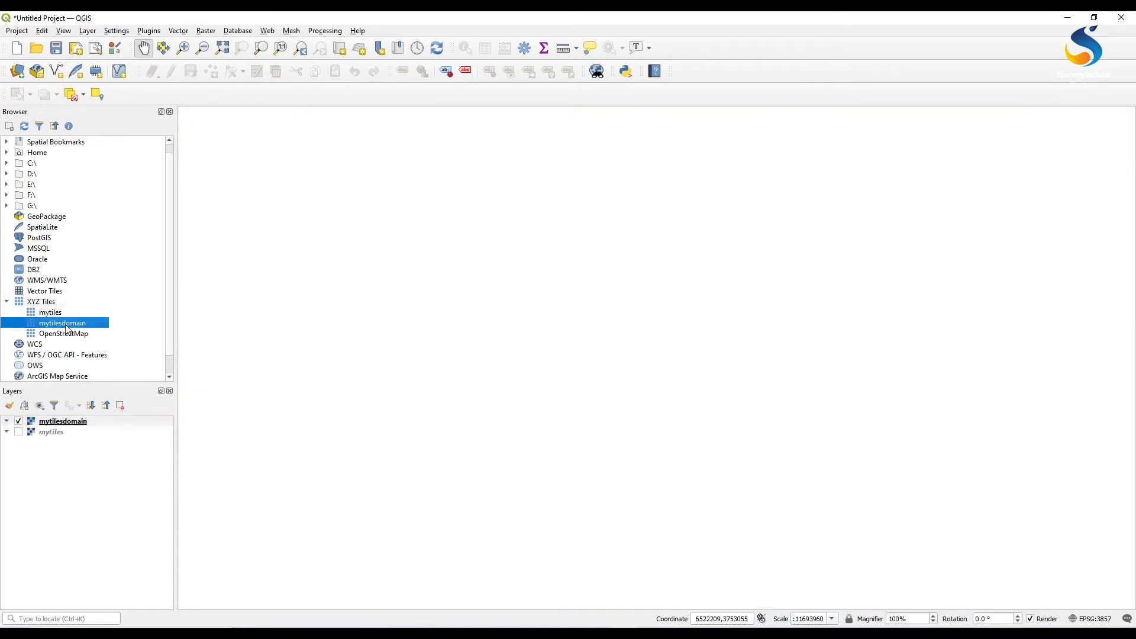
pyautogui.moveTo(690, 317)
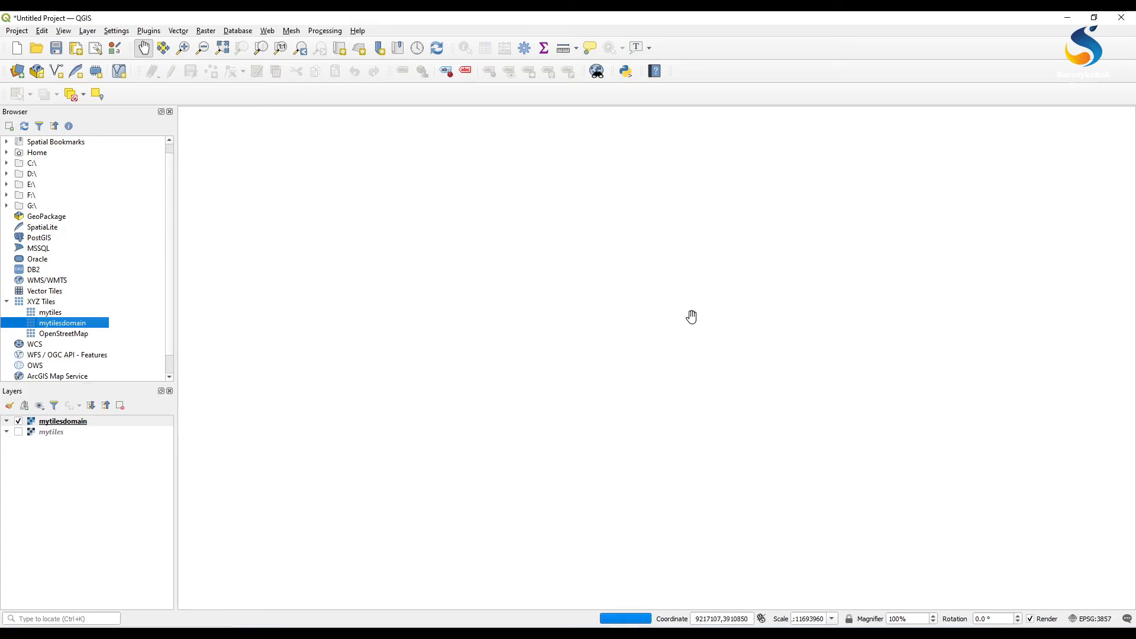
pyautogui.click(63, 420)
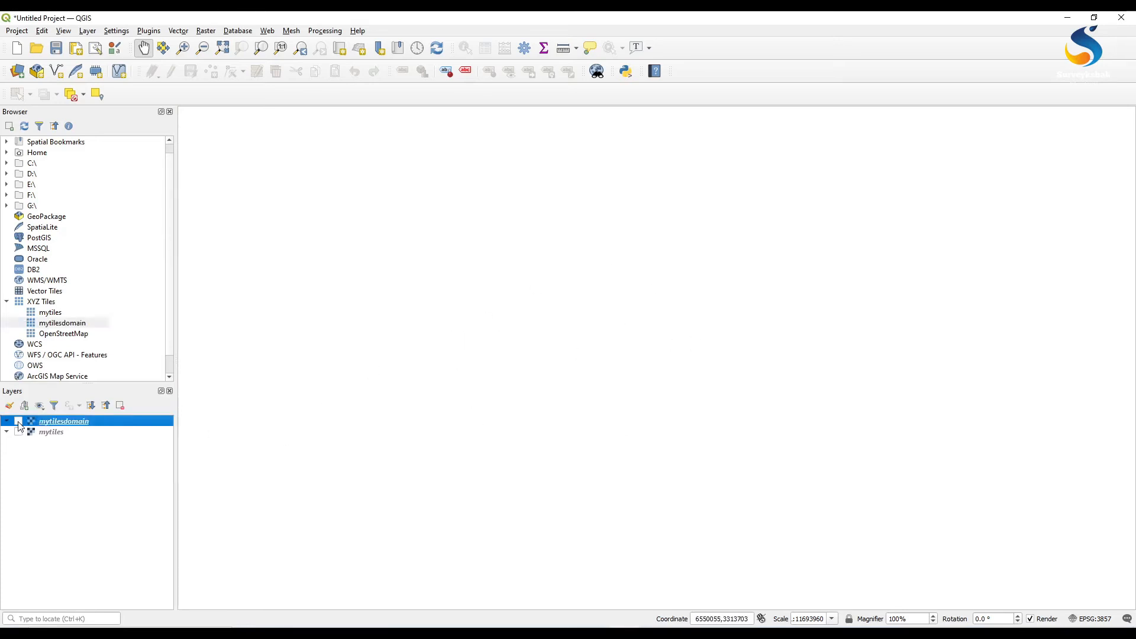
pyautogui.click(18, 420)
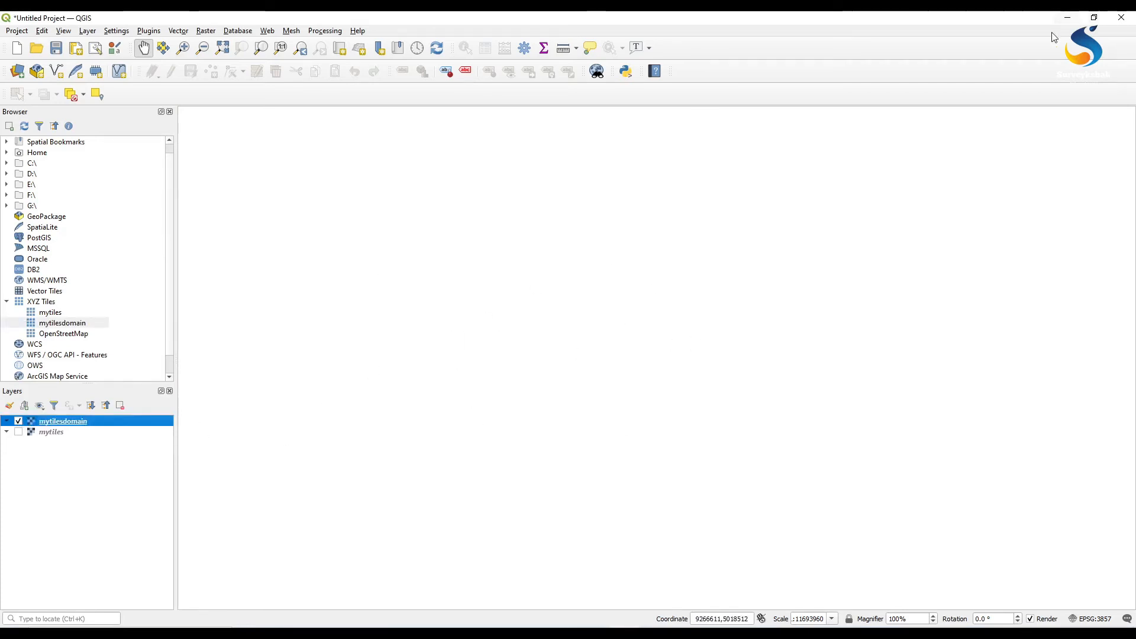
pyautogui.click(1066, 18)
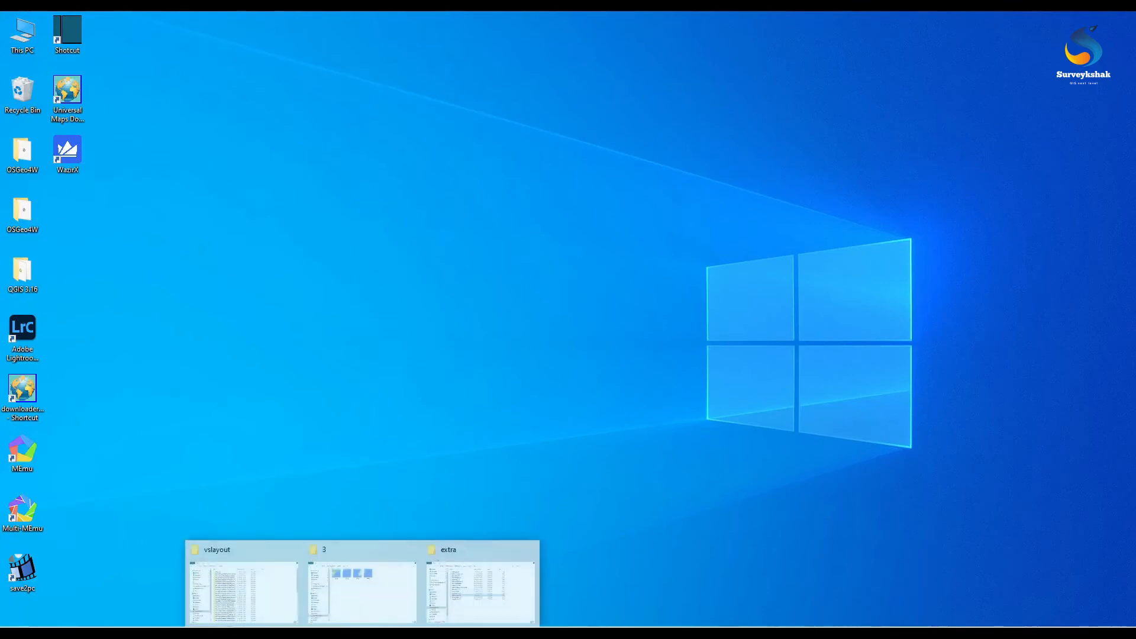
# - Browse to C:\Windows\System32\drivers\etc and open the hosts file in Notepad++
pyautogui.click(480, 580)
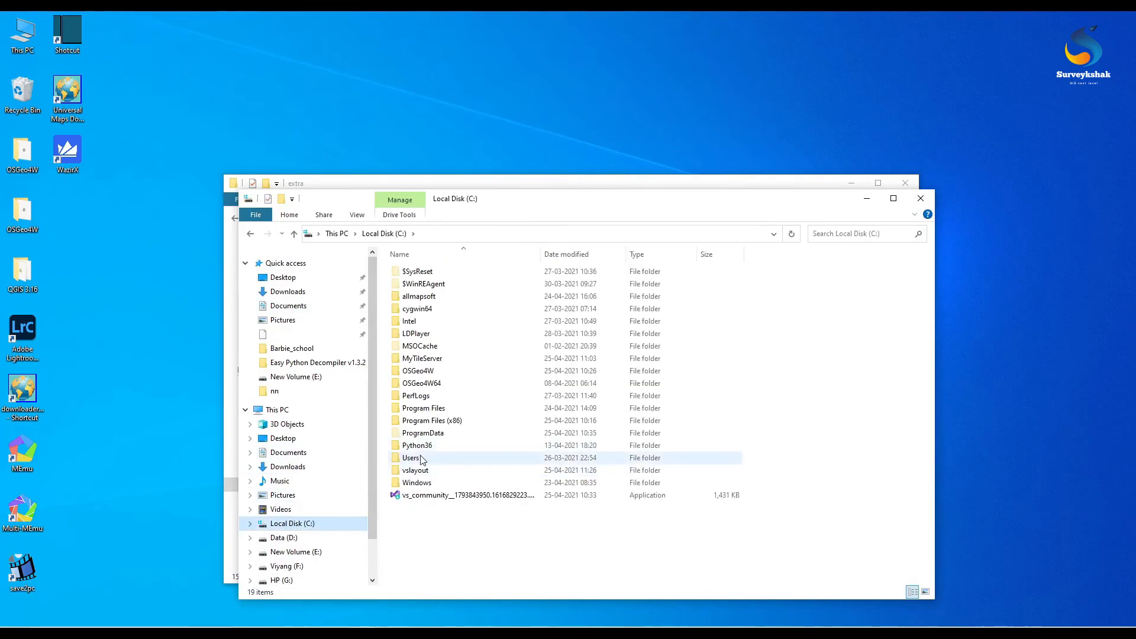
pyautogui.doubleClick(412, 457)
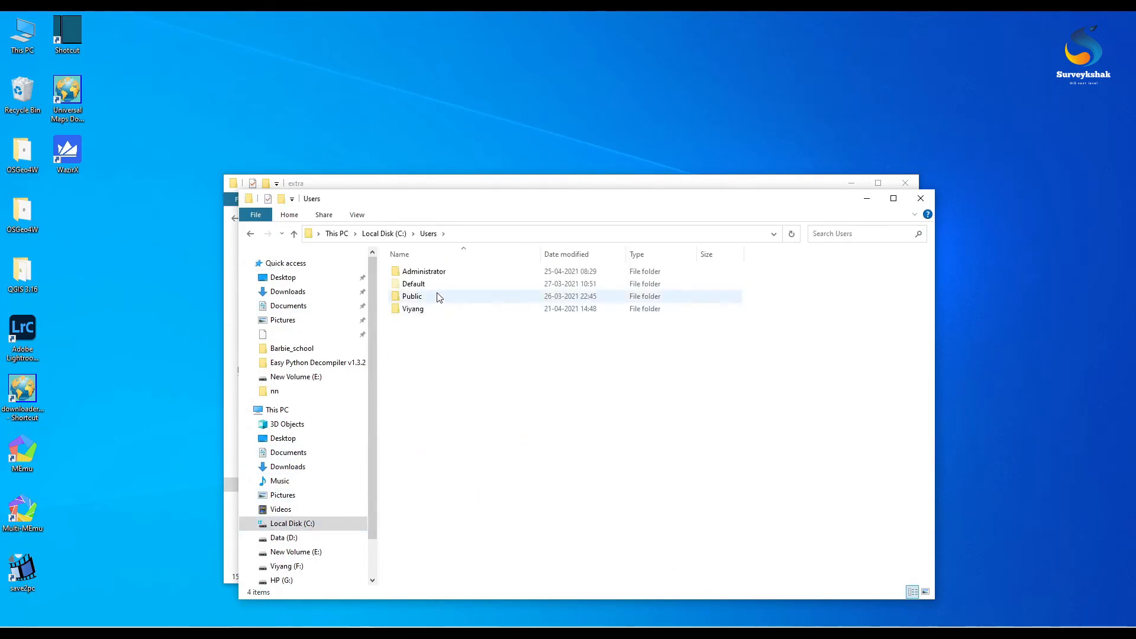
pyautogui.click(424, 271)
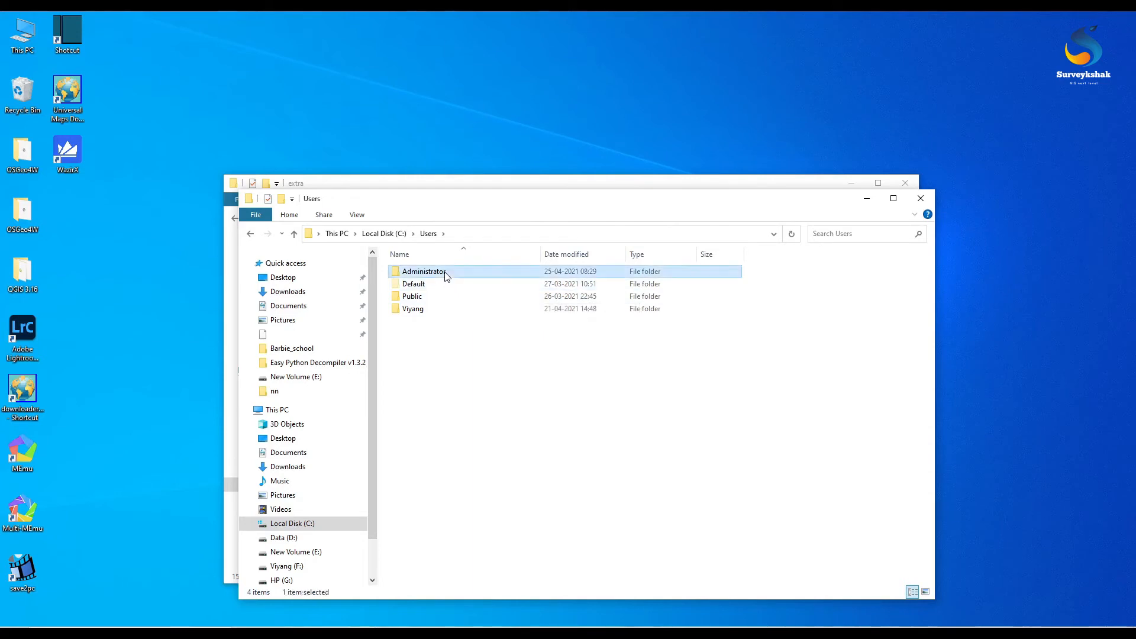
pyautogui.doubleClick(423, 271)
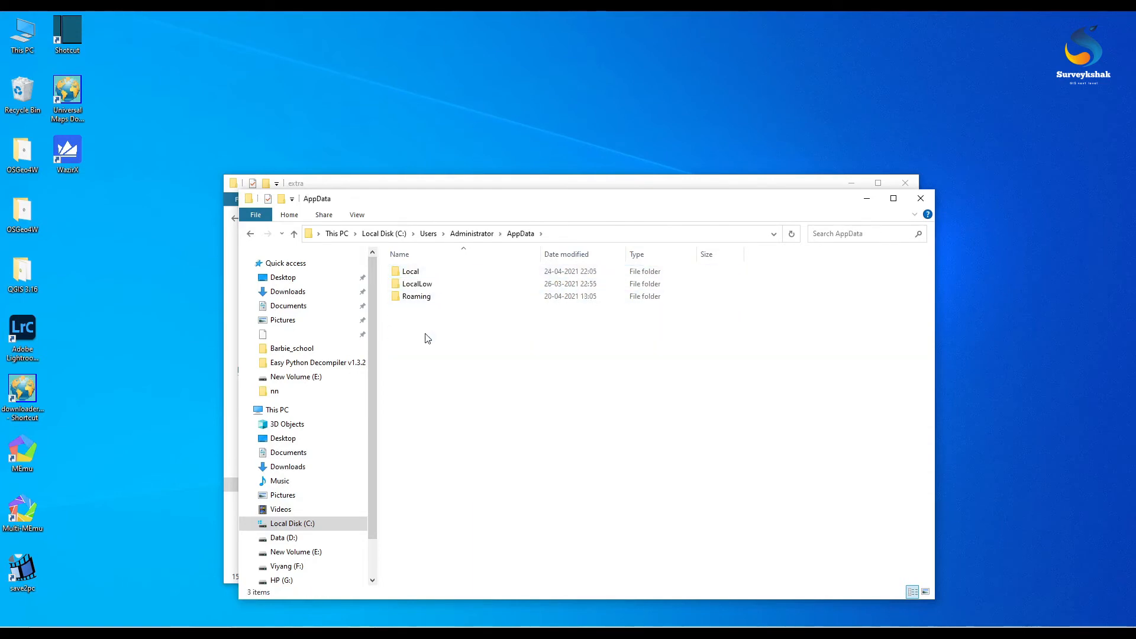
pyautogui.moveTo(406, 257)
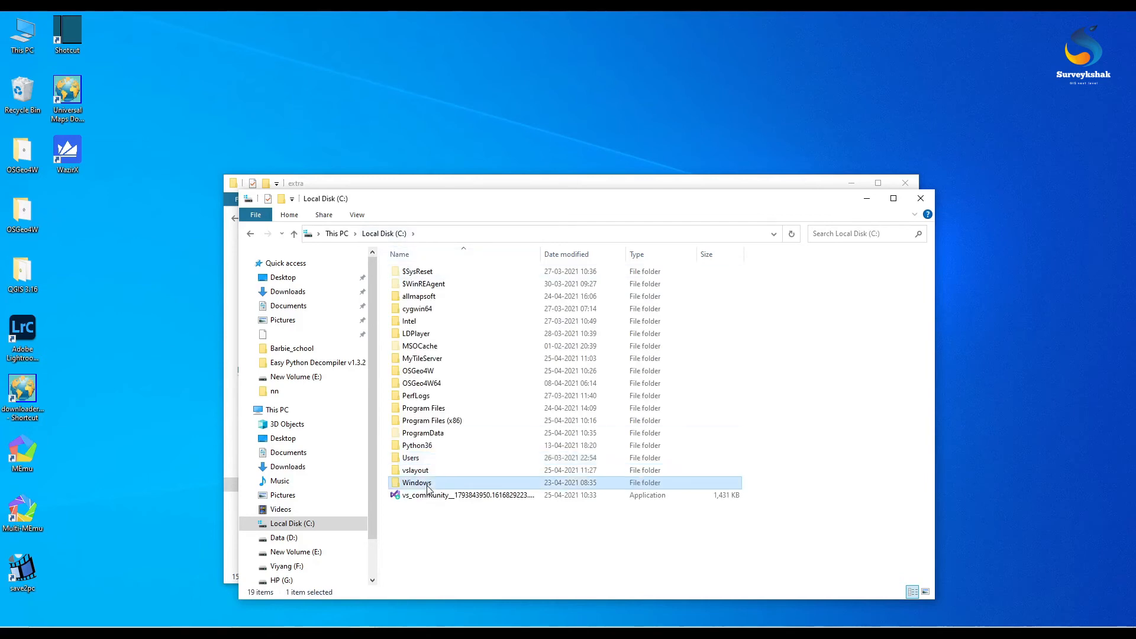
pyautogui.doubleClick(417, 483)
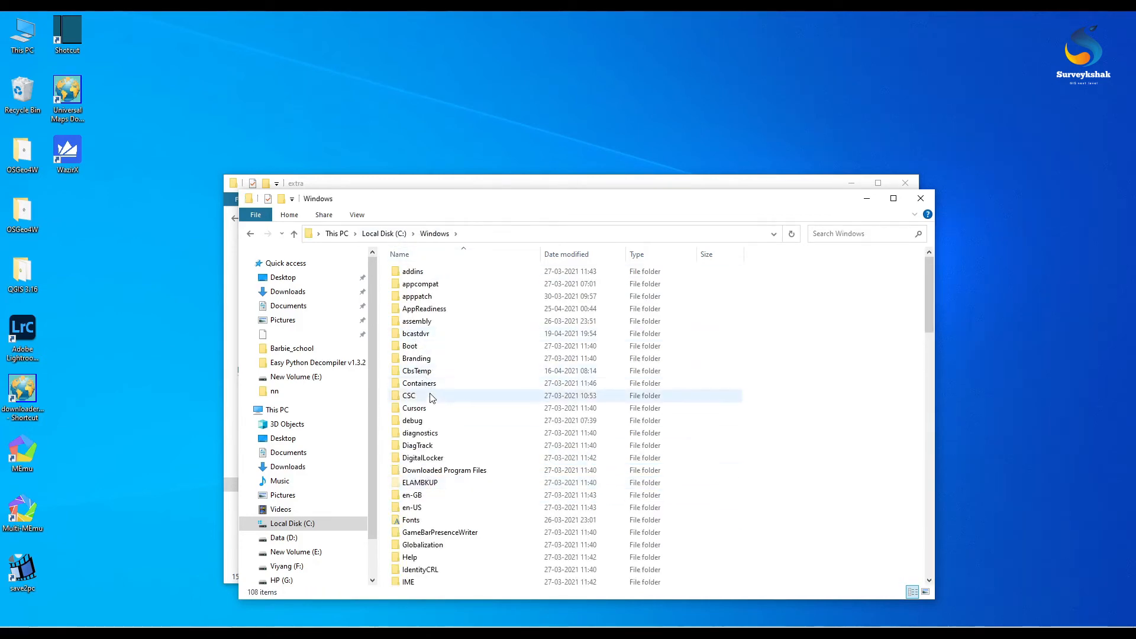
pyautogui.scroll(-3)
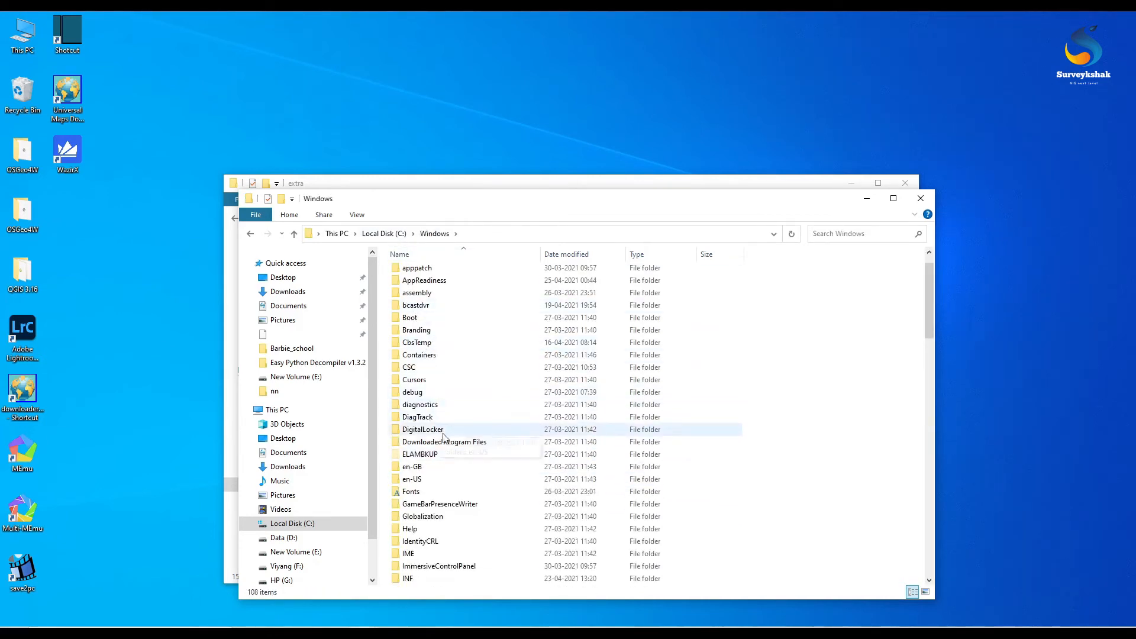
pyautogui.scroll(-3)
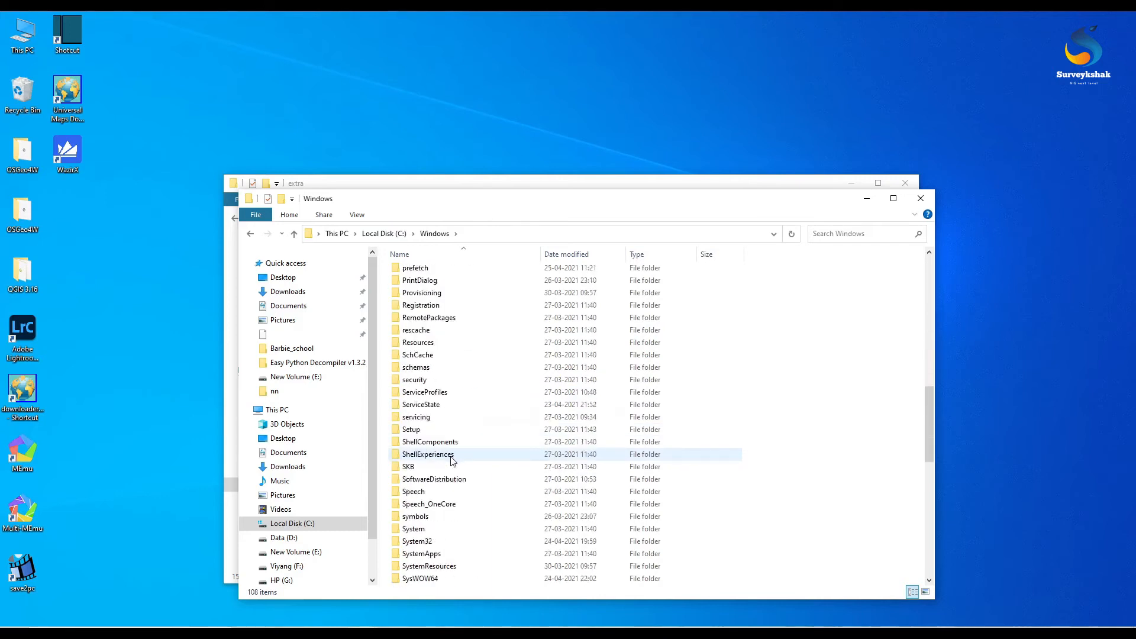
pyautogui.doubleClick(417, 540)
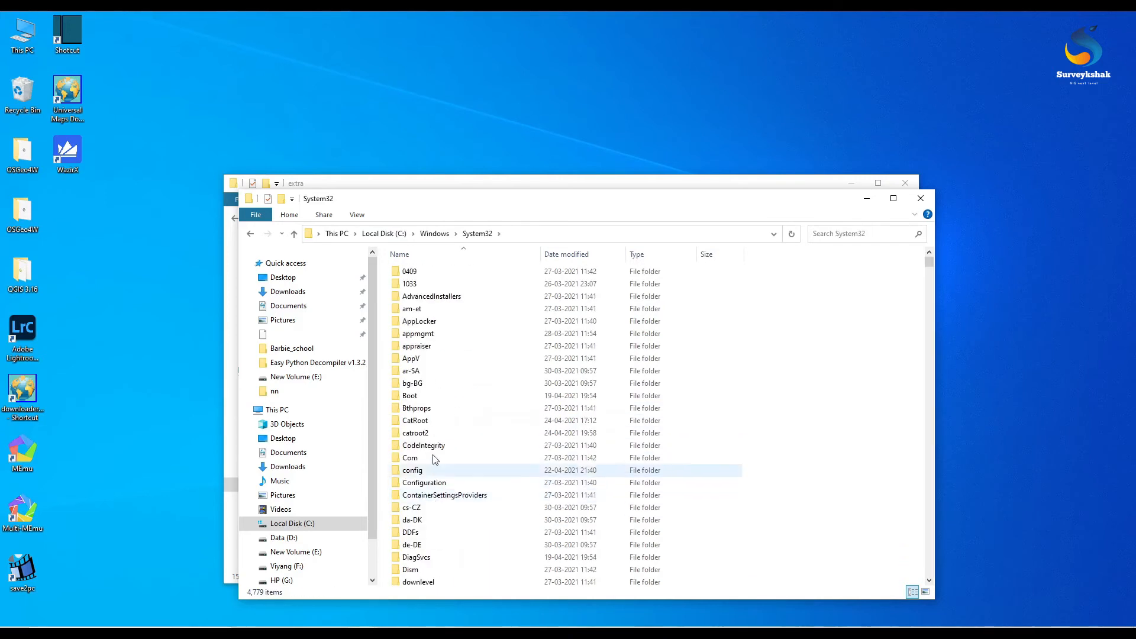
pyautogui.scroll(-3)
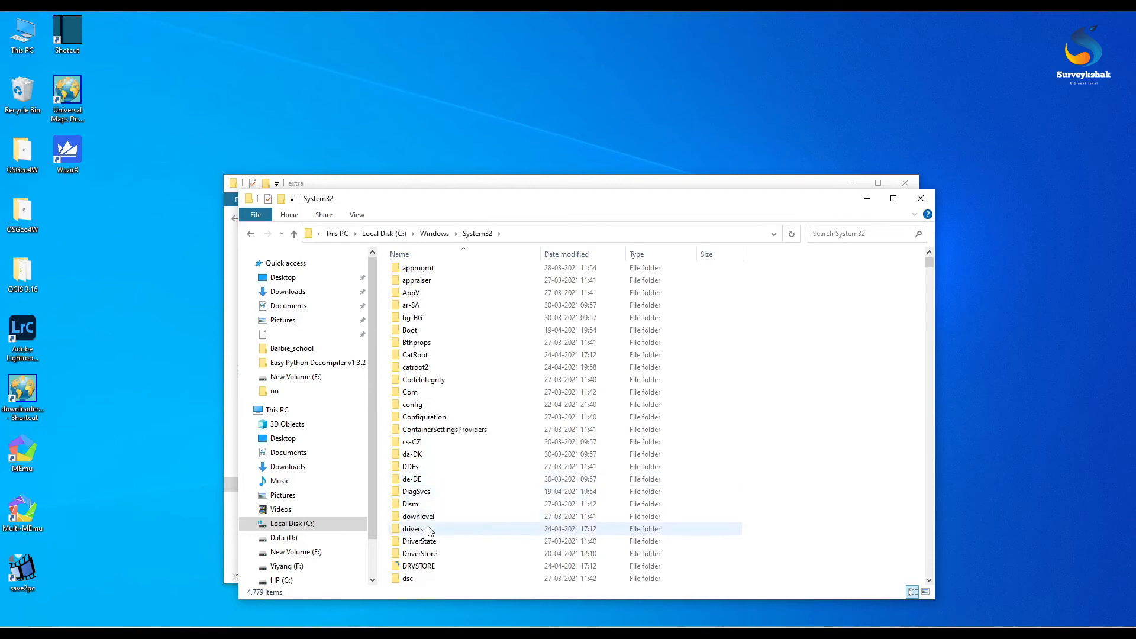
pyautogui.doubleClick(413, 528)
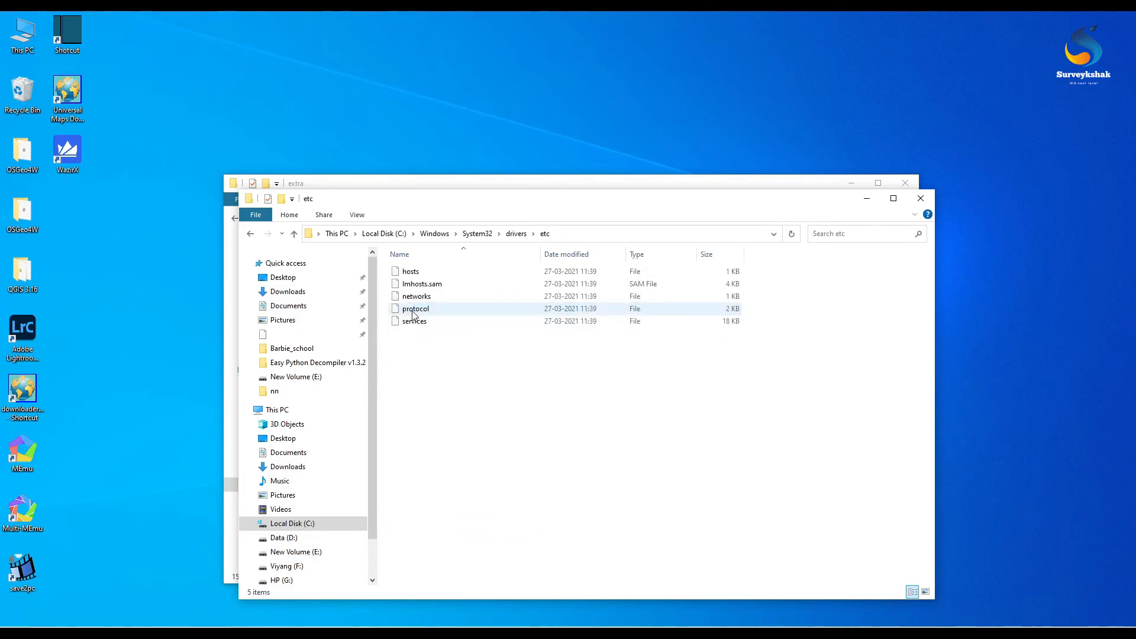
pyautogui.rightClick(410, 271)
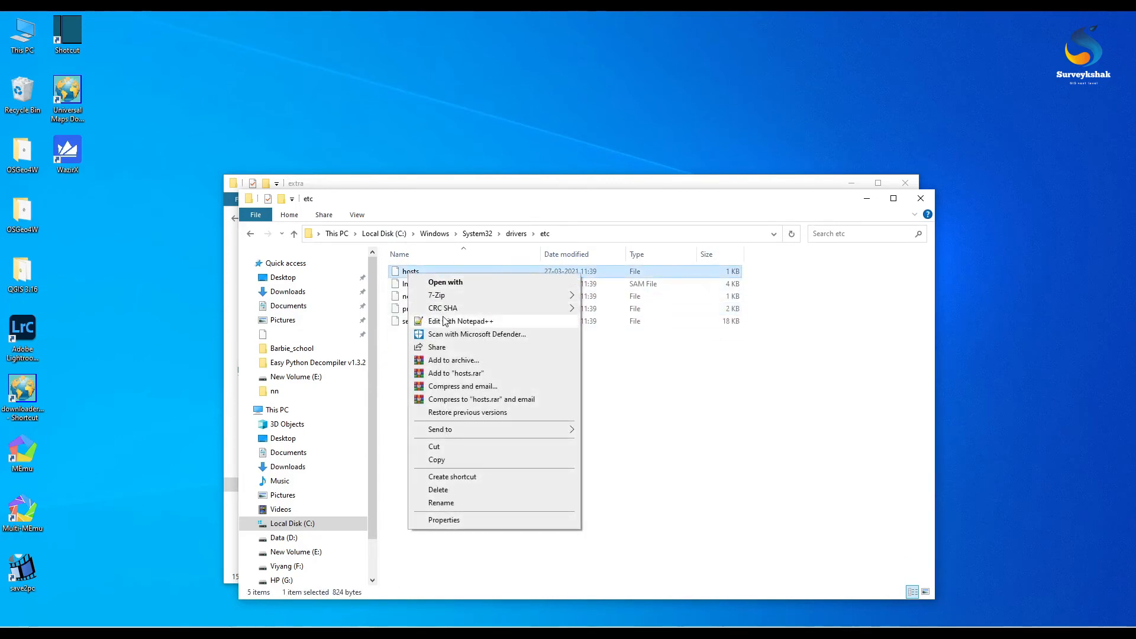
pyautogui.click(461, 321)
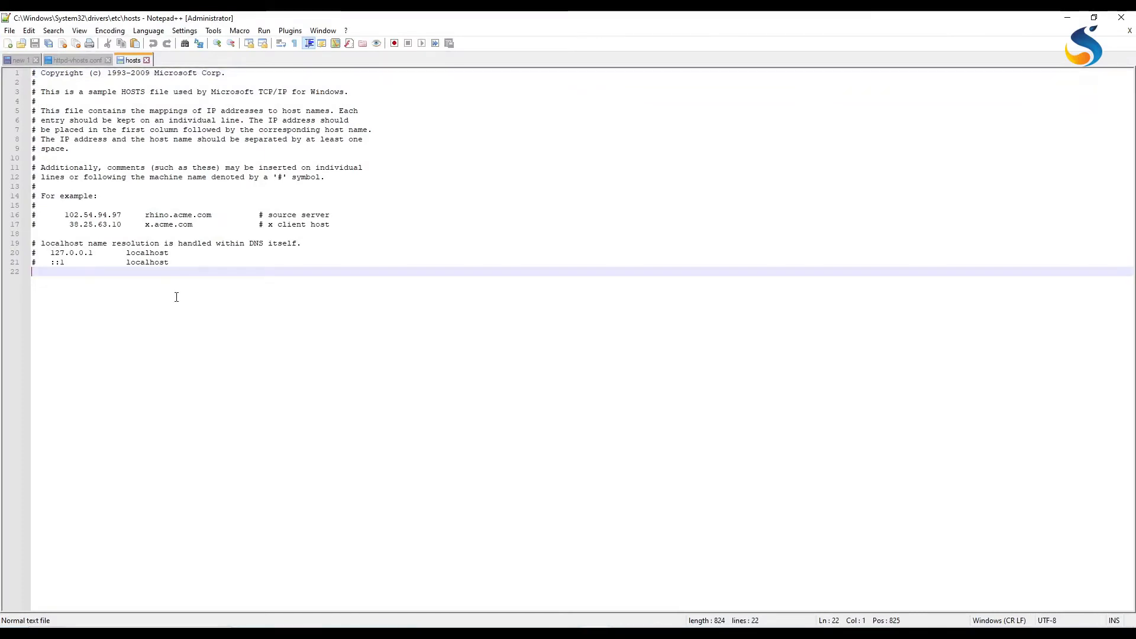
pyautogui.moveTo(71, 390)
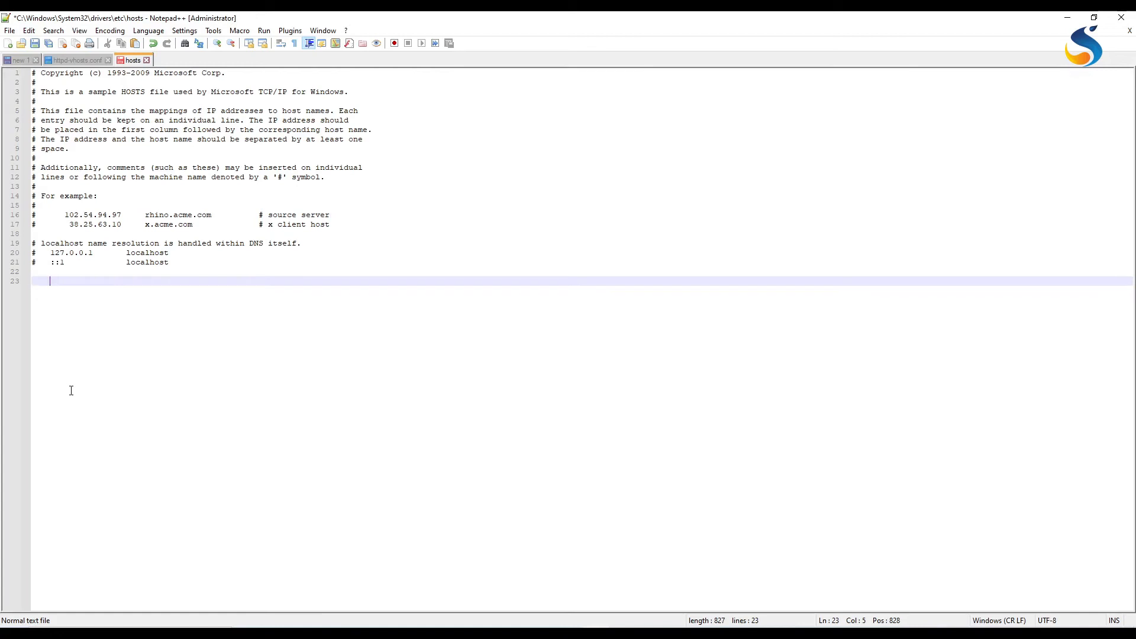
# - Add a hosts line mapping 127.0.0.1 to opentiles.com and bring up the Run prompt
pyautogui.write('127')
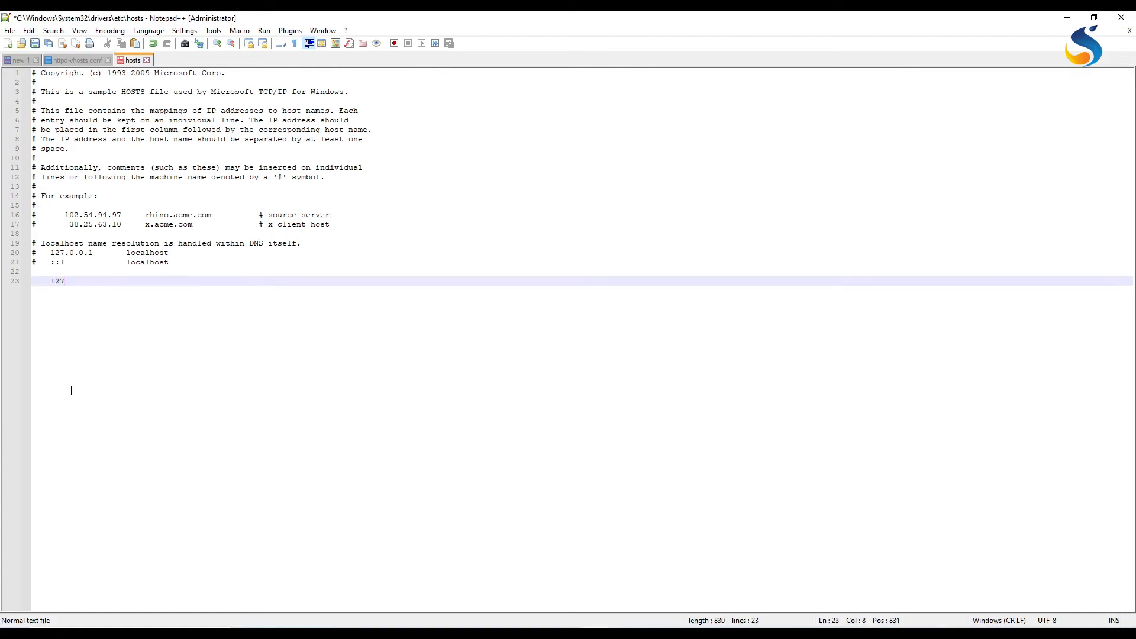
pyautogui.write('.0.0')
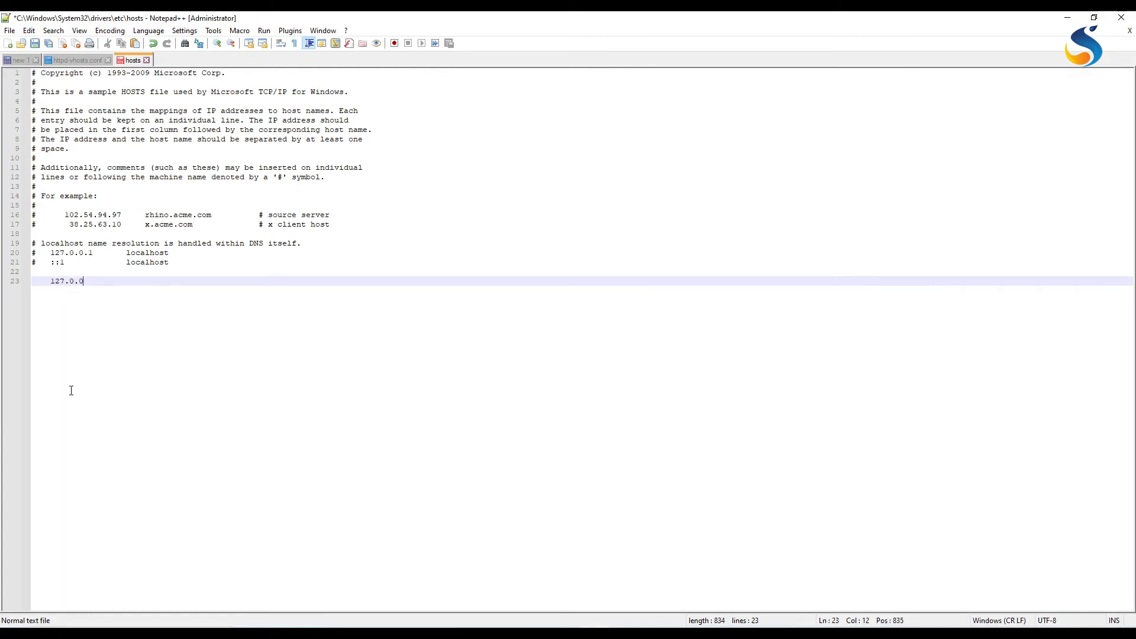
pyautogui.write('.1')
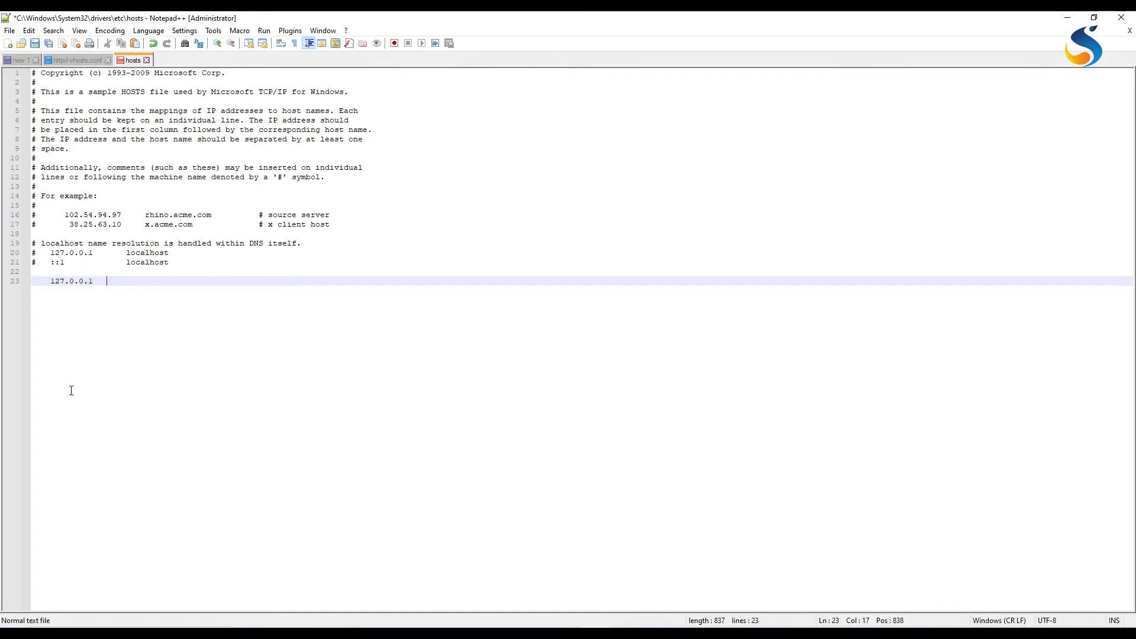
pyautogui.write('opentiles.com')
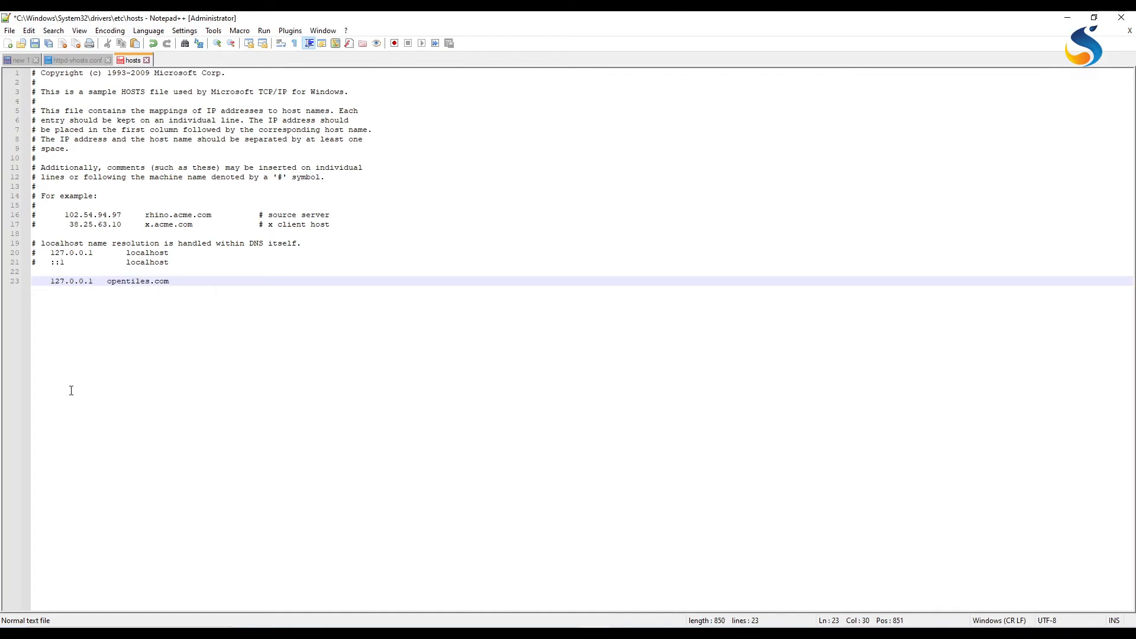
pyautogui.press('Return')
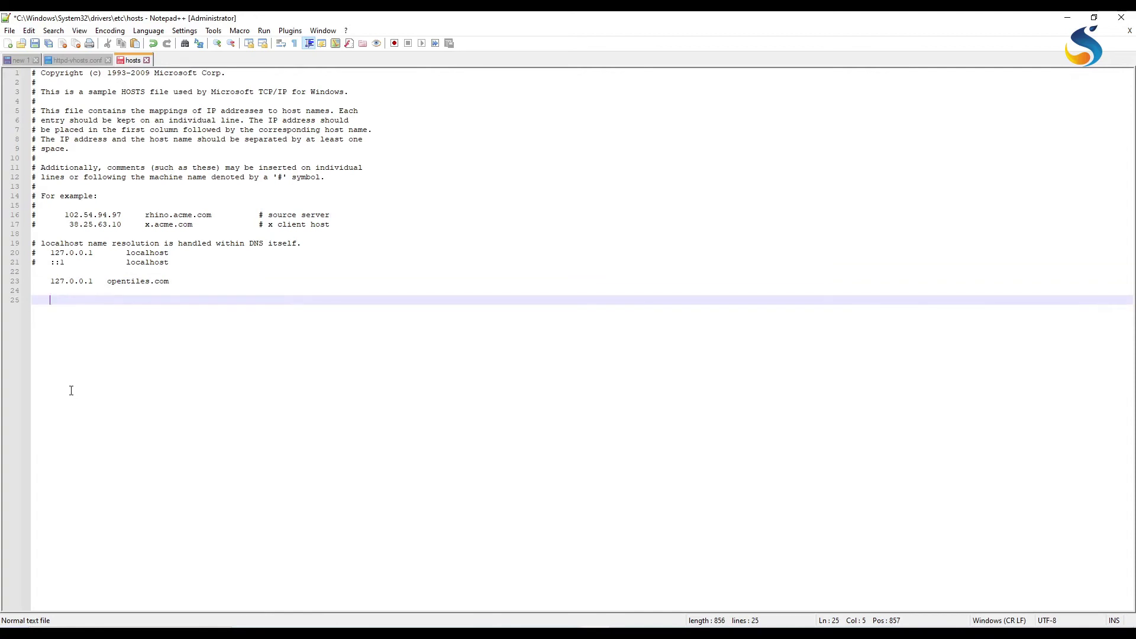
pyautogui.press('win+r')
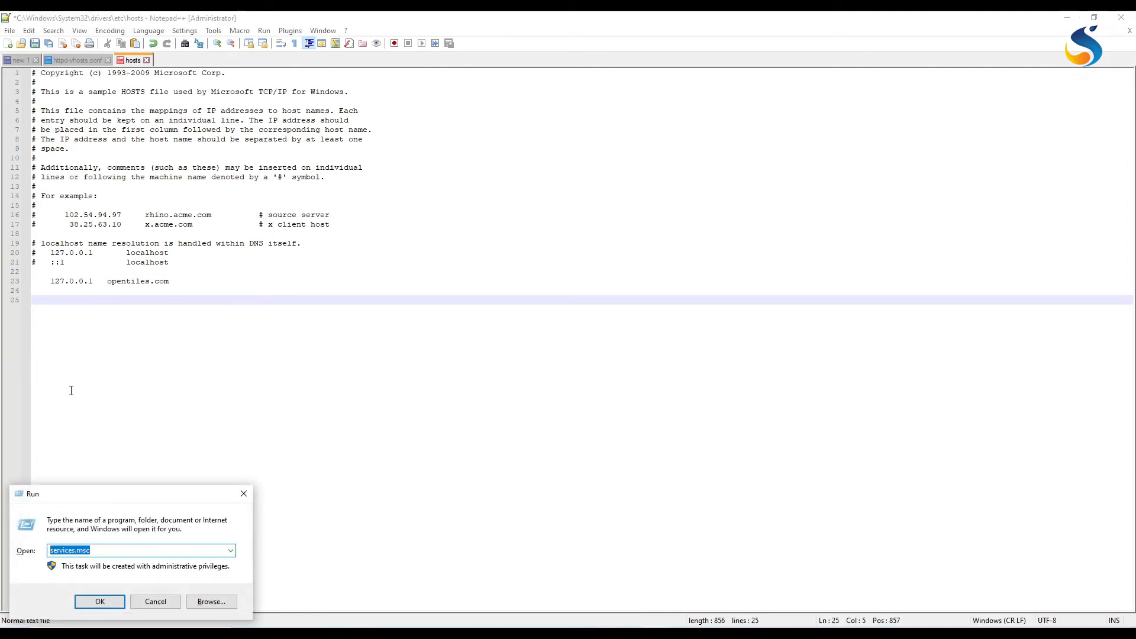
# - Run ipconfig /a in Command Prompt to read the Wi-Fi IPv4 address 192.168.1.106
pyautogui.click(99, 601)
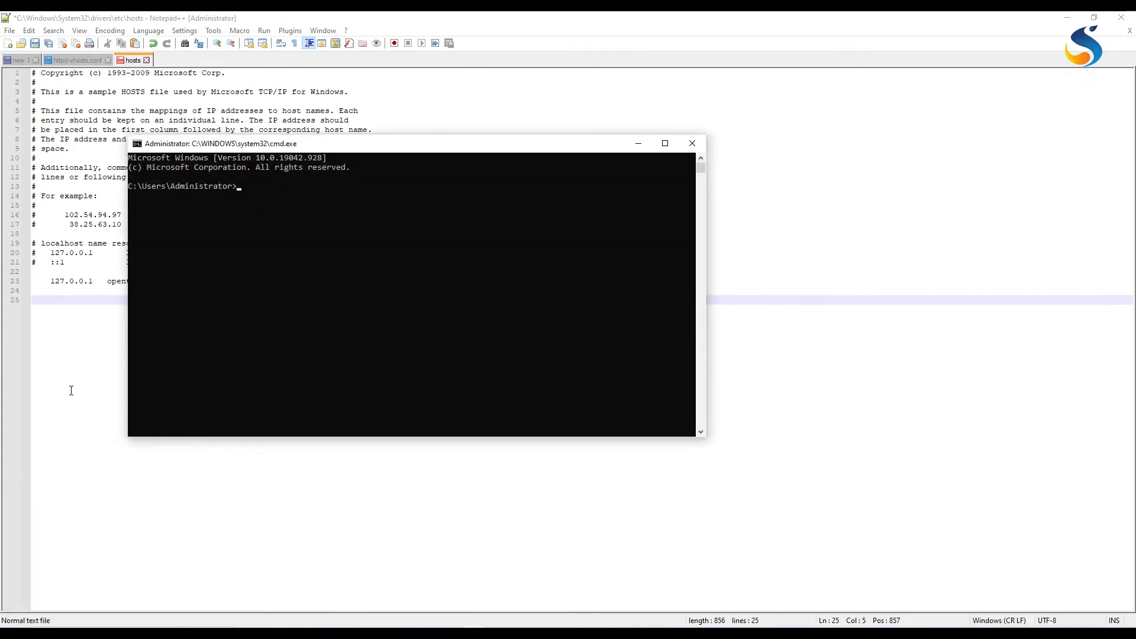
pyautogui.write('ip')
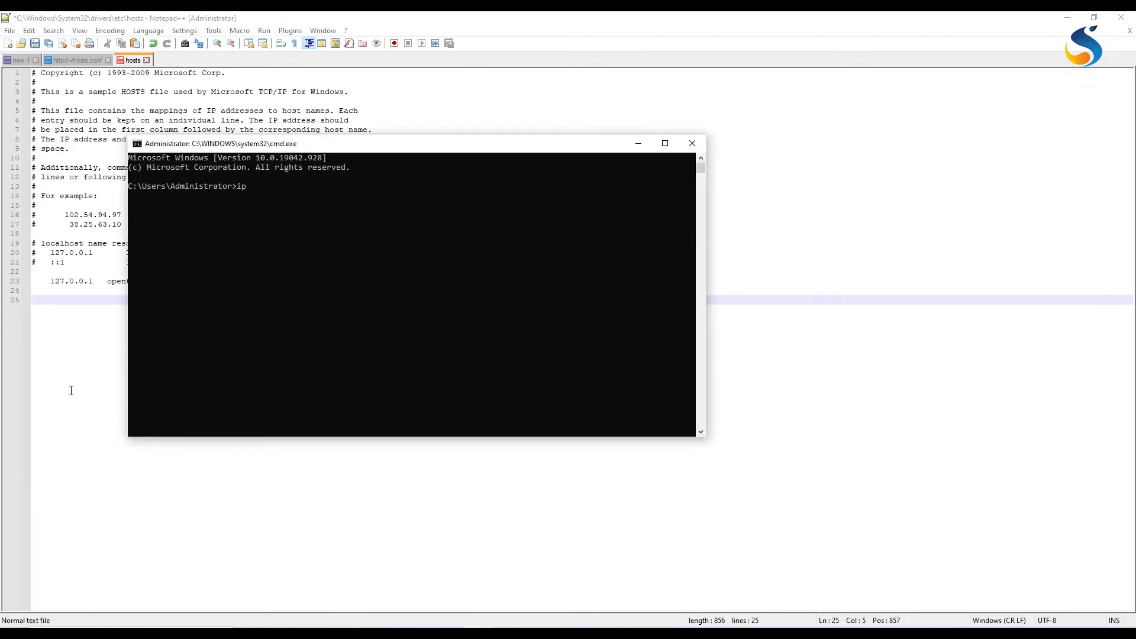
pyautogui.write('config')
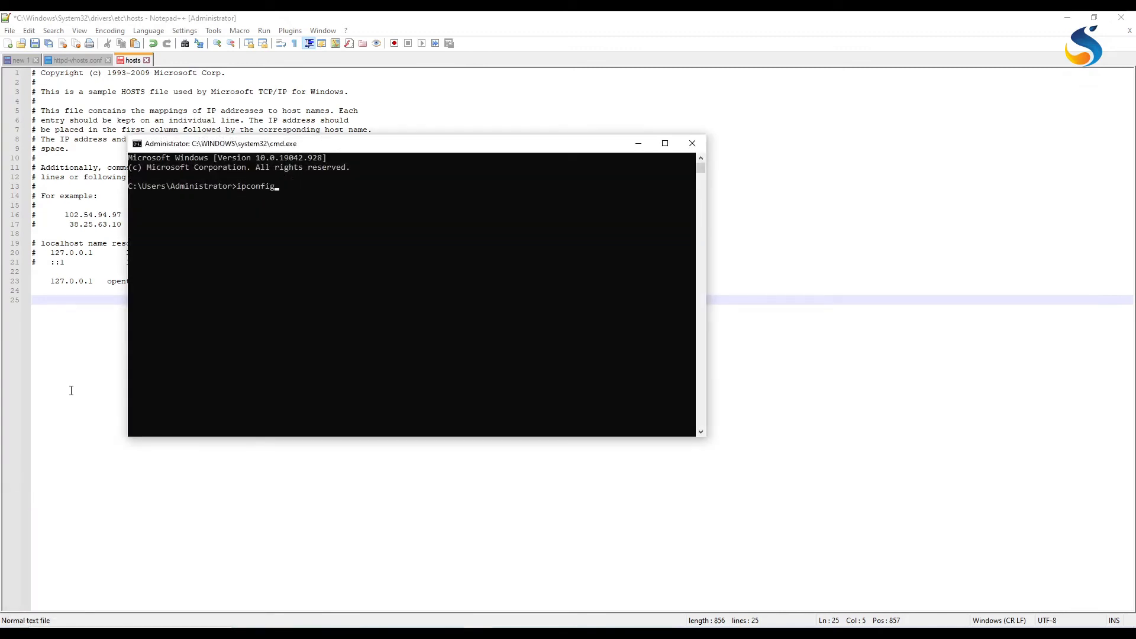
pyautogui.write('/a')
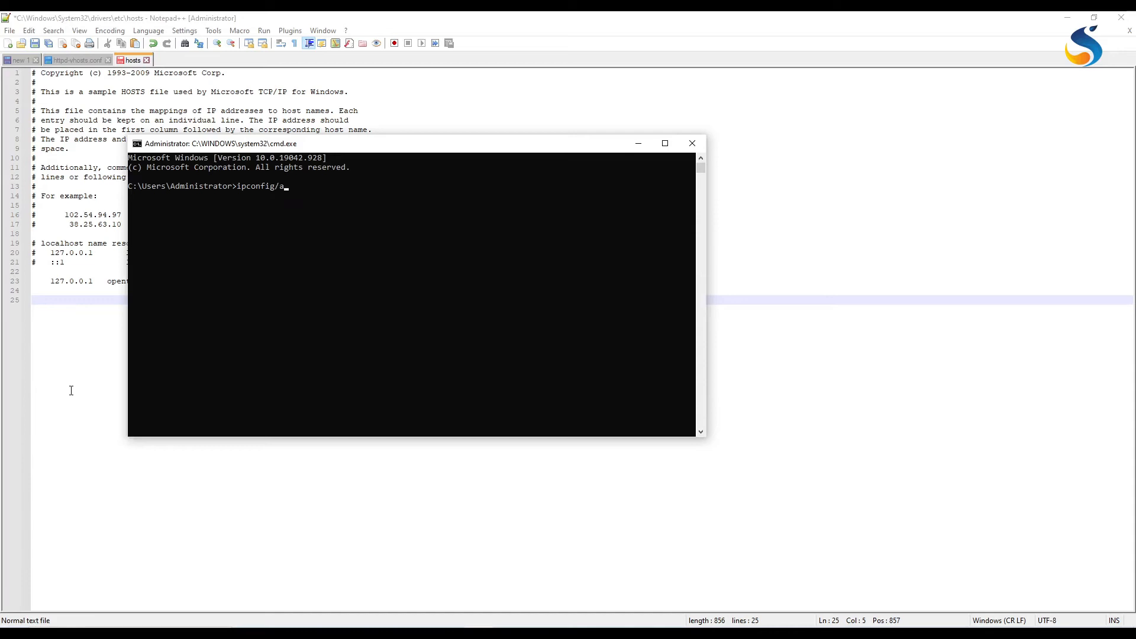
pyautogui.press('Return')
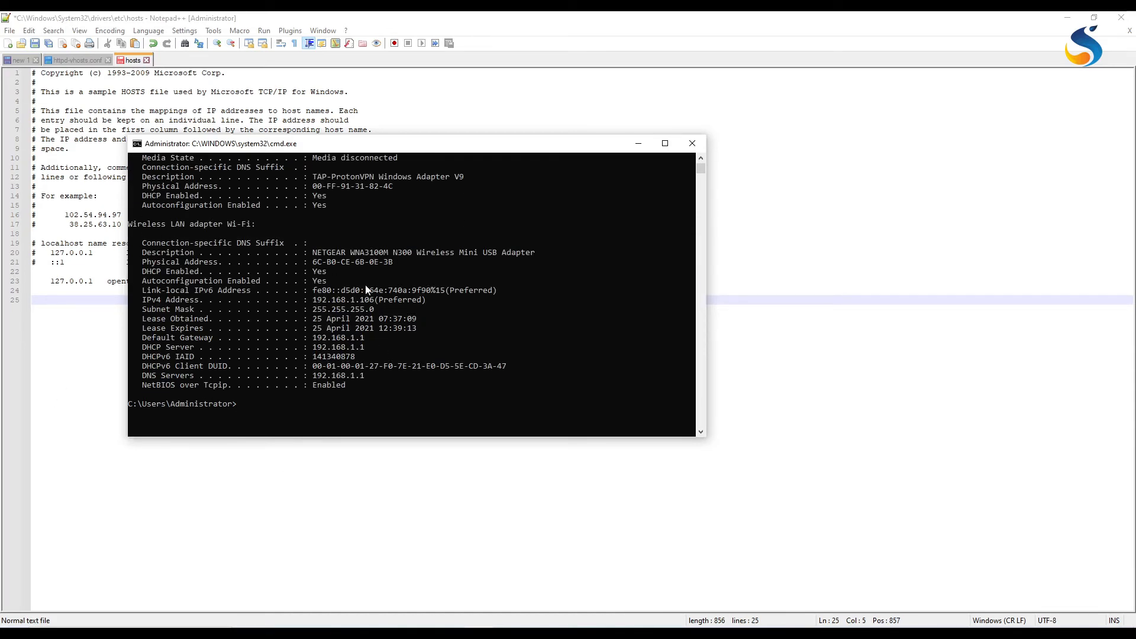
pyautogui.moveTo(203, 343)
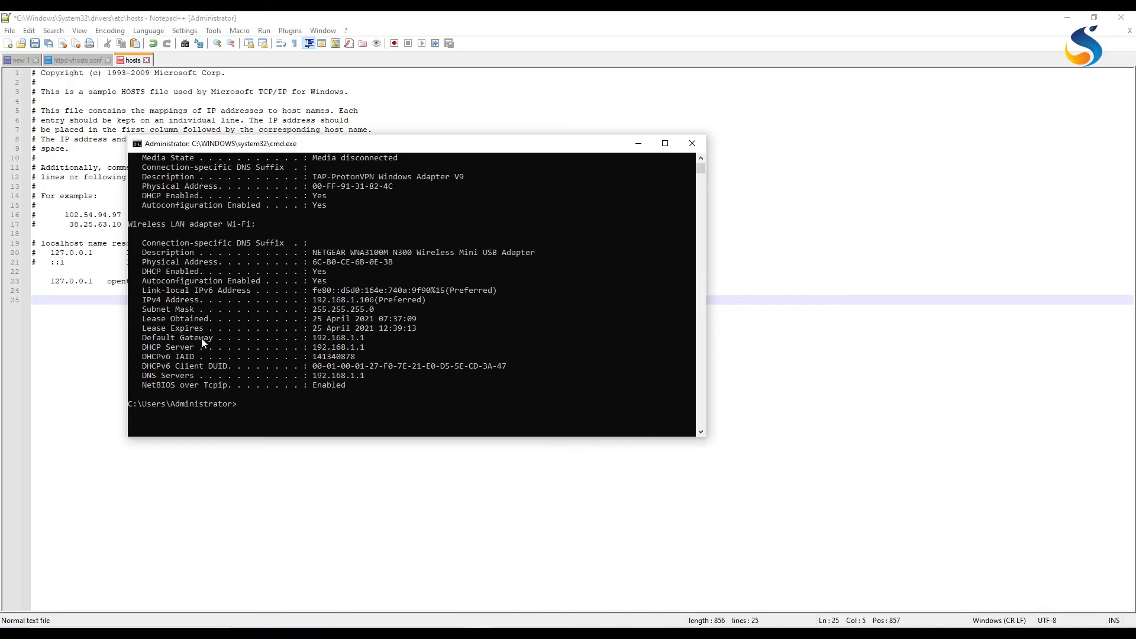
pyautogui.moveTo(356, 346)
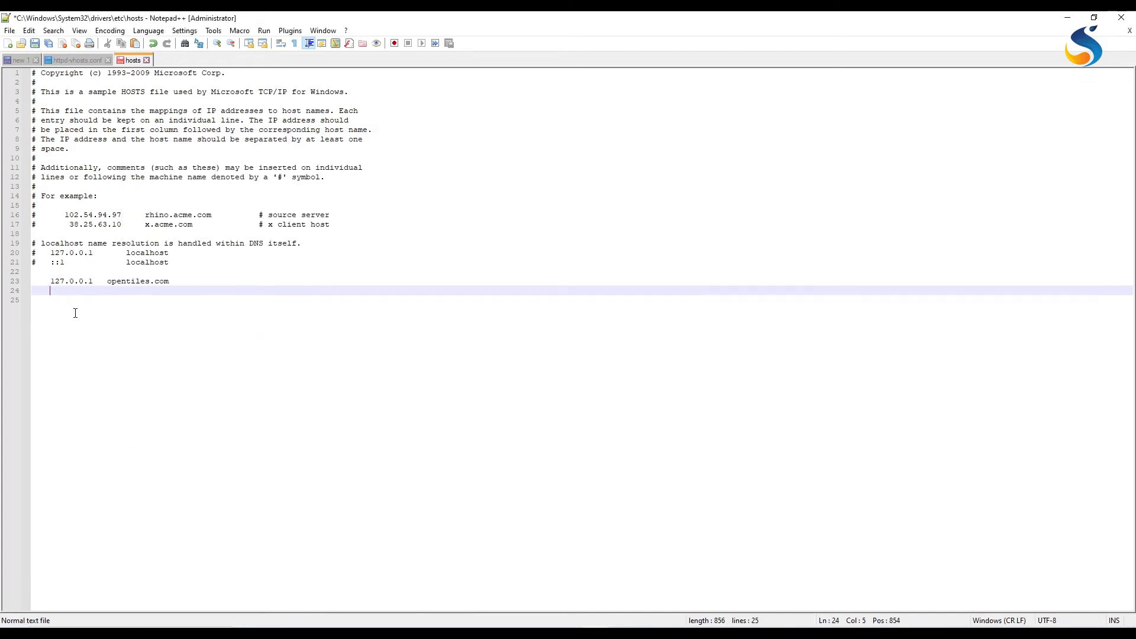
# - Add a 192.168.1.106 opentiles.com hosts entry aligned under 127.0.0.1 and save
pyautogui.write('192.168.1.106')
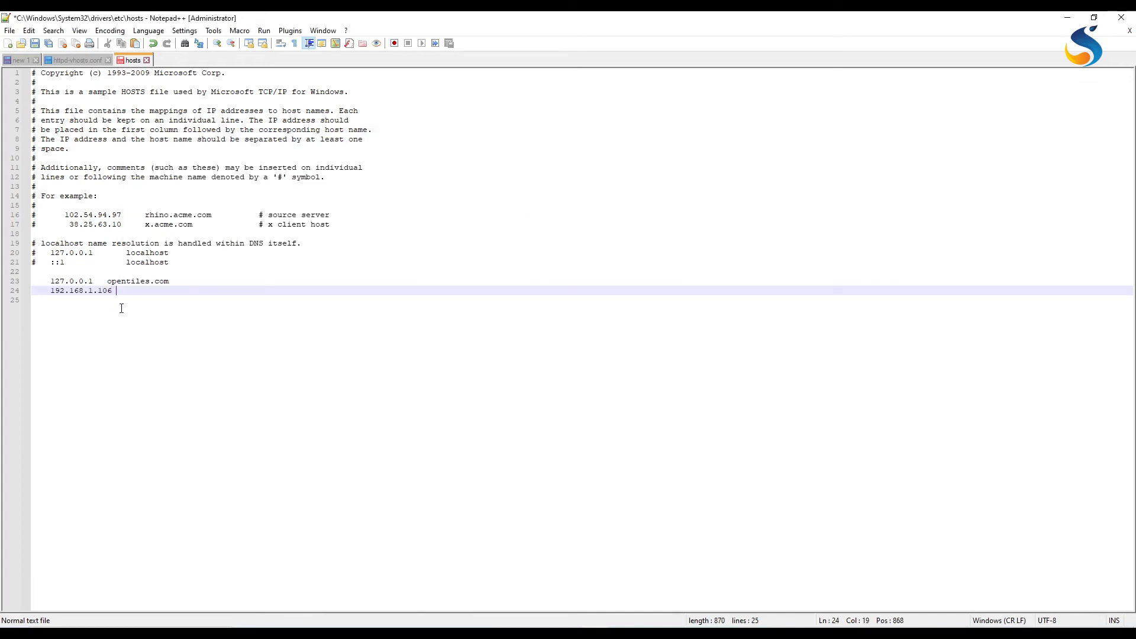
pyautogui.doubleClick(137, 281)
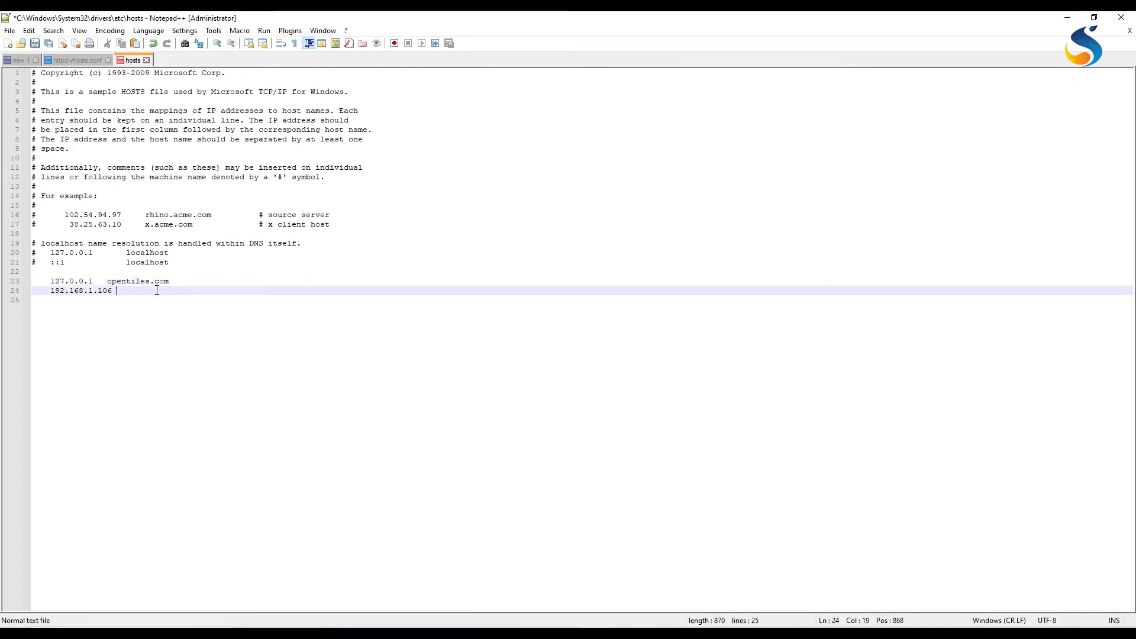
pyautogui.write('opentiles.com')
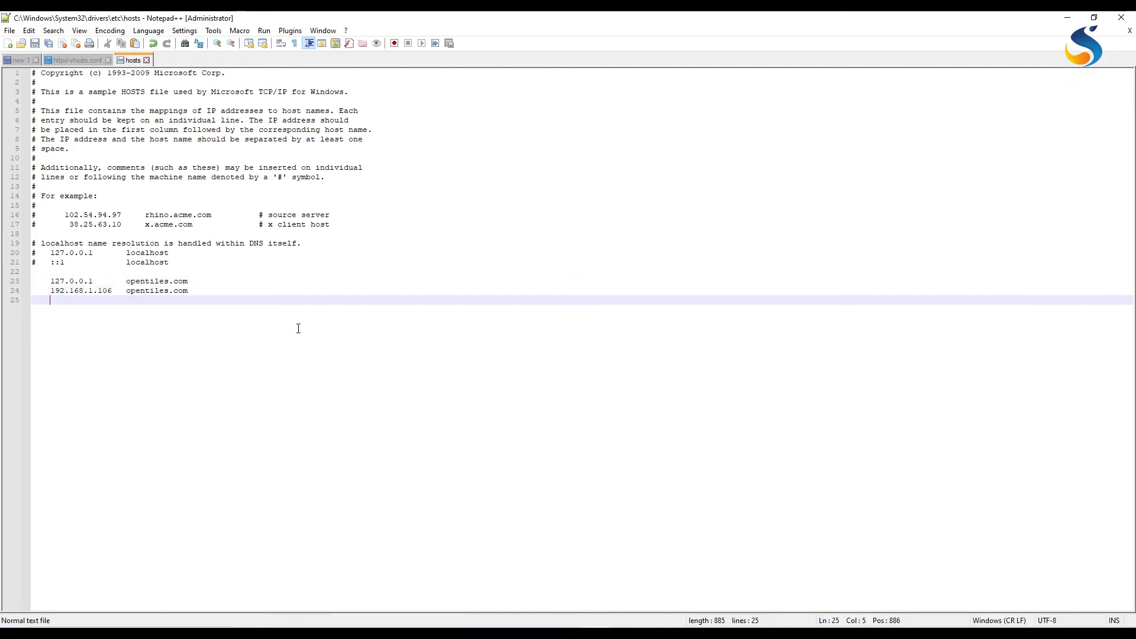
pyautogui.moveTo(145, 61)
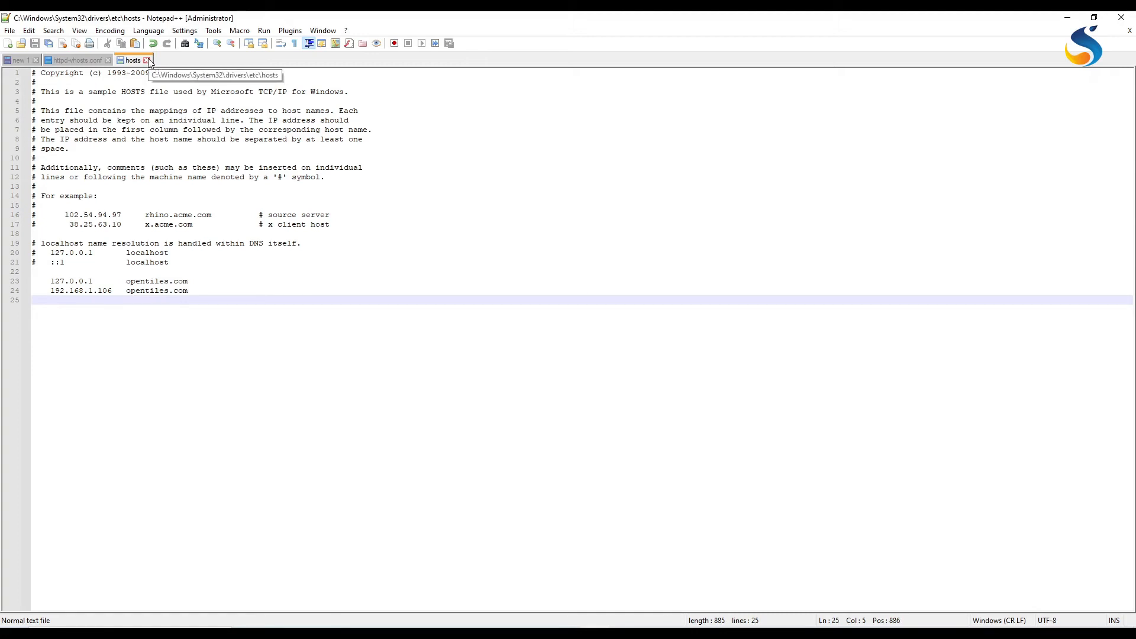
pyautogui.moveTo(141, 100)
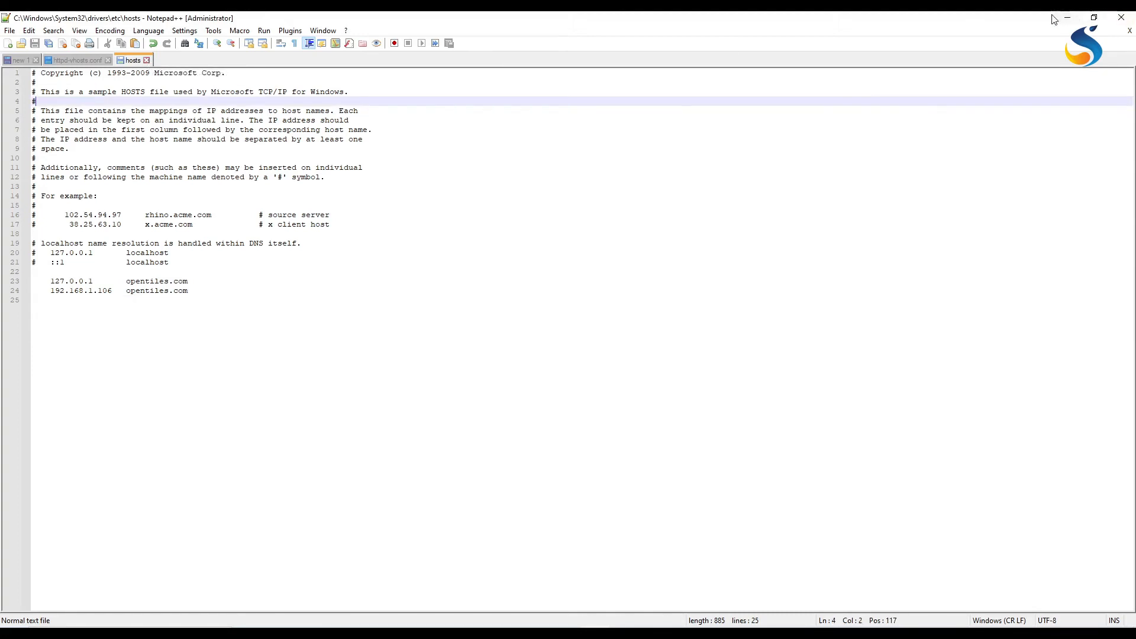
pyautogui.click(1066, 17)
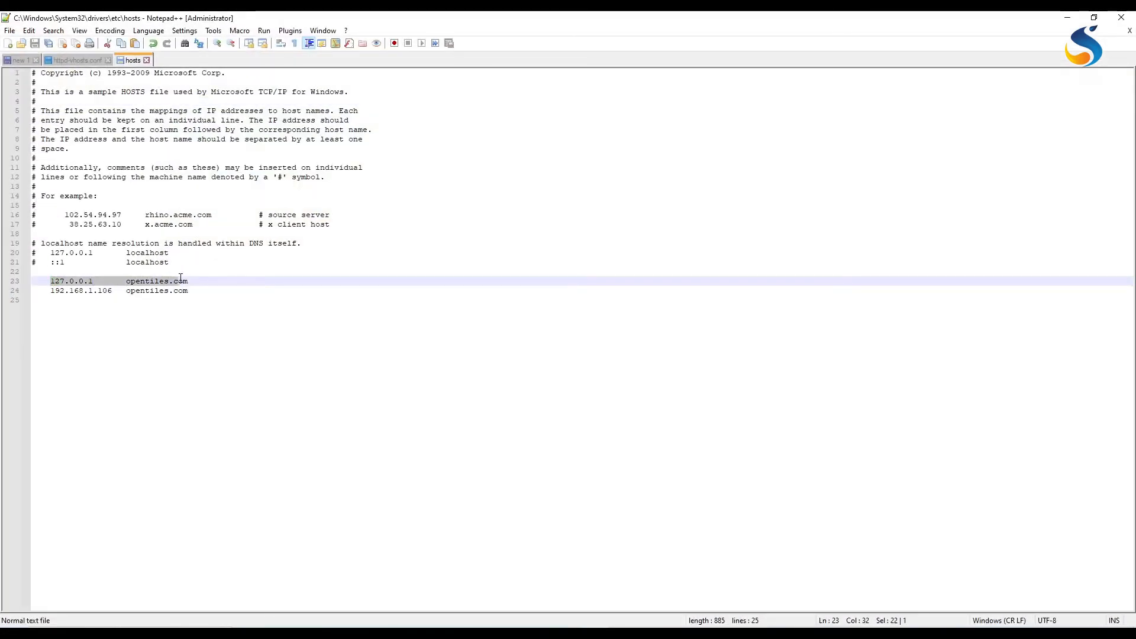
pyautogui.click(188, 291)
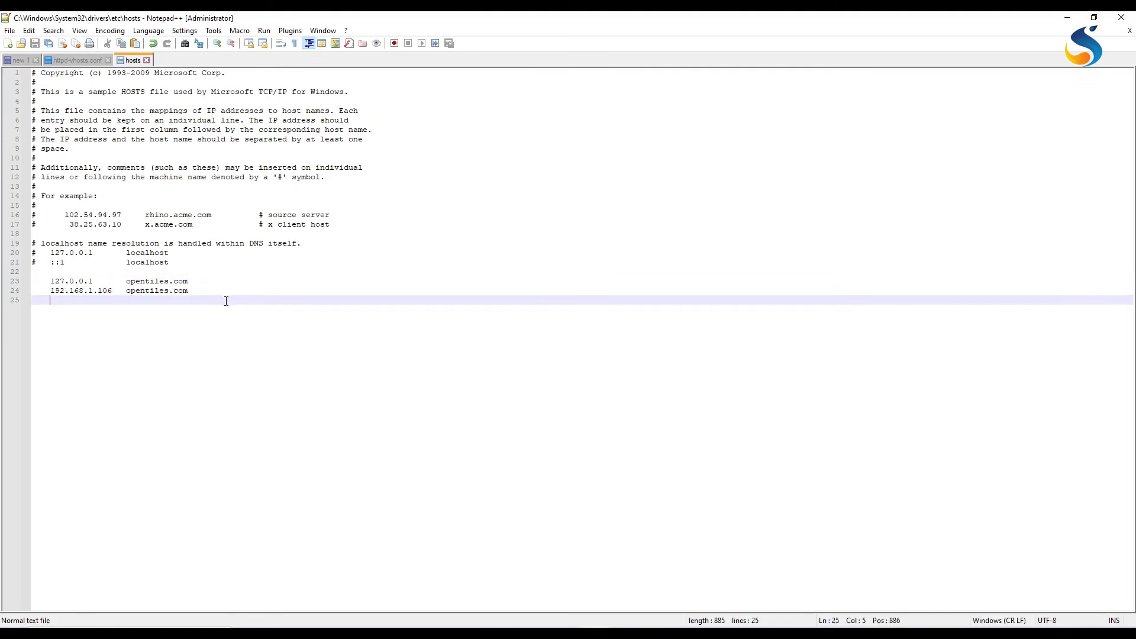
pyautogui.moveTo(185, 64)
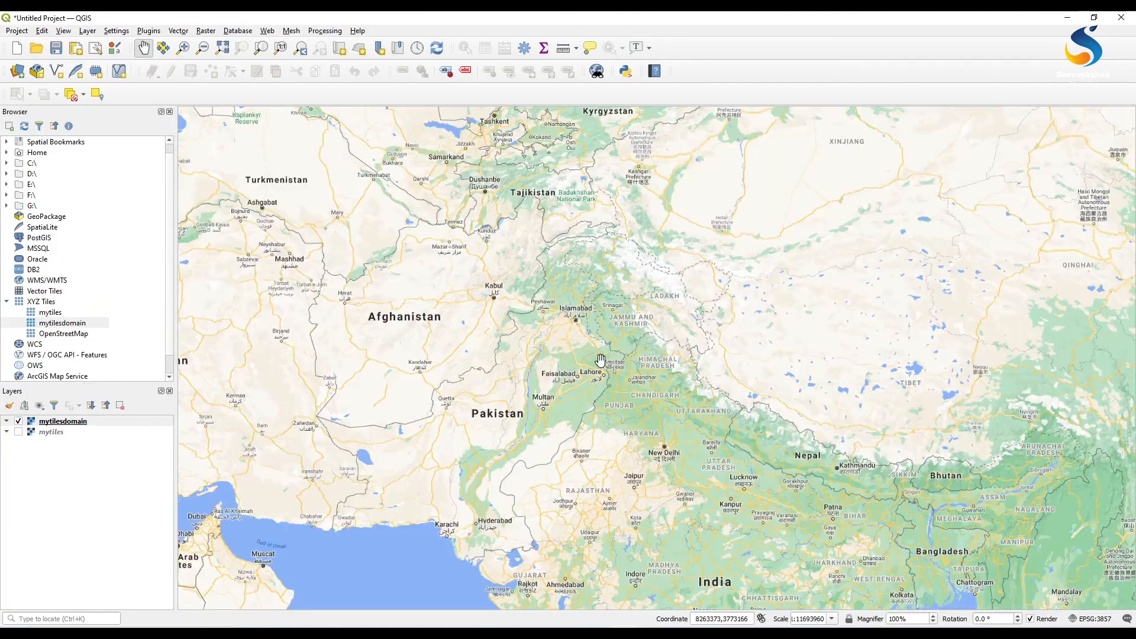
# - Scroll the QGIS map to view the tiles rendered by the mytilesdomain layer
pyautogui.scroll(-3)
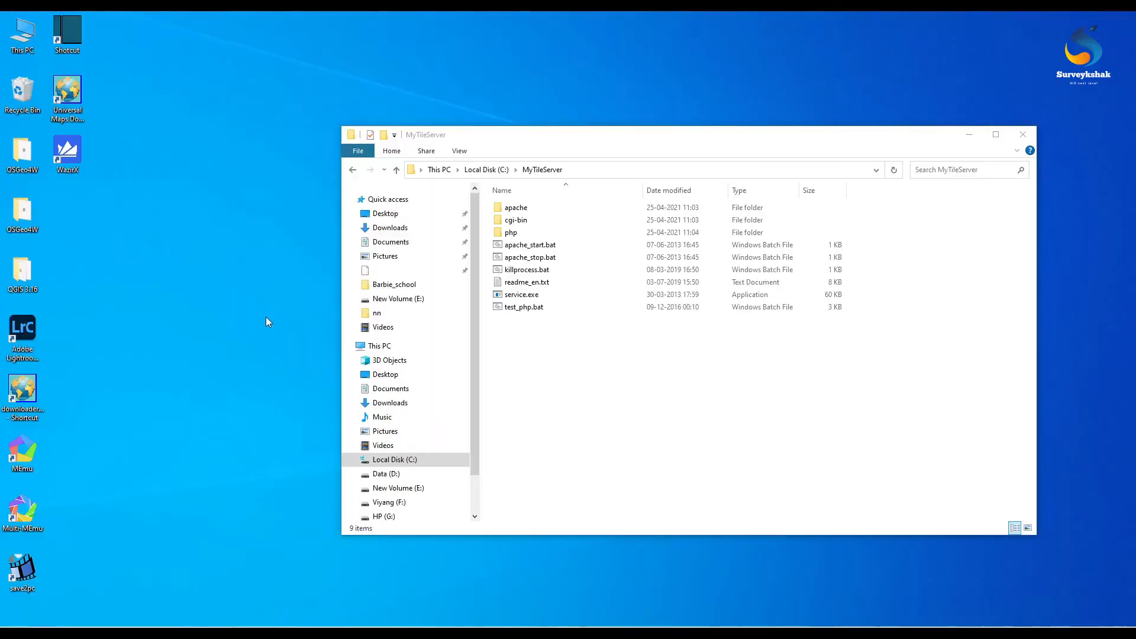
pyautogui.moveTo(649, 413)
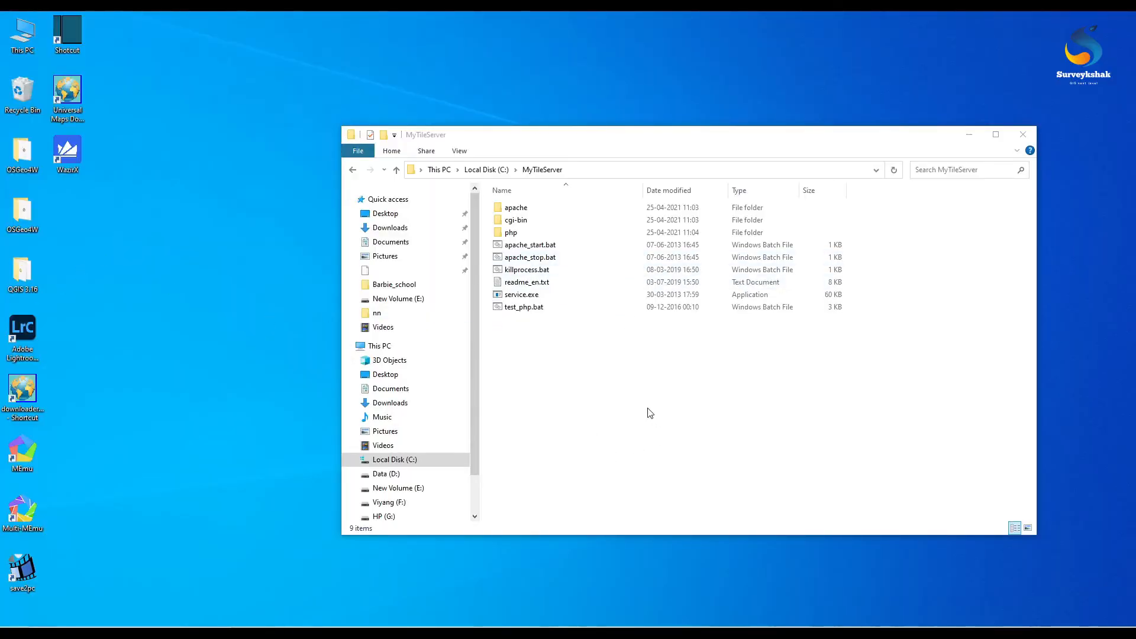
pyautogui.moveTo(652, 387)
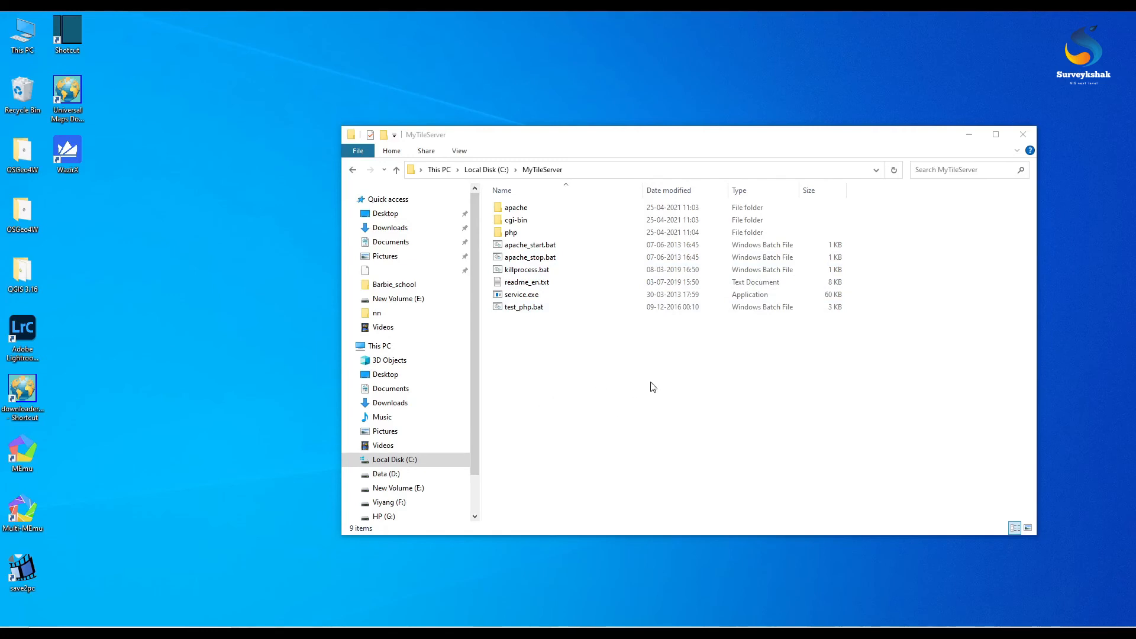
pyautogui.moveTo(647, 391)
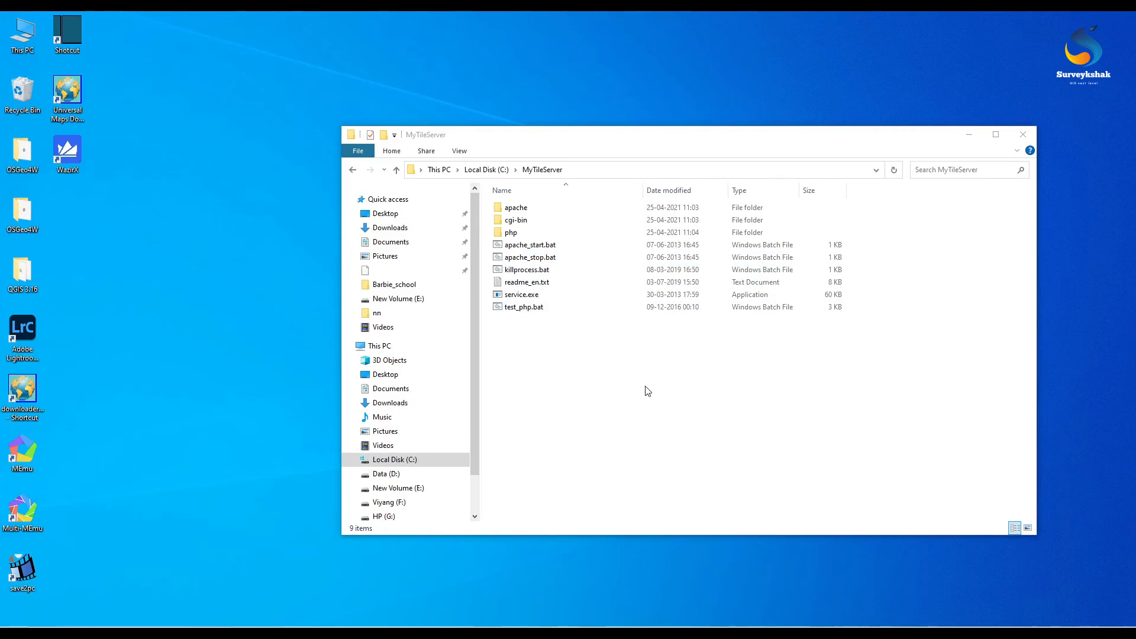
# - Open MyTileServer\apache\conf\httpd.conf in Notepad++ for editing
pyautogui.click(516, 207)
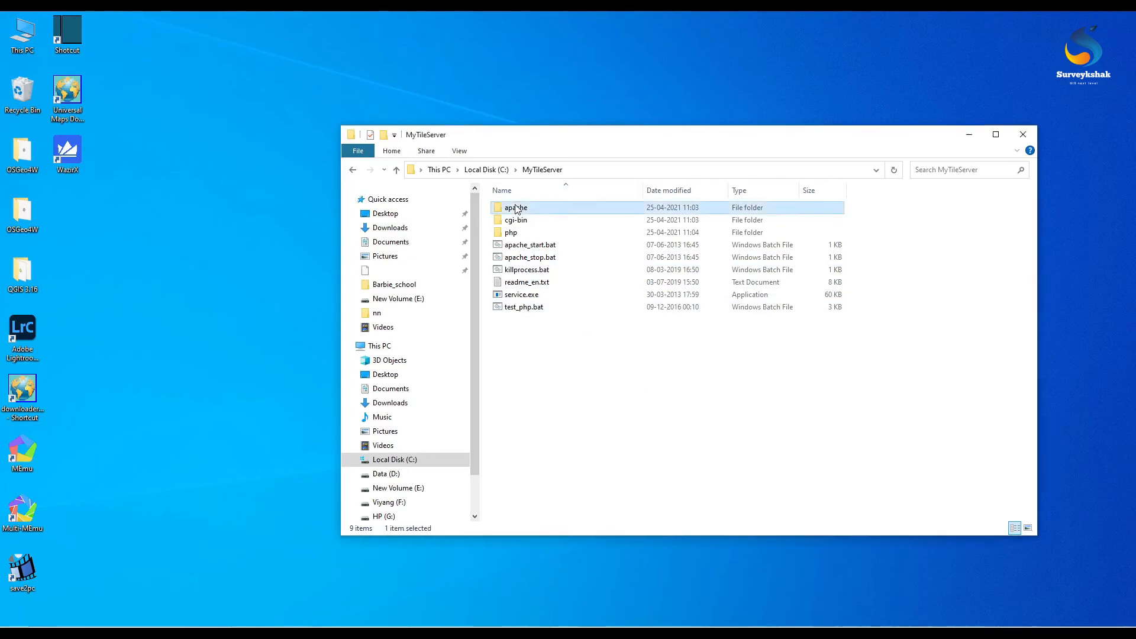
pyautogui.doubleClick(516, 207)
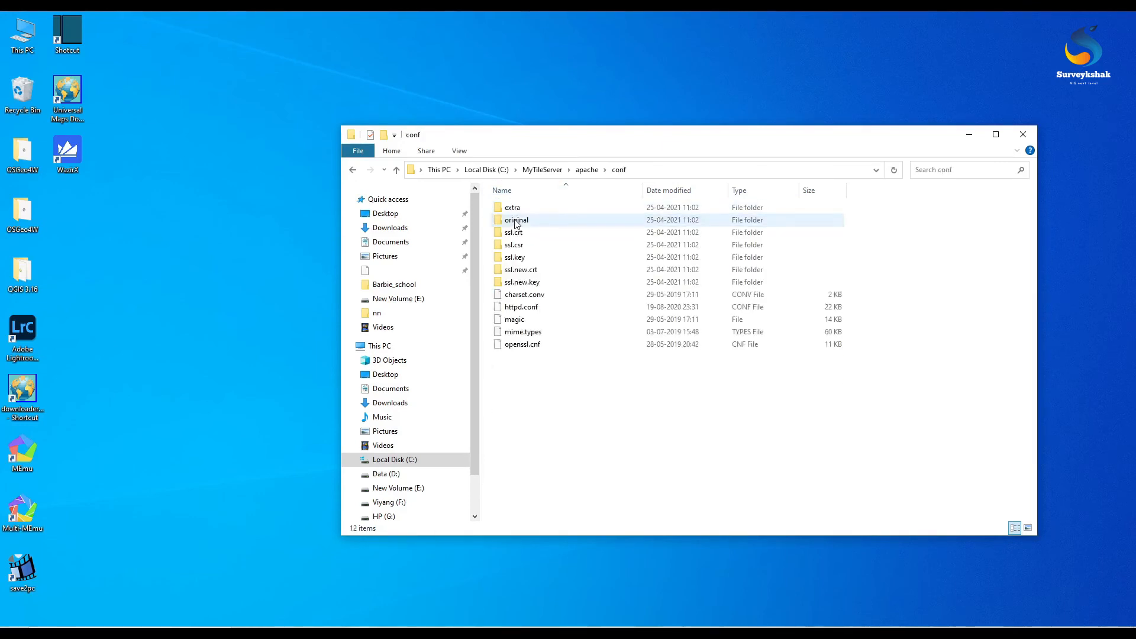
pyautogui.rightClick(520, 306)
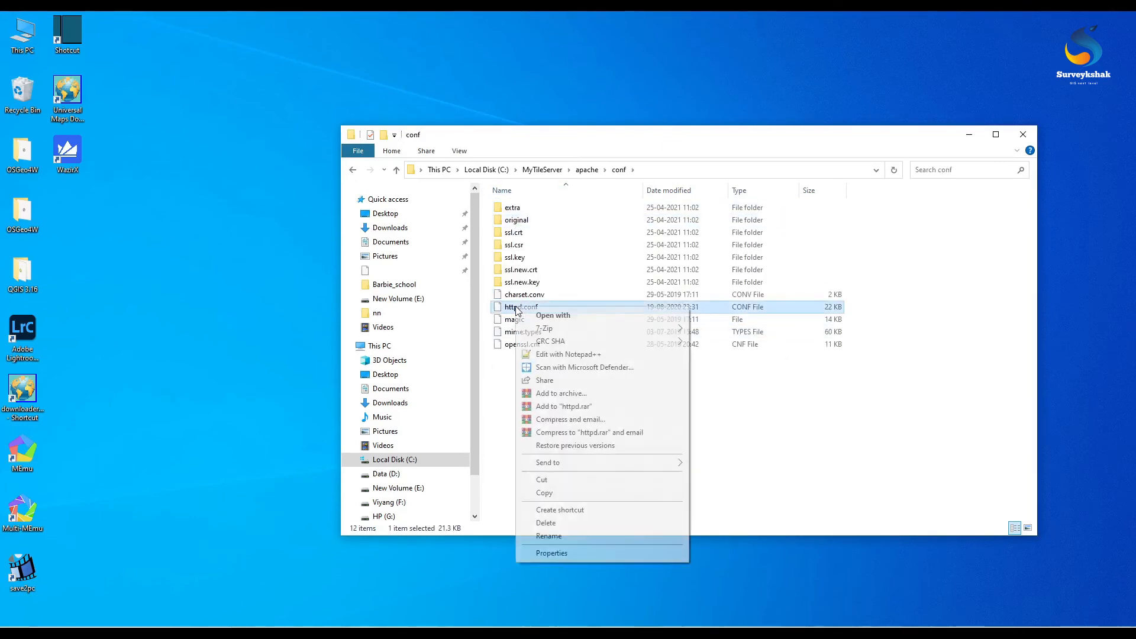
pyautogui.click(567, 355)
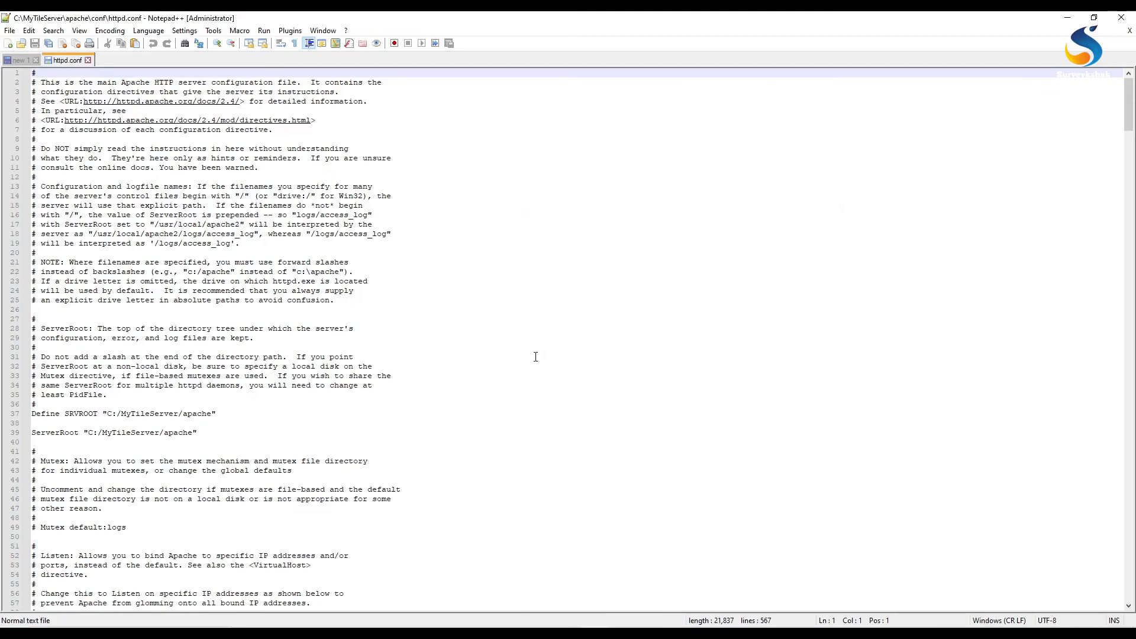
pyautogui.scroll(-3)
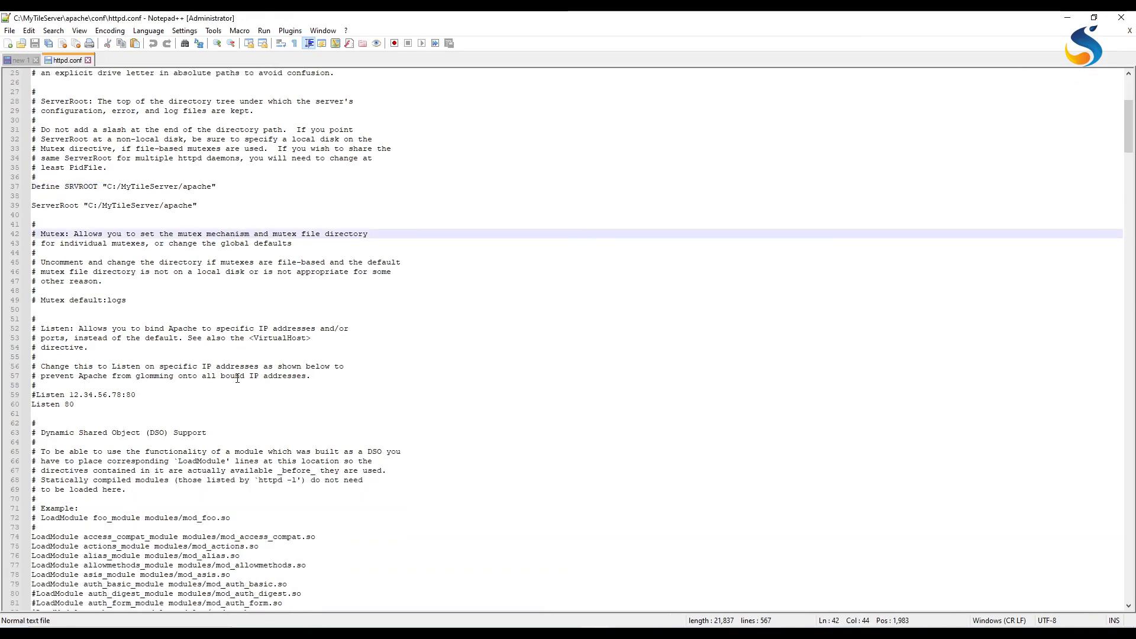
pyautogui.scroll(-3)
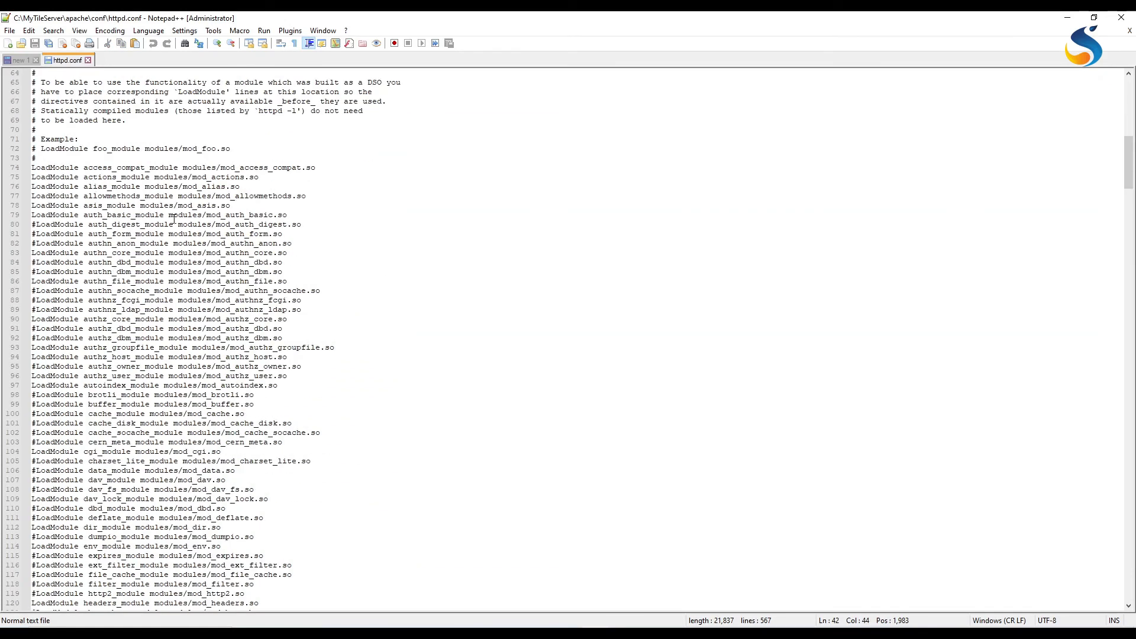
pyautogui.scroll(-3)
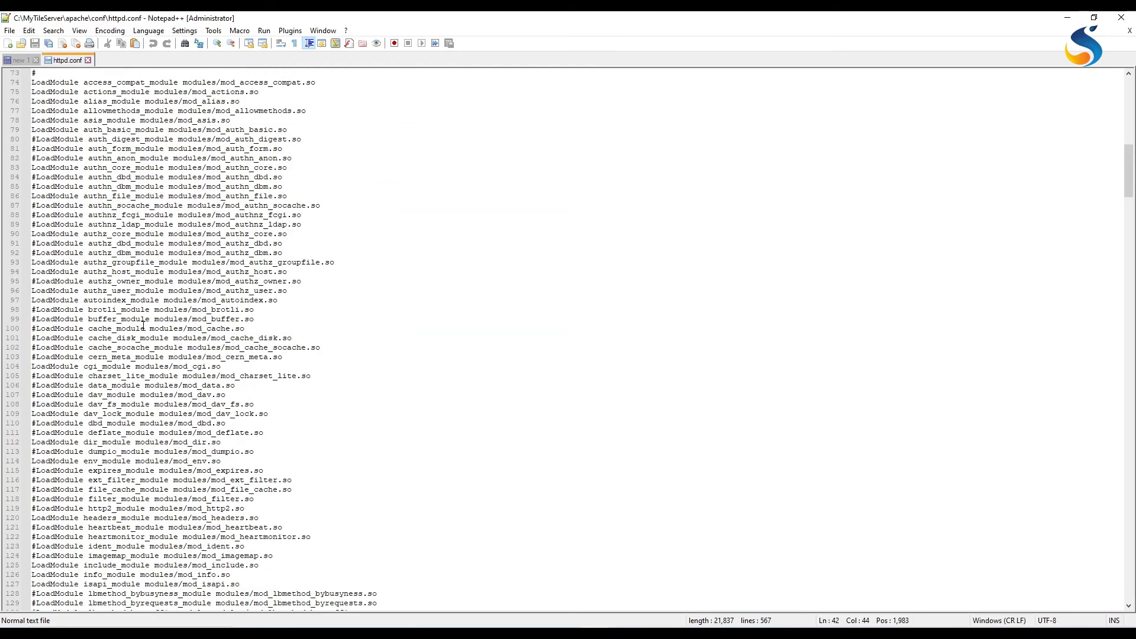
pyautogui.scroll(-3)
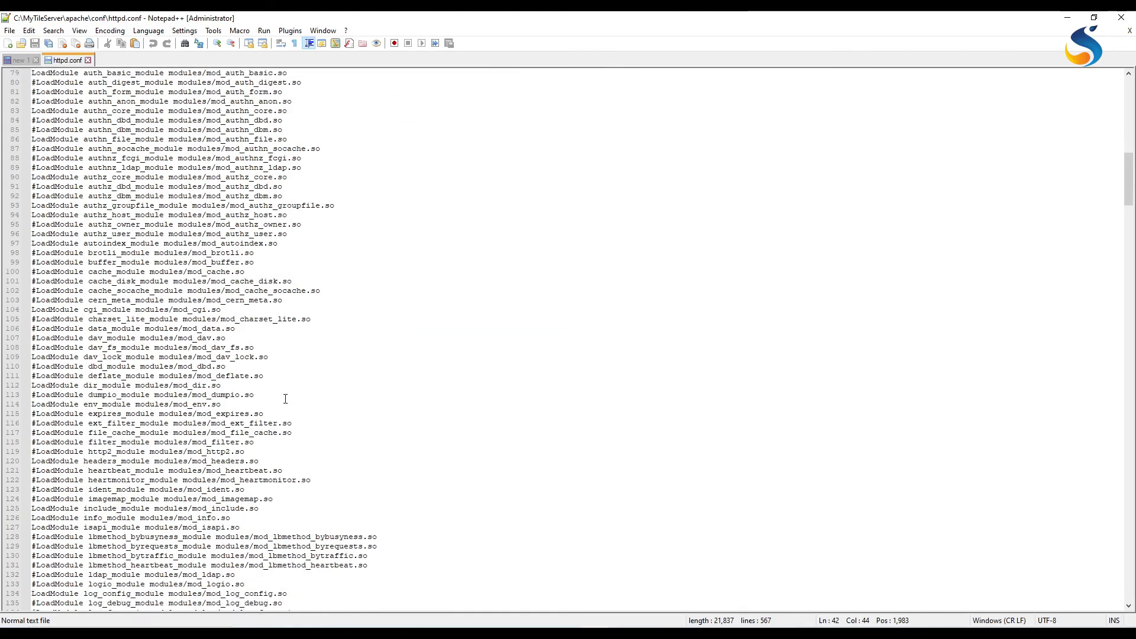
pyautogui.scroll(-3)
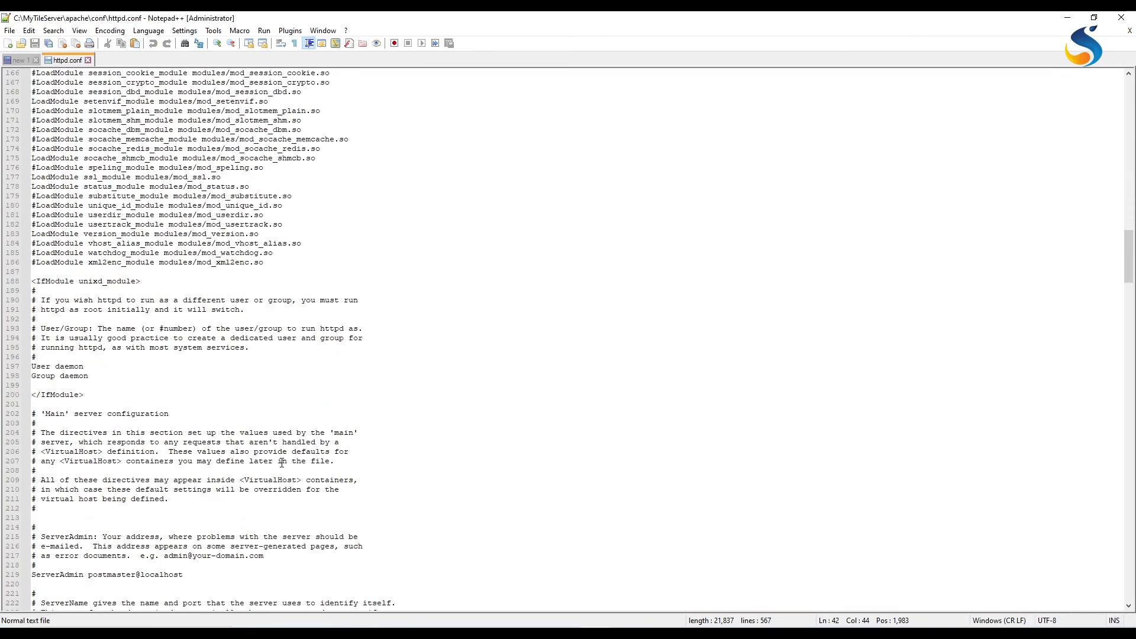
pyautogui.scroll(-3)
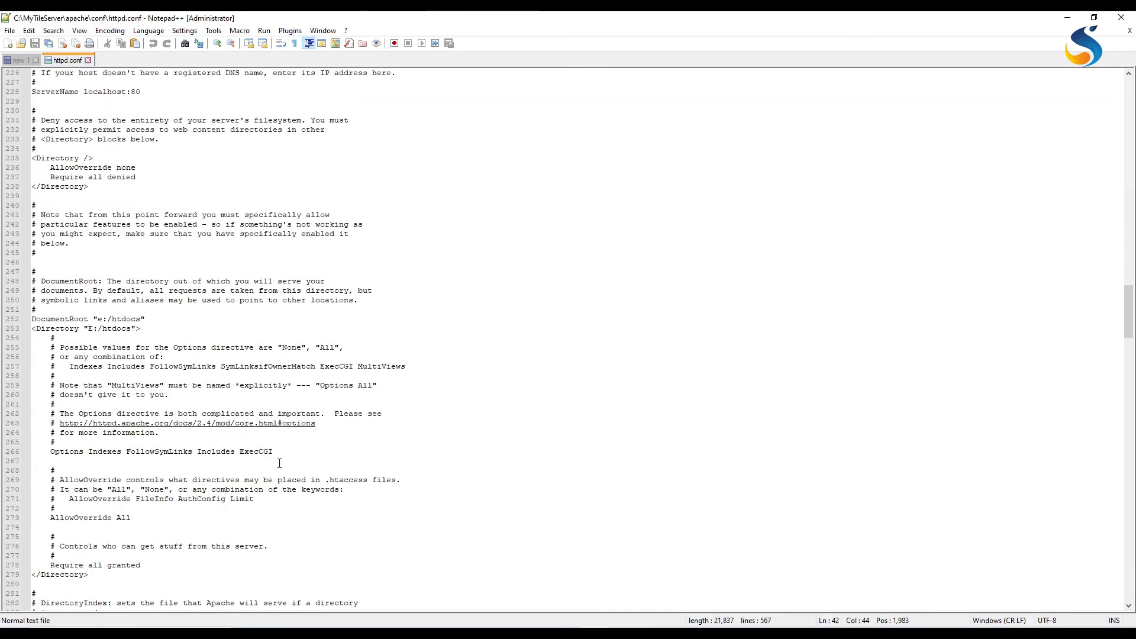
pyautogui.scroll(-3)
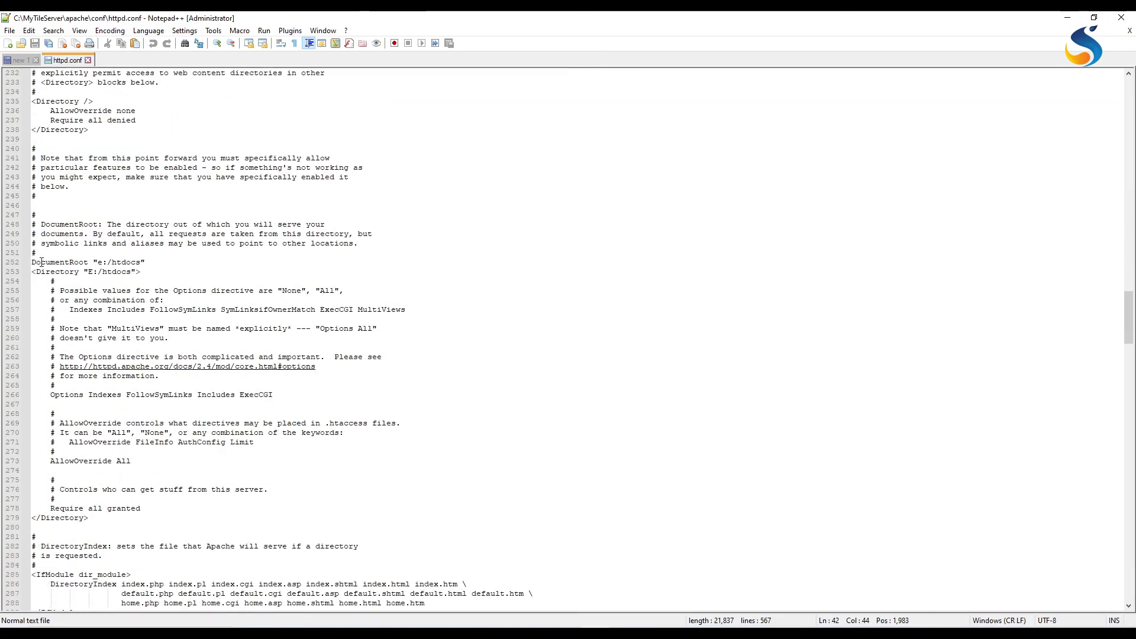
pyautogui.doubleClick(59, 262)
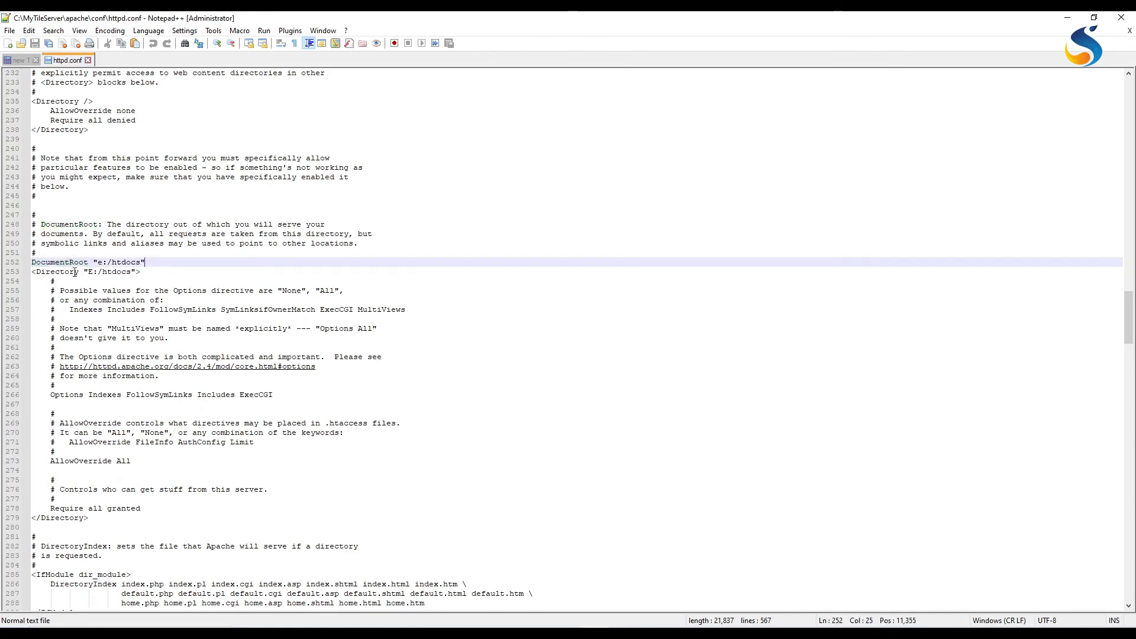
pyautogui.scroll(-3)
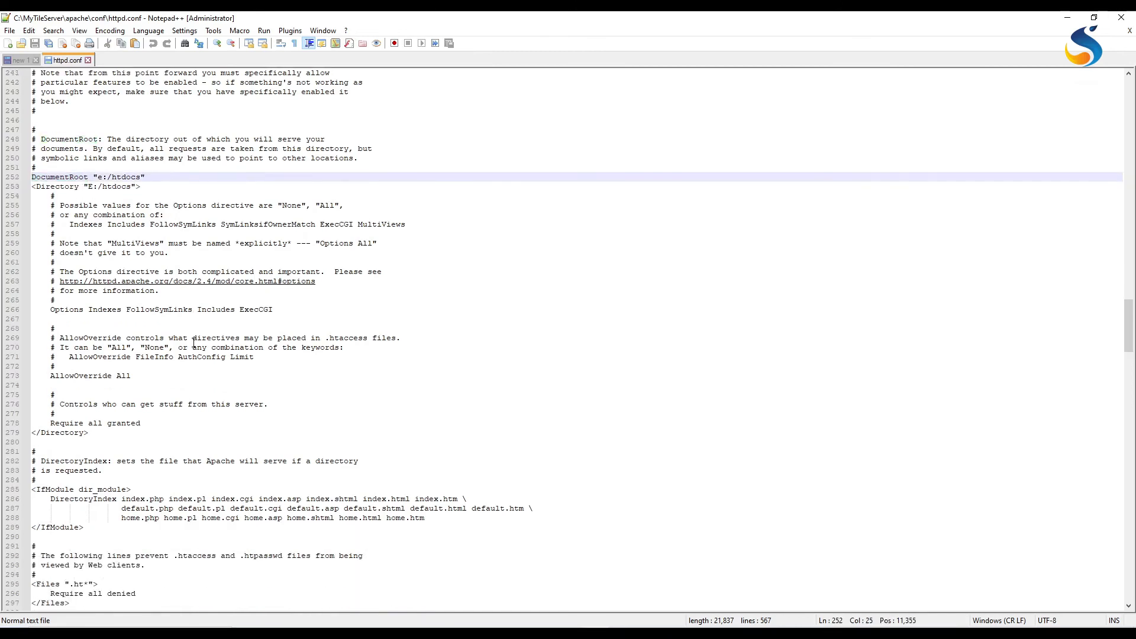
pyautogui.scroll(-3)
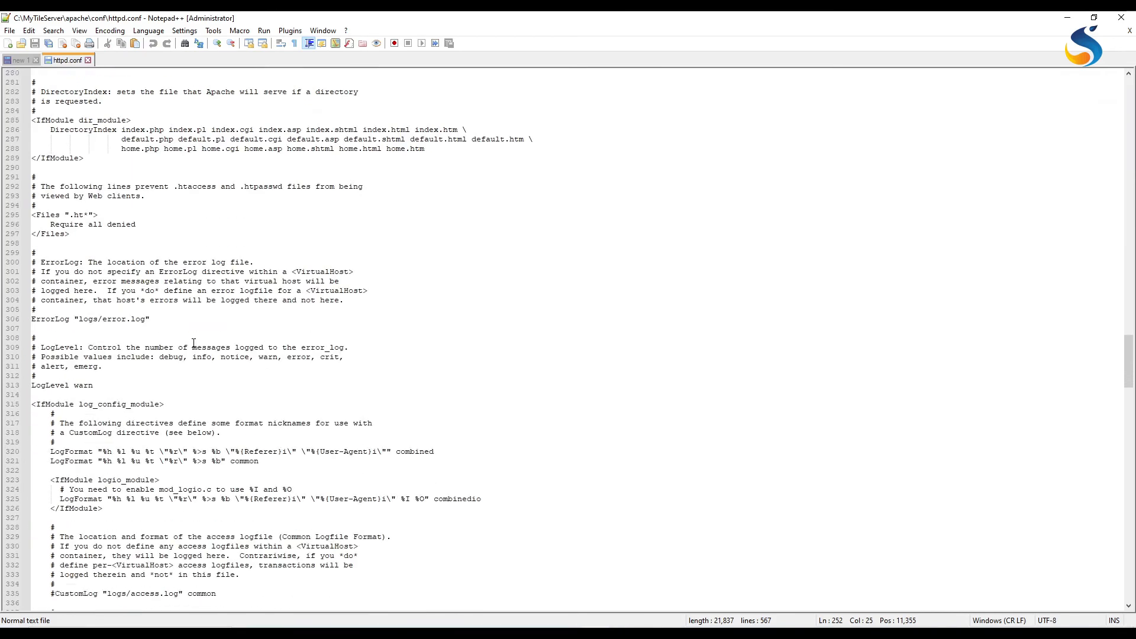
pyautogui.scroll(-3)
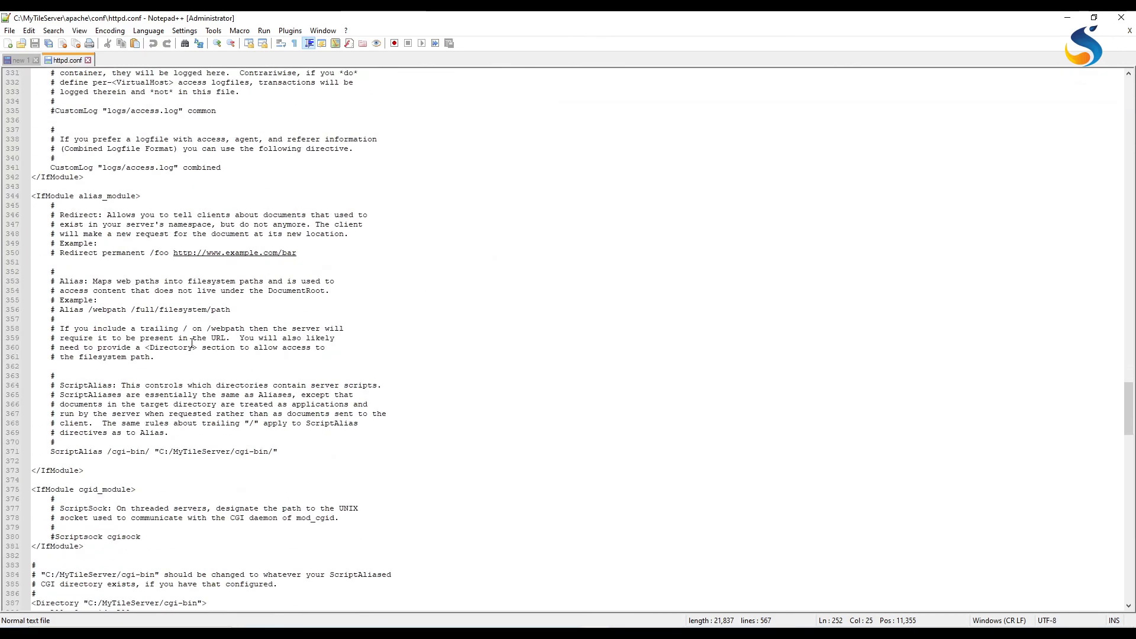
pyautogui.scroll(-3)
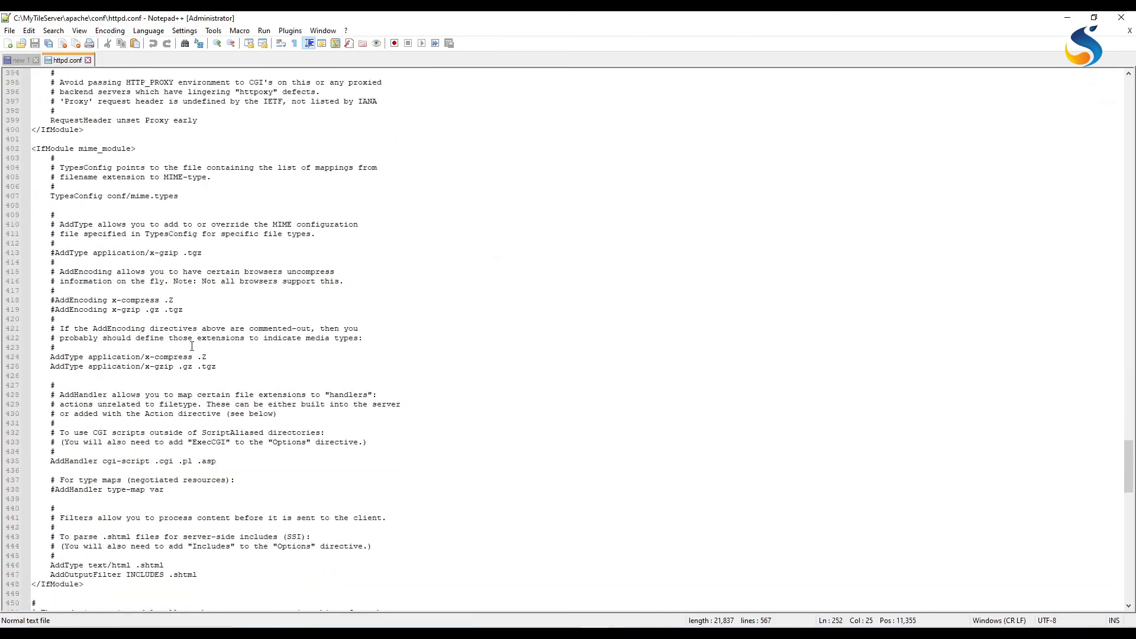
pyautogui.scroll(-3)
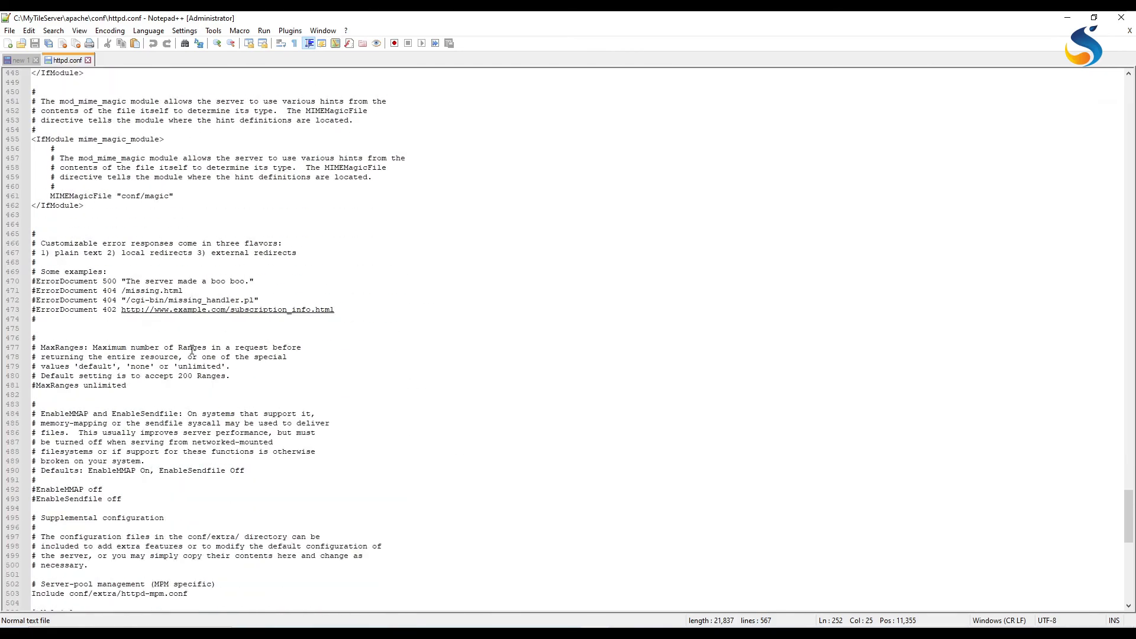
pyautogui.scroll(-3)
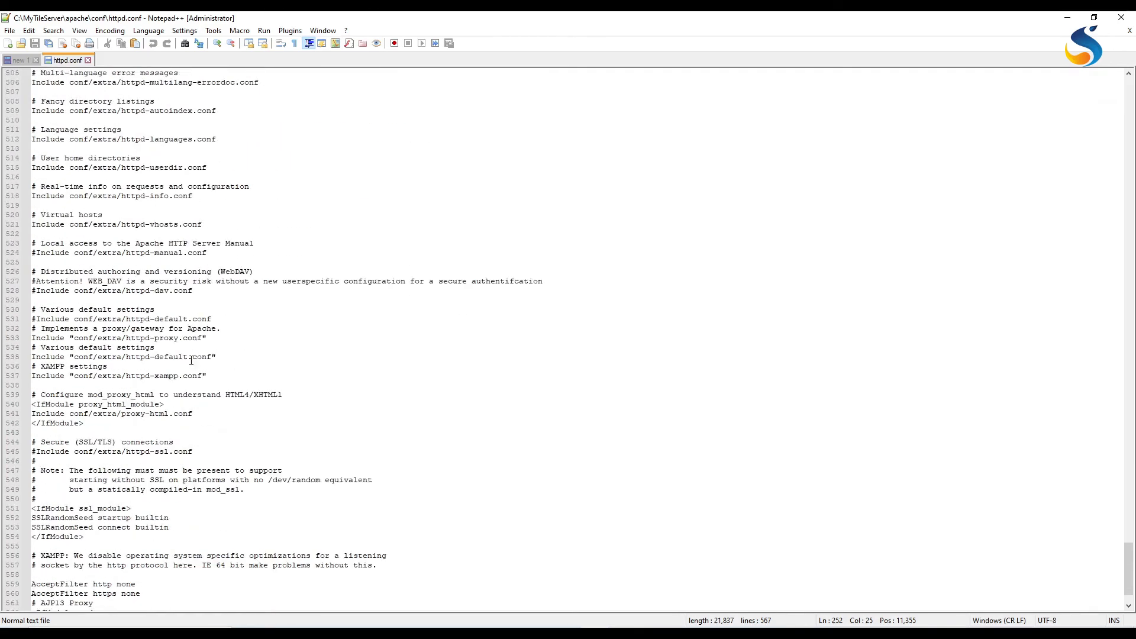
pyautogui.scroll(-3)
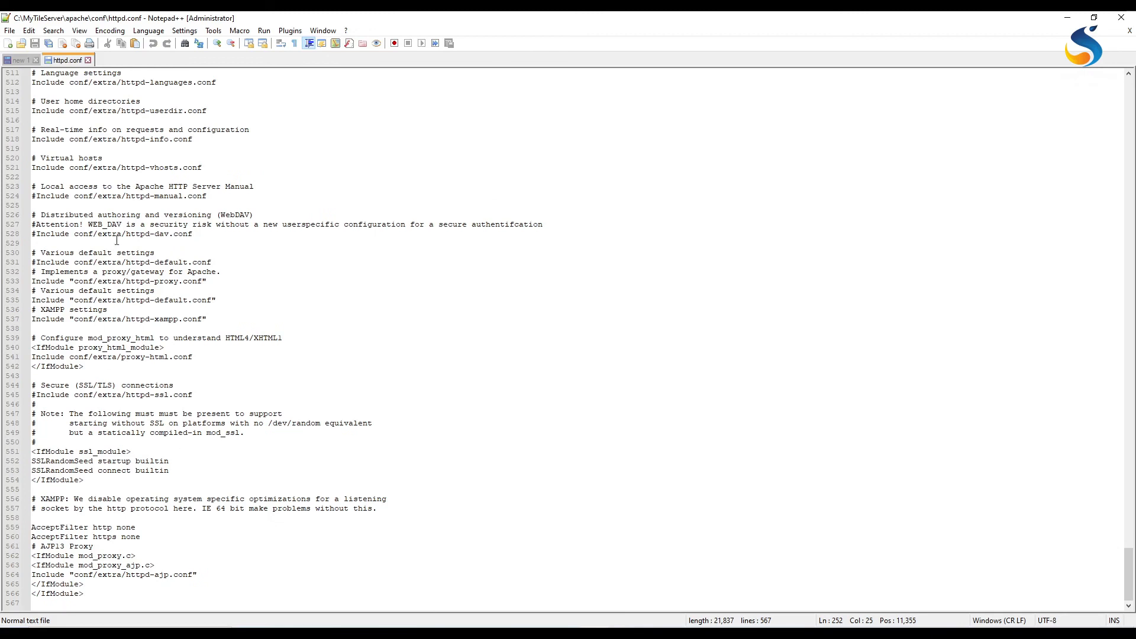
pyautogui.scroll(3)
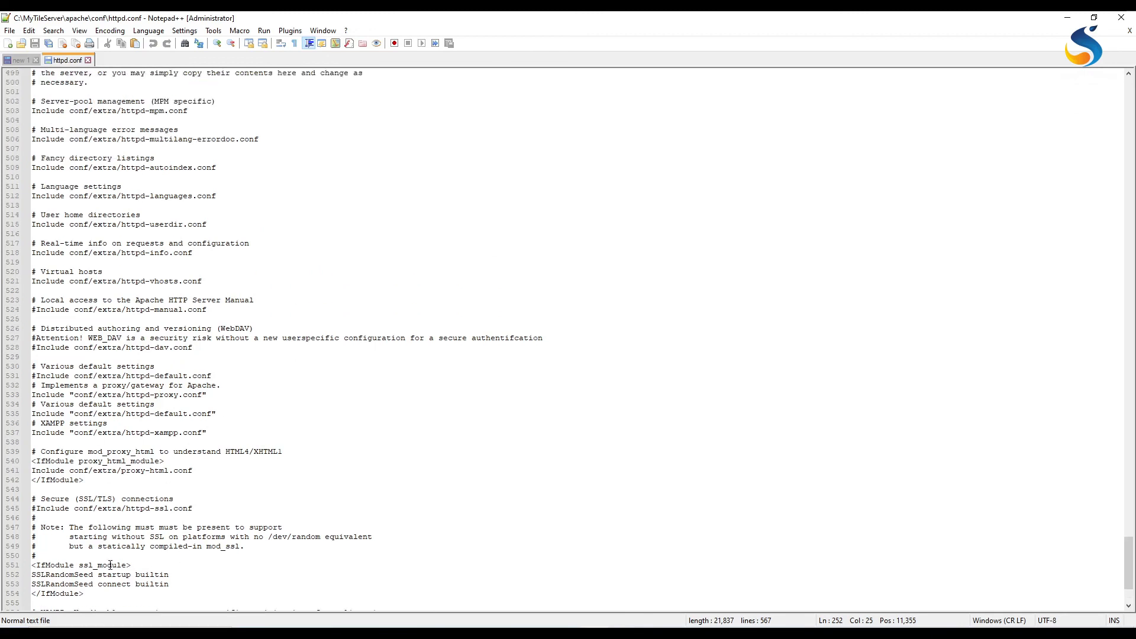
pyautogui.scroll(3)
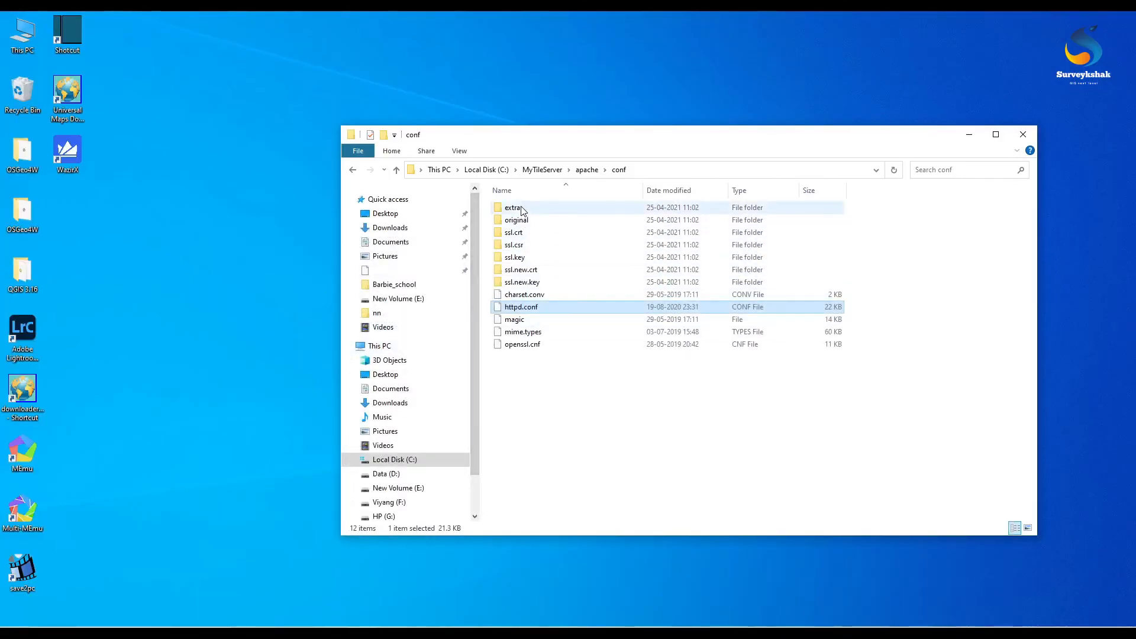
# - Open conf\extra\httpd-vhosts.conf in Notepad++ alongside httpd.conf
pyautogui.doubleClick(513, 207)
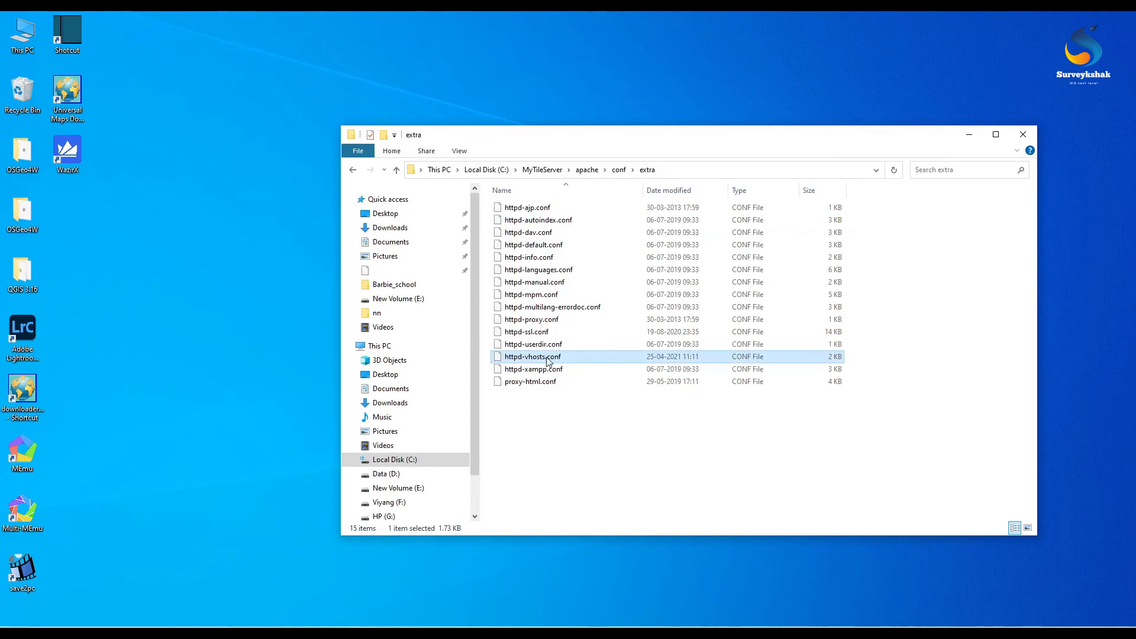
pyautogui.rightClick(532, 355)
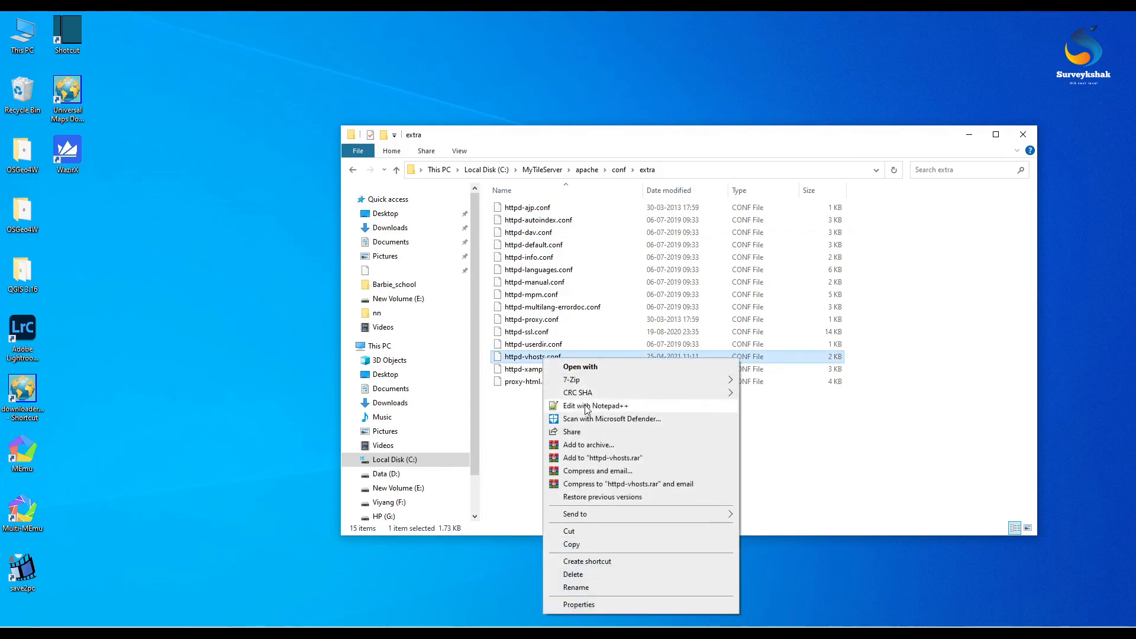
pyautogui.click(595, 406)
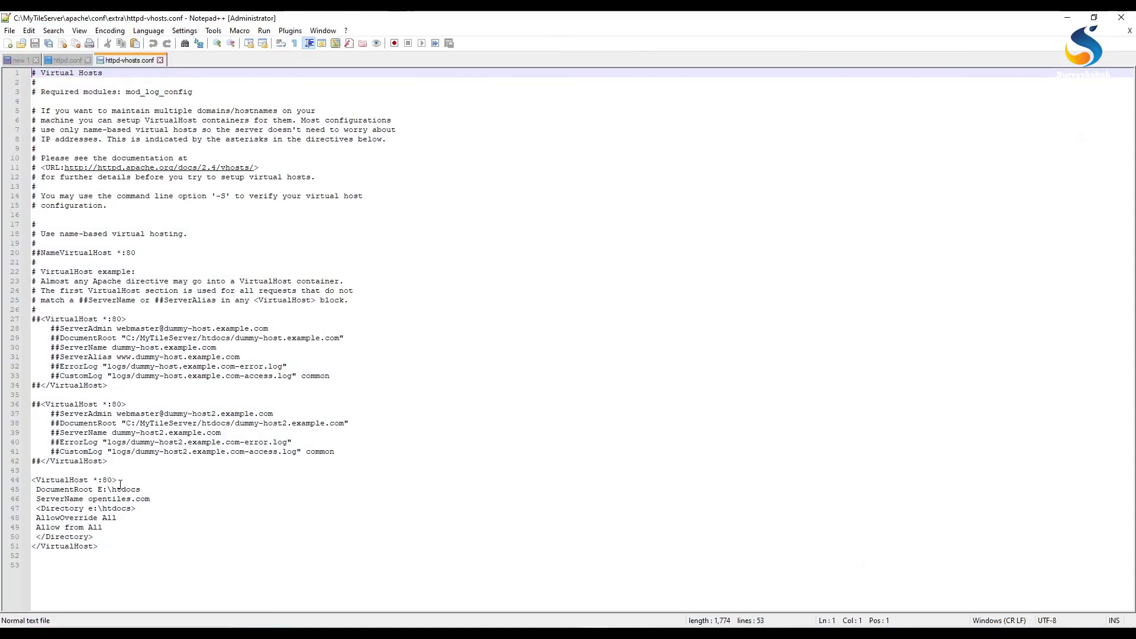
pyautogui.click(126, 517)
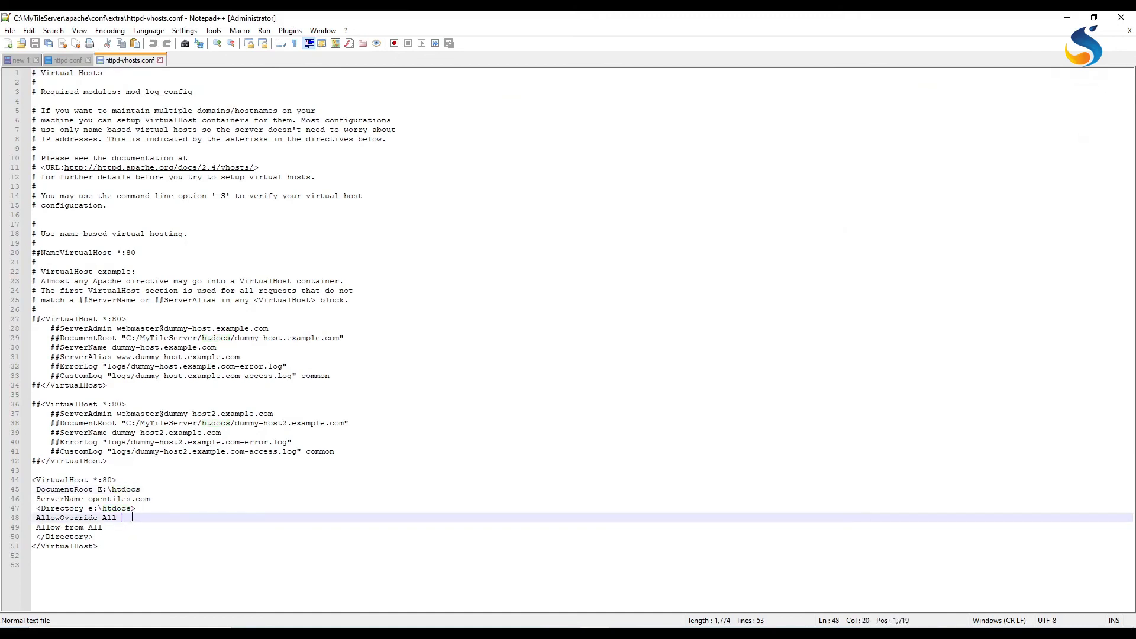
pyautogui.doubleClick(213, 423)
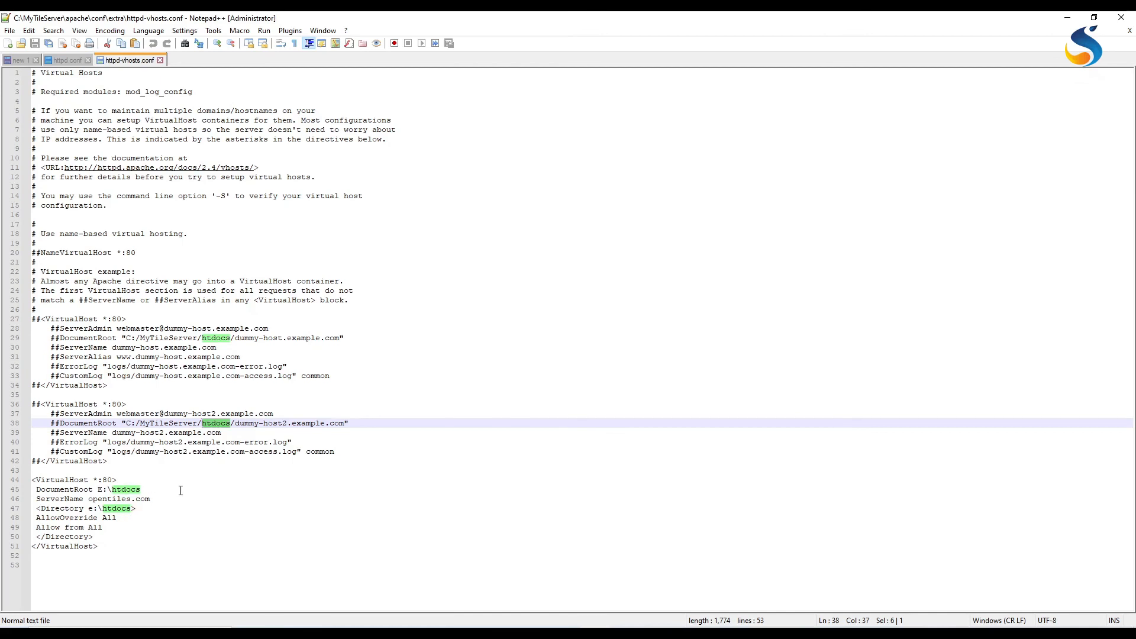
pyautogui.doubleClick(109, 498)
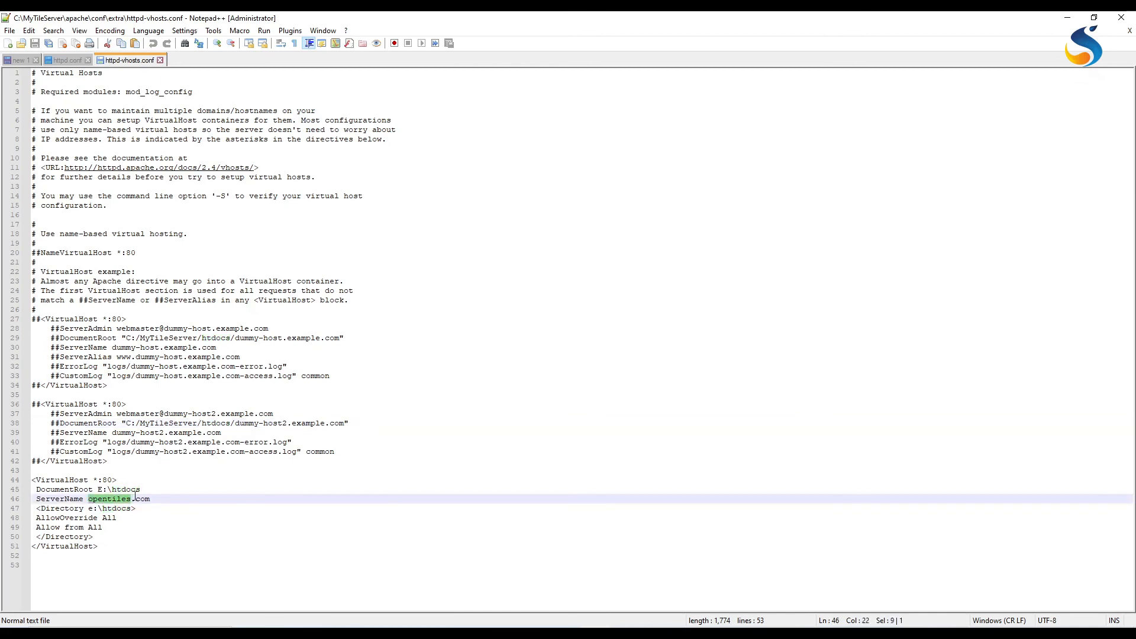
pyautogui.click(37, 508)
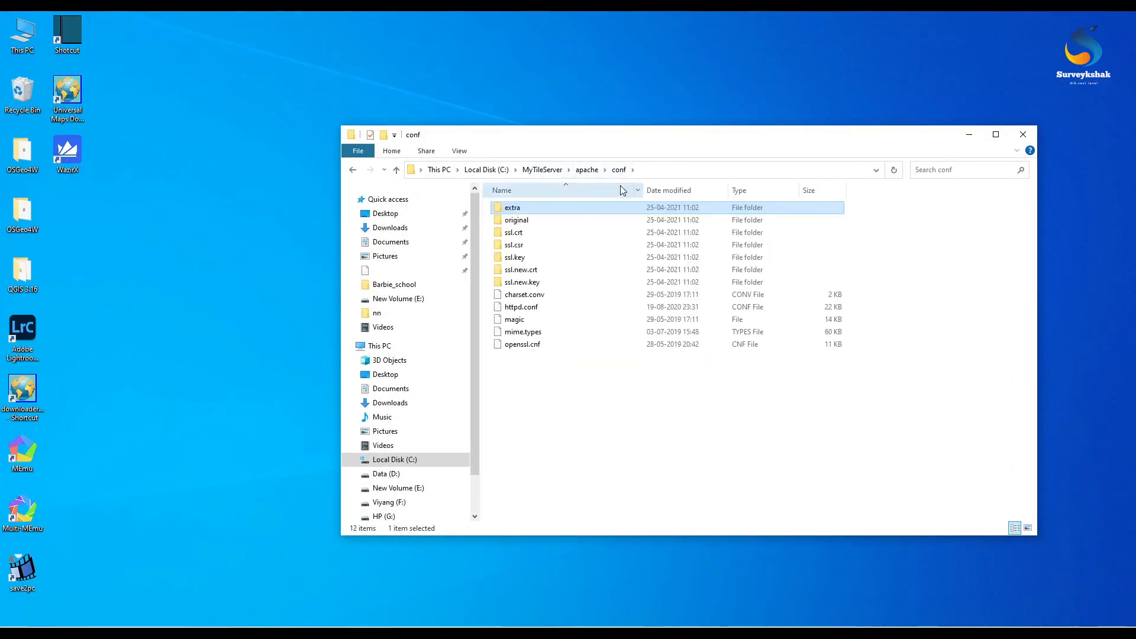
pyautogui.moveTo(547, 385)
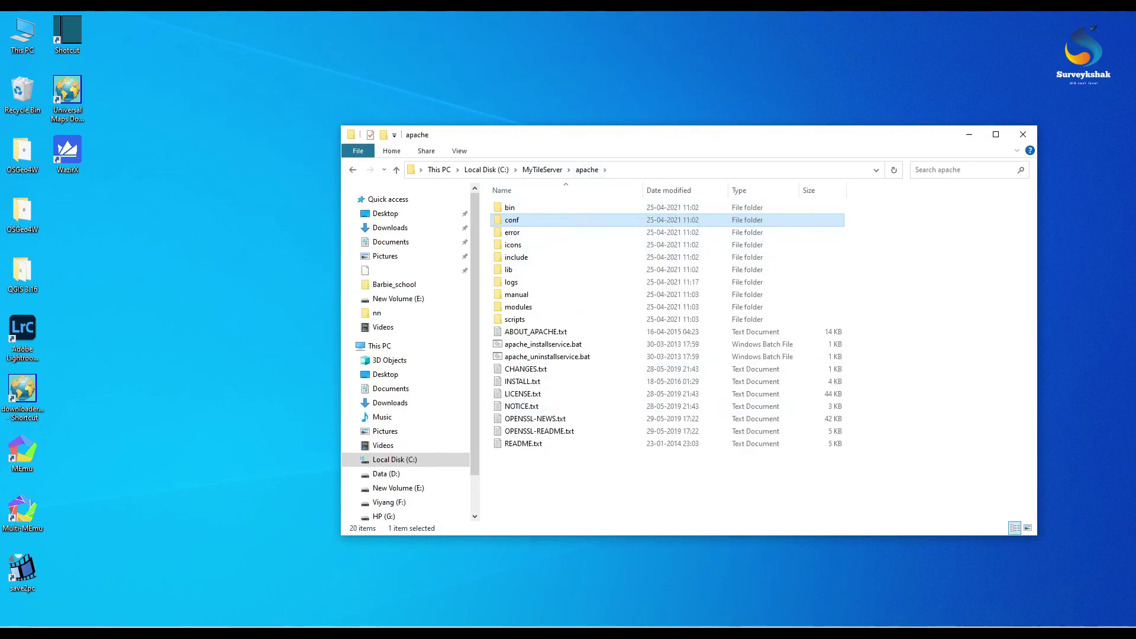
pyautogui.moveTo(235, 218)
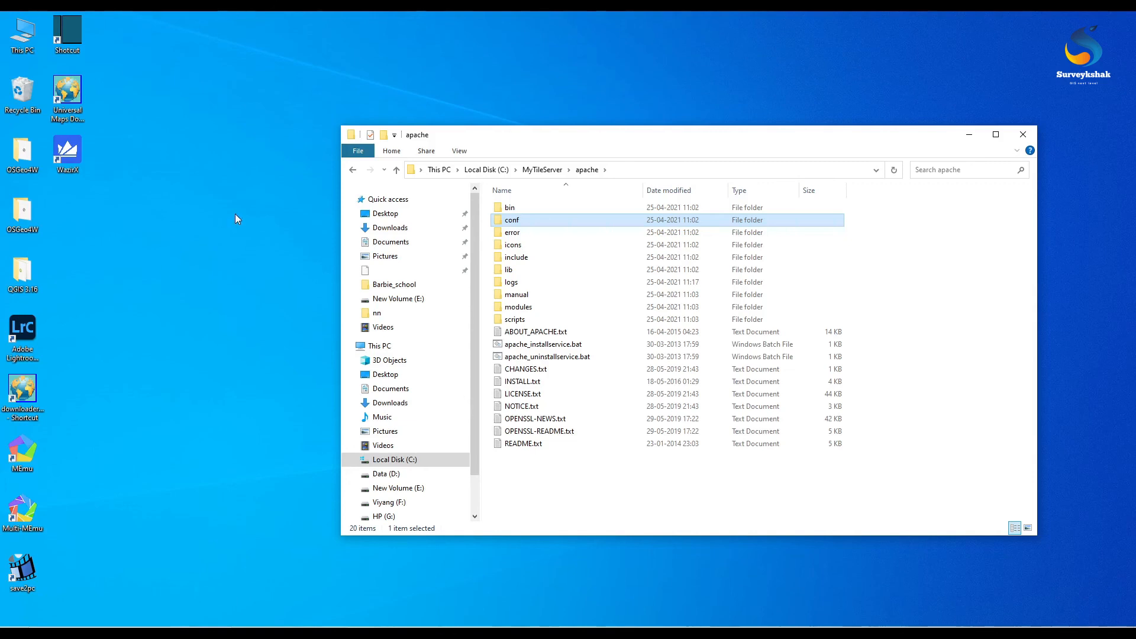